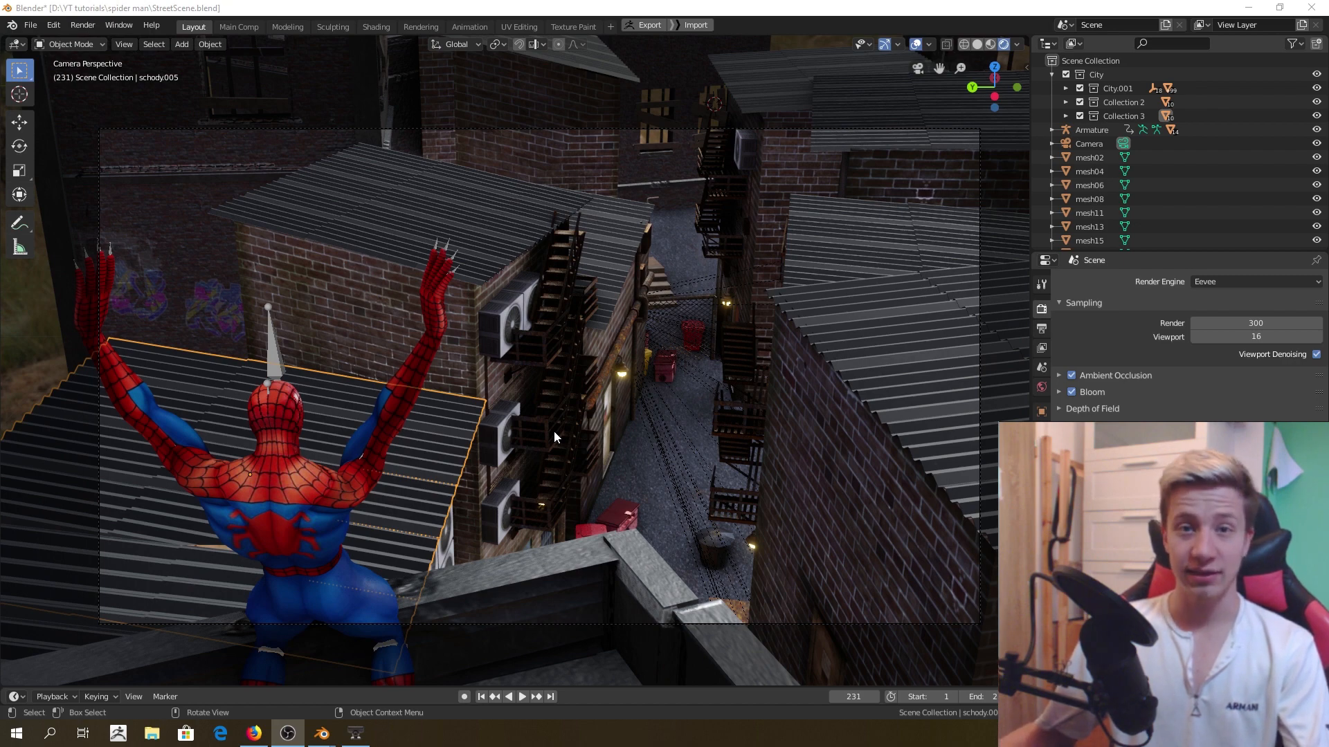
pyautogui.moveTo(177, 602)
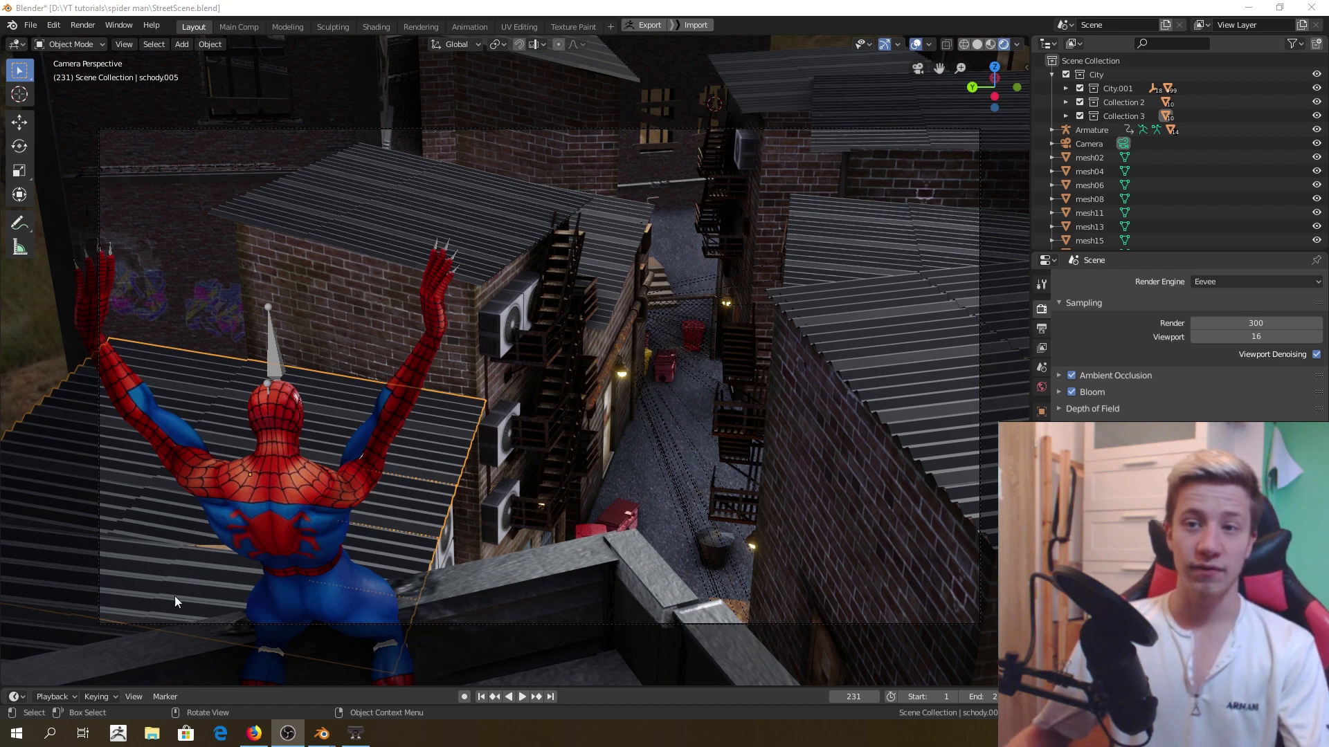
pyautogui.moveTo(795, 439)
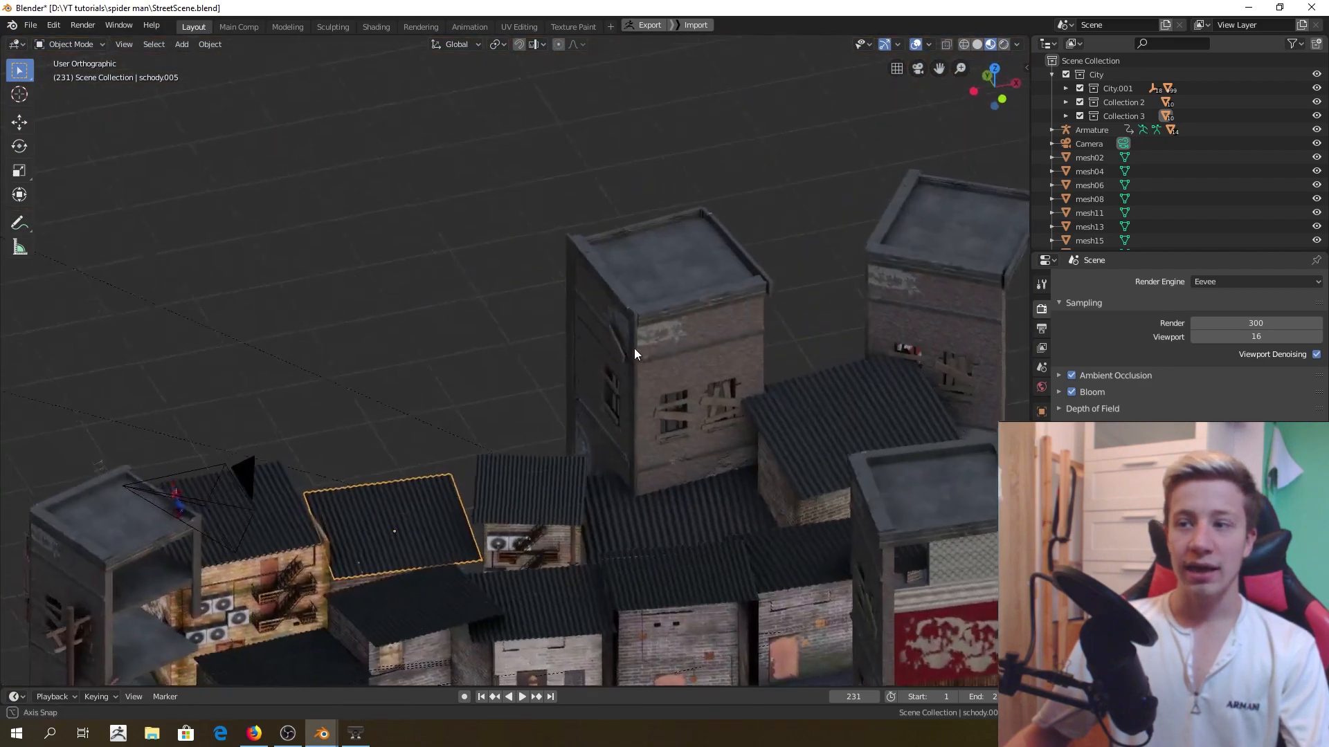
# - Orbit around the alley buildings and move in toward the rooftop Spider-Man figure
pyautogui.moveTo(635, 355); pyautogui.dragTo(809, 323)
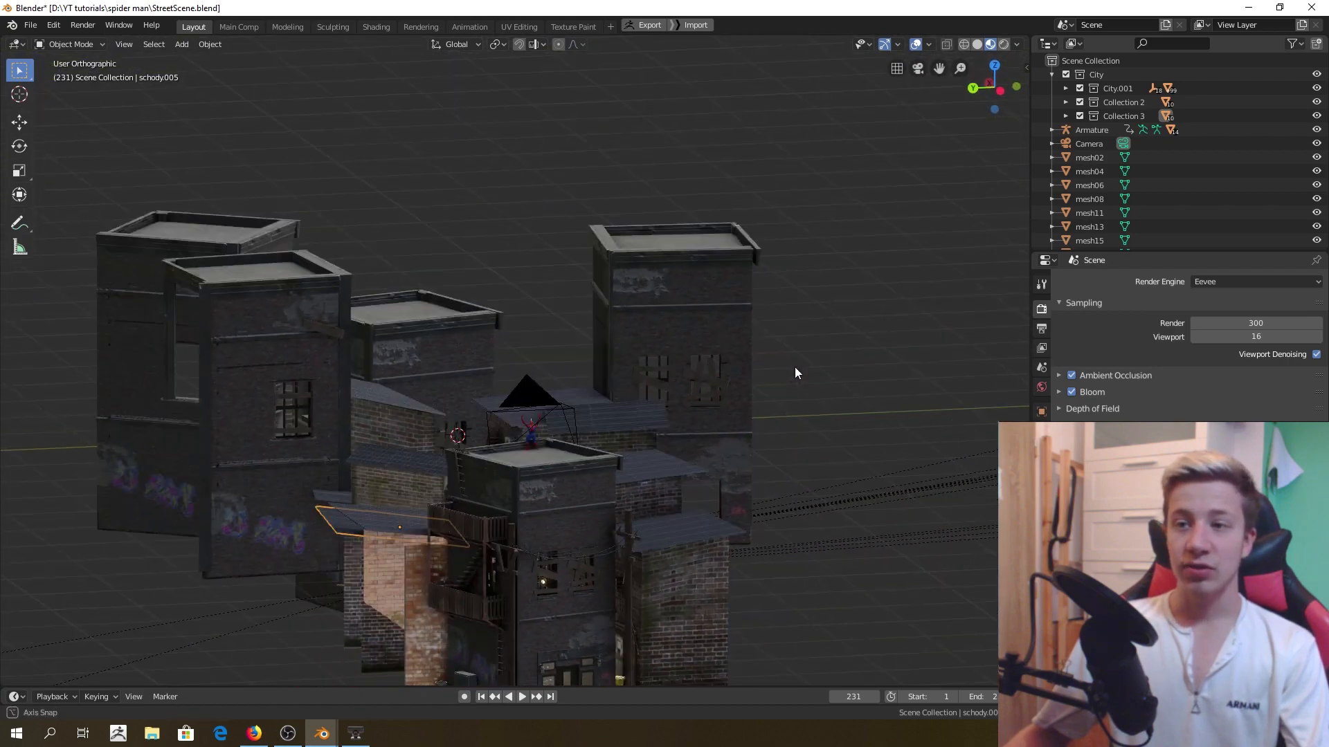
pyautogui.moveTo(797, 373); pyautogui.dragTo(766, 390)
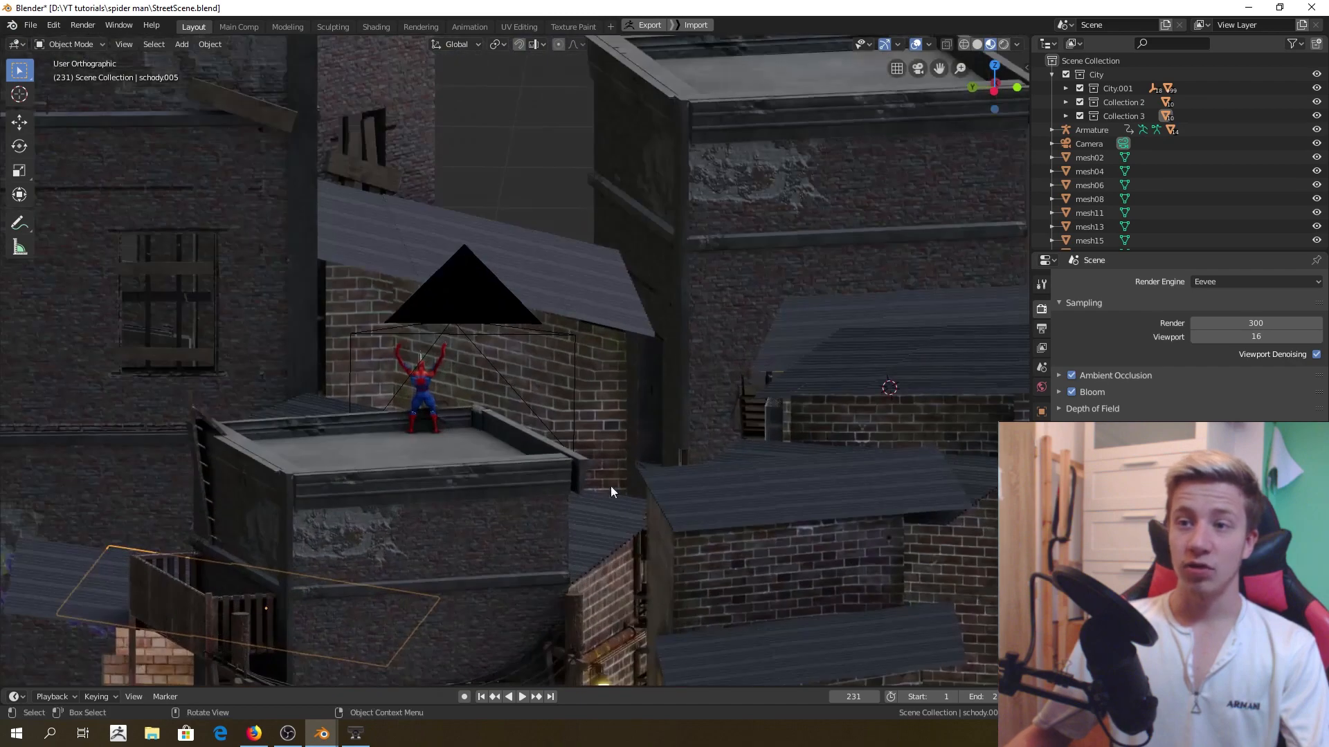
pyautogui.moveTo(612, 492); pyautogui.dragTo(770, 354)
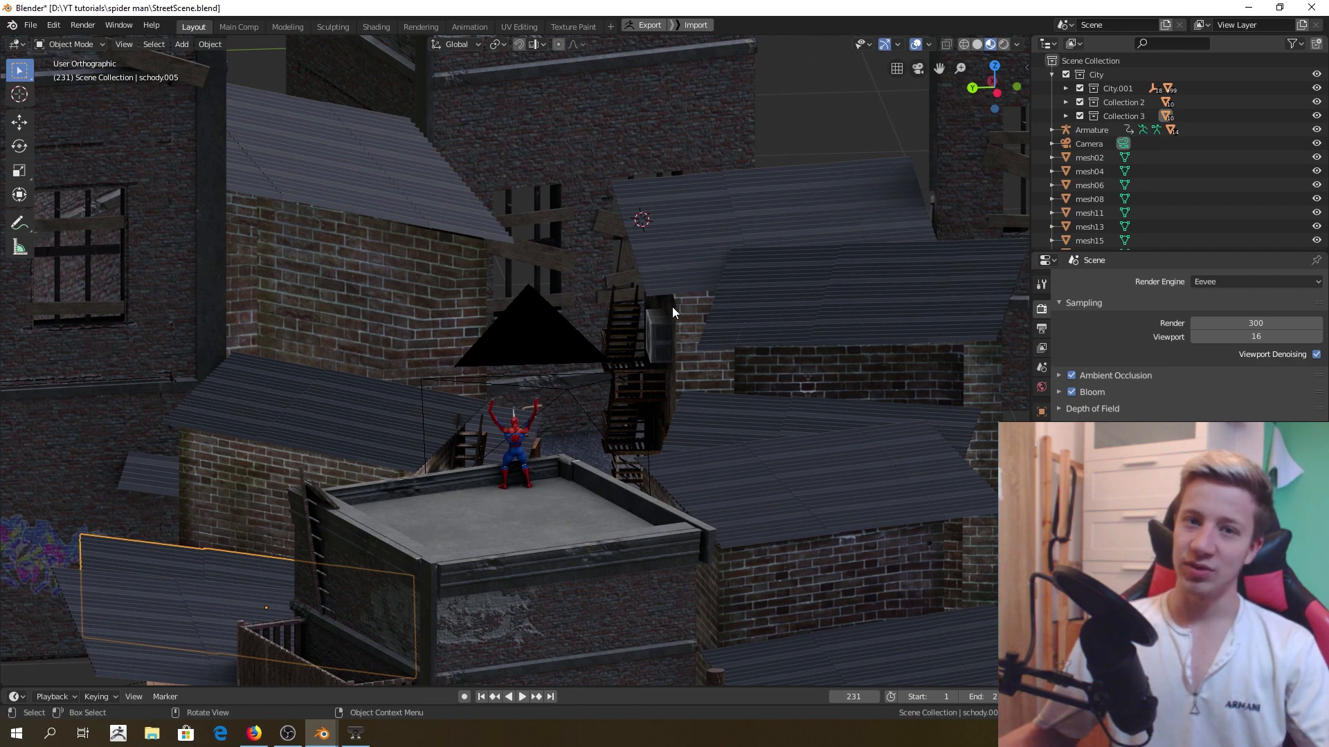
pyautogui.moveTo(626, 329)
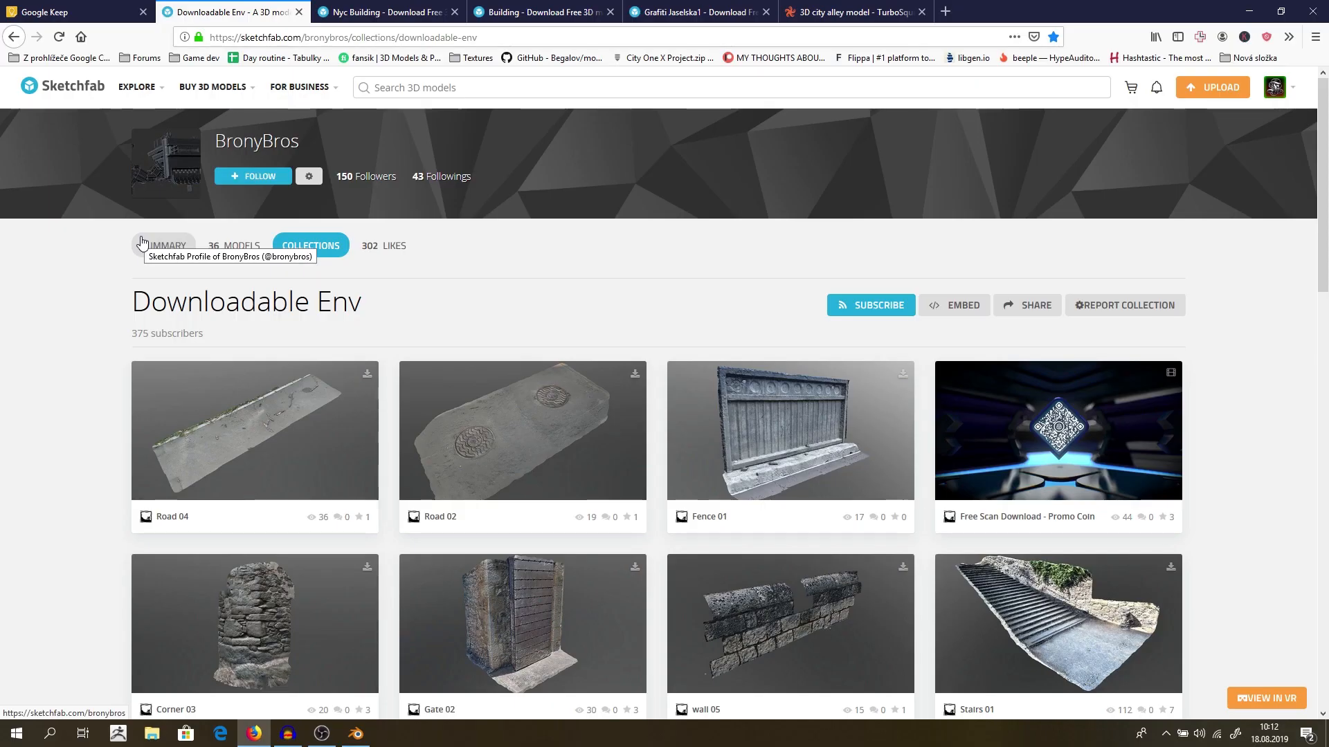
pyautogui.moveTo(1233, 393)
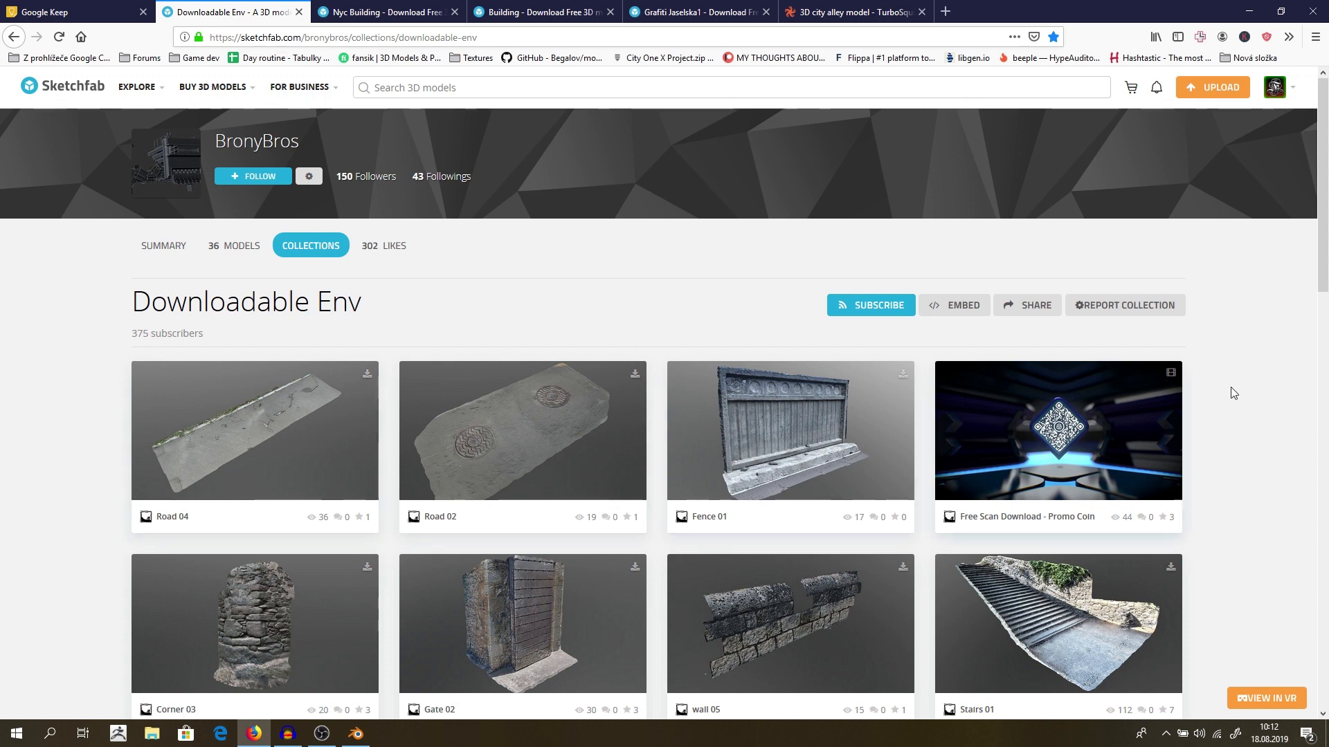
pyautogui.moveTo(345, 313)
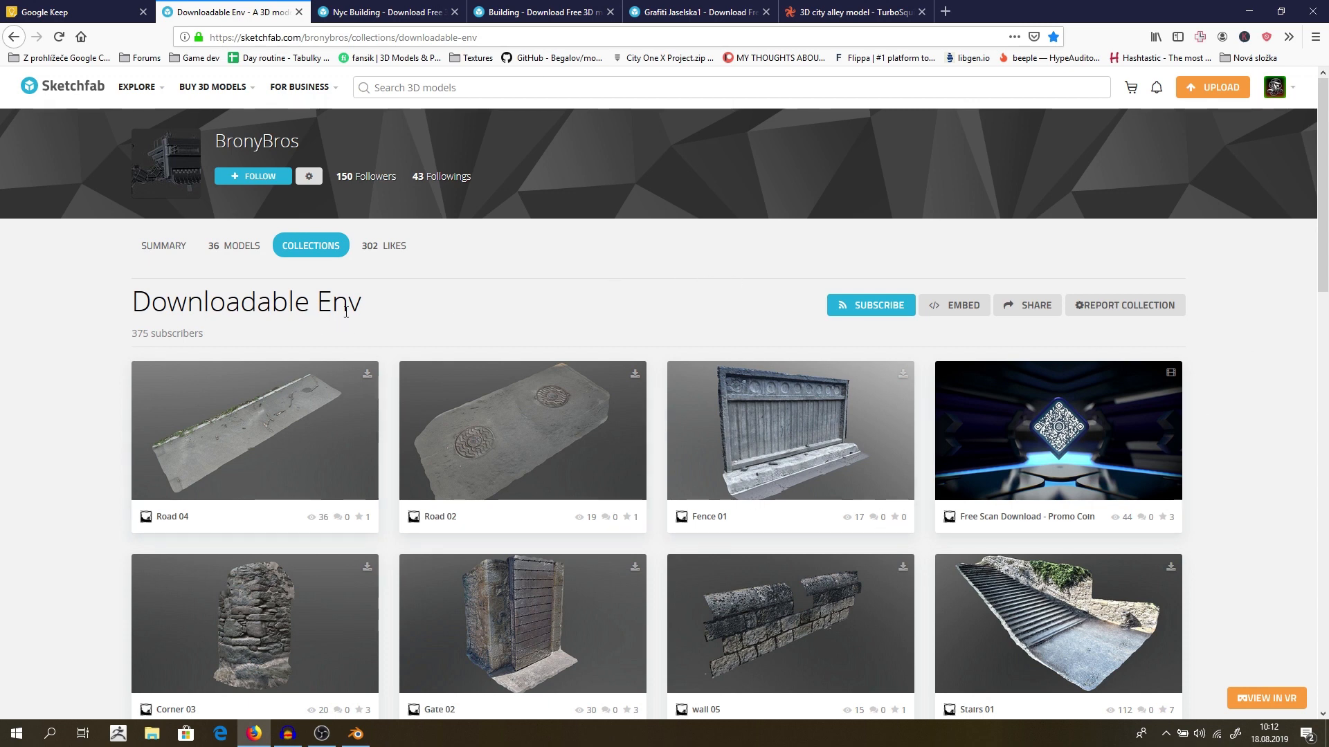
# - Select the Downloadable Env collection title and scroll through its environment assets
pyautogui.tripleClick(260, 301)
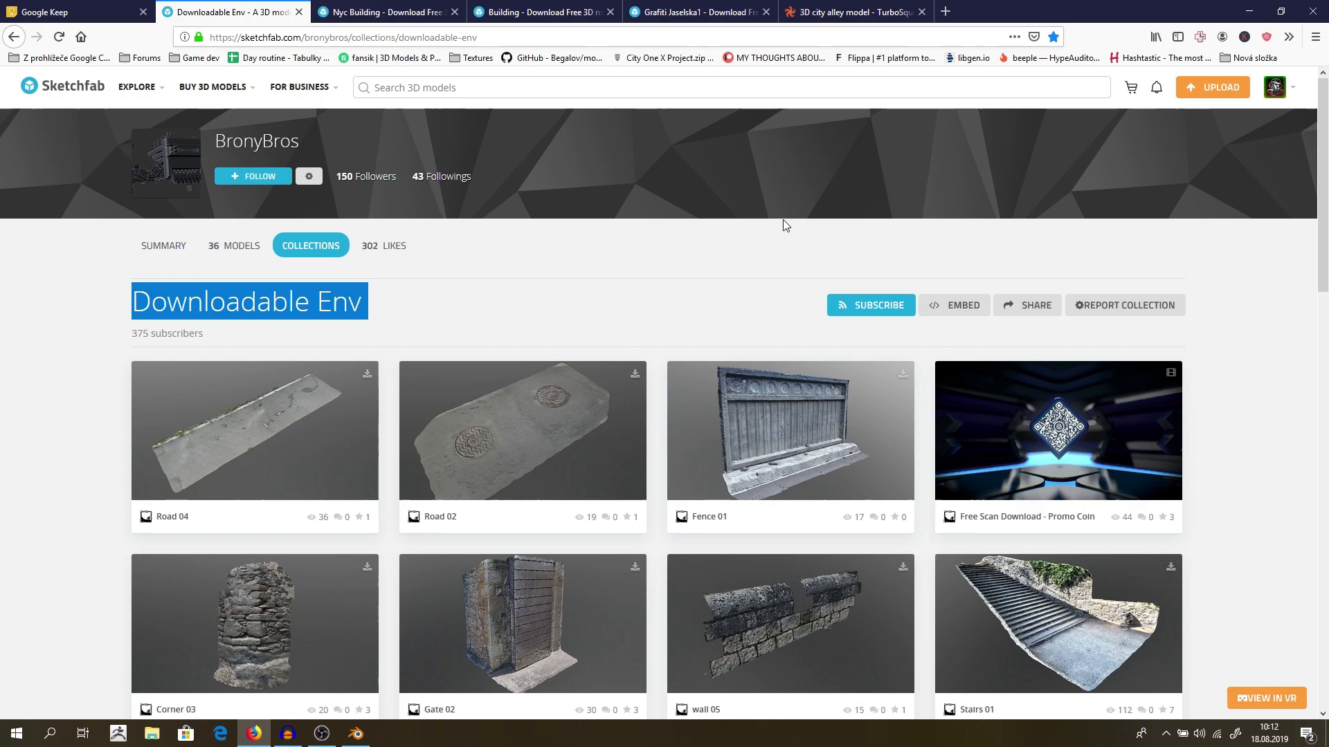
pyautogui.scroll(-3)
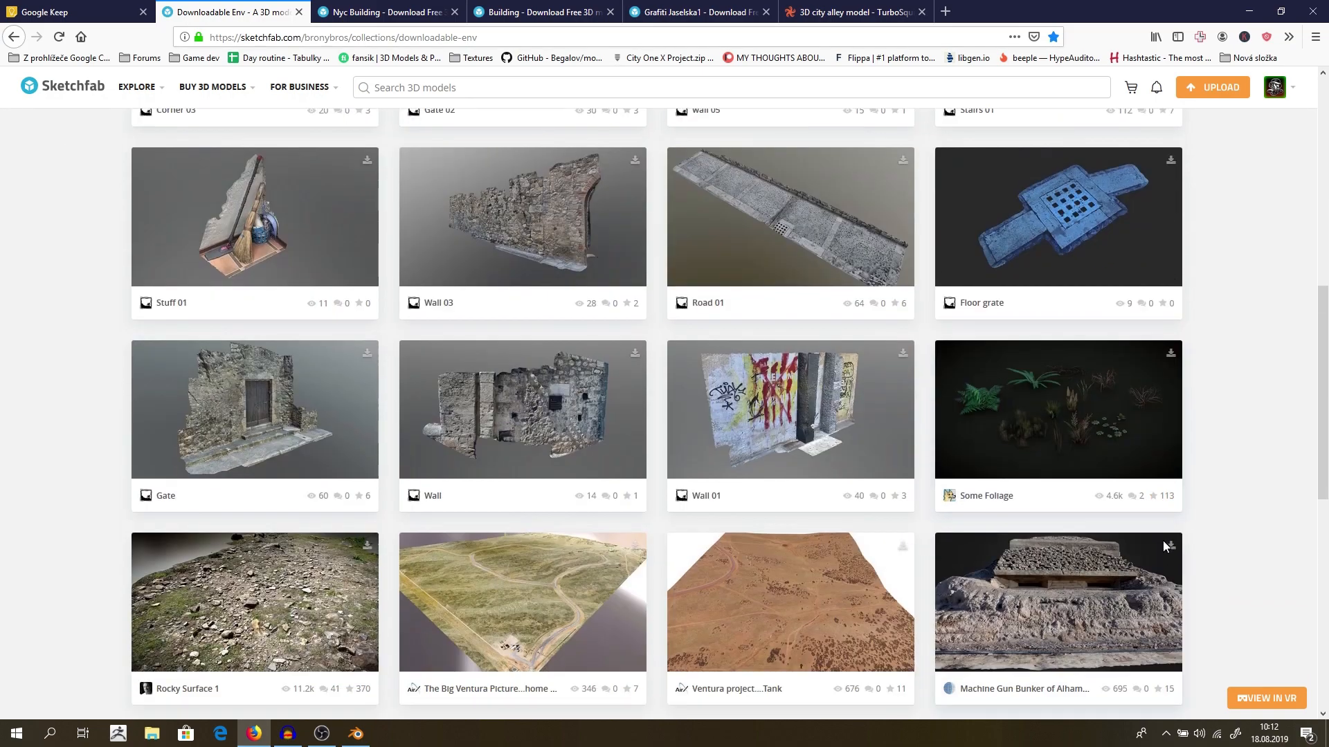
pyautogui.scroll(3)
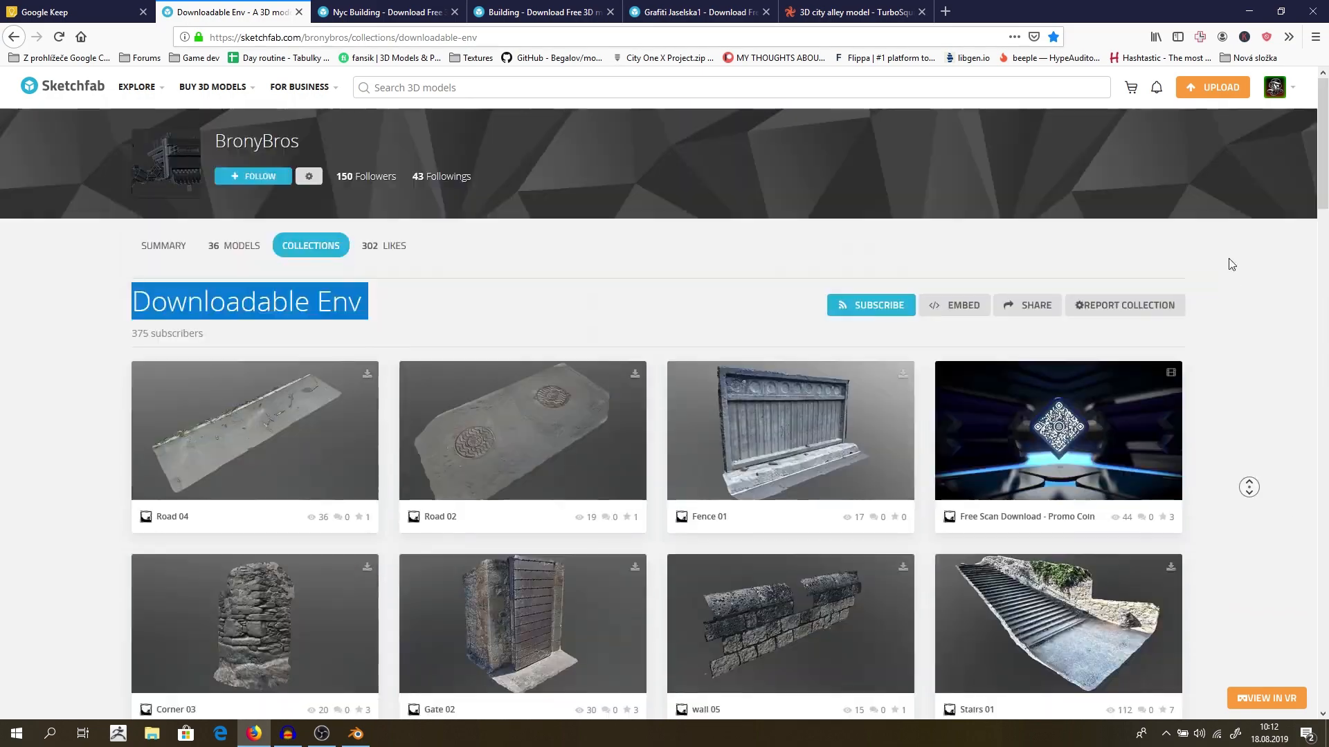
pyautogui.scroll(-3)
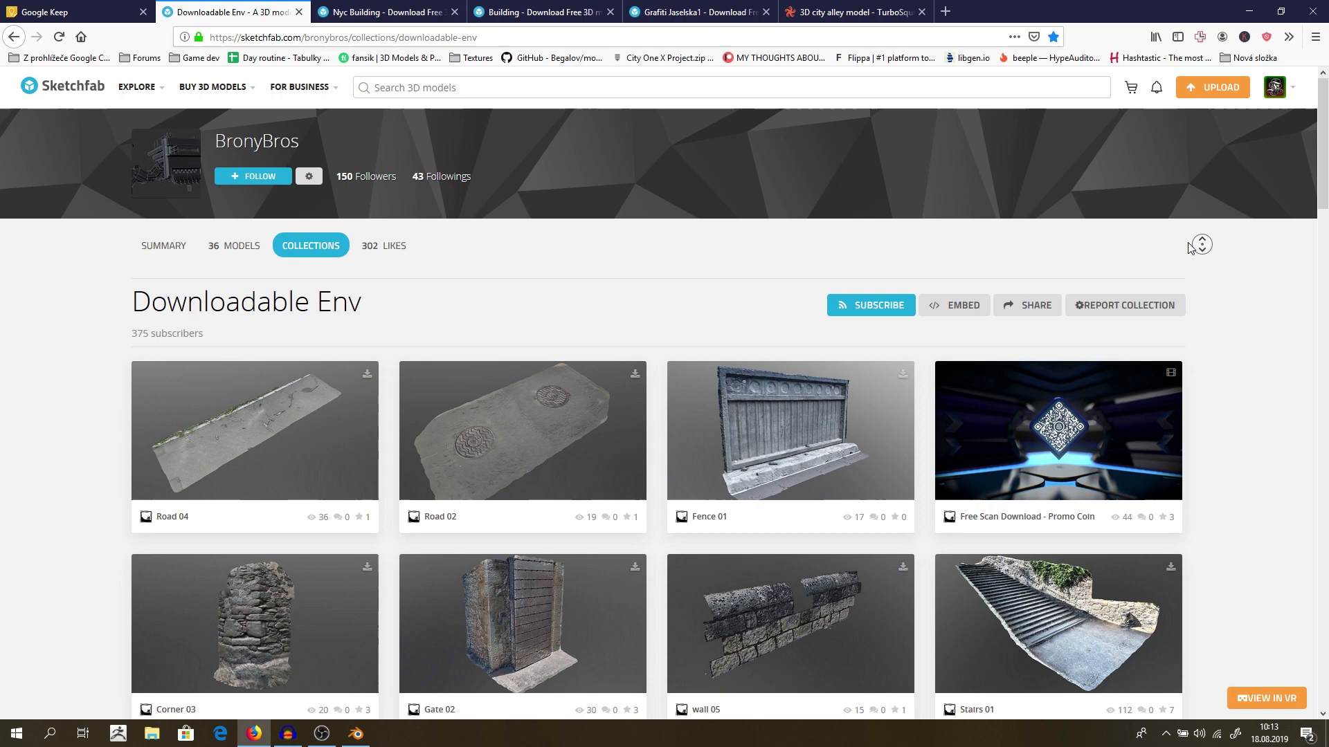
pyautogui.moveTo(1177, 247)
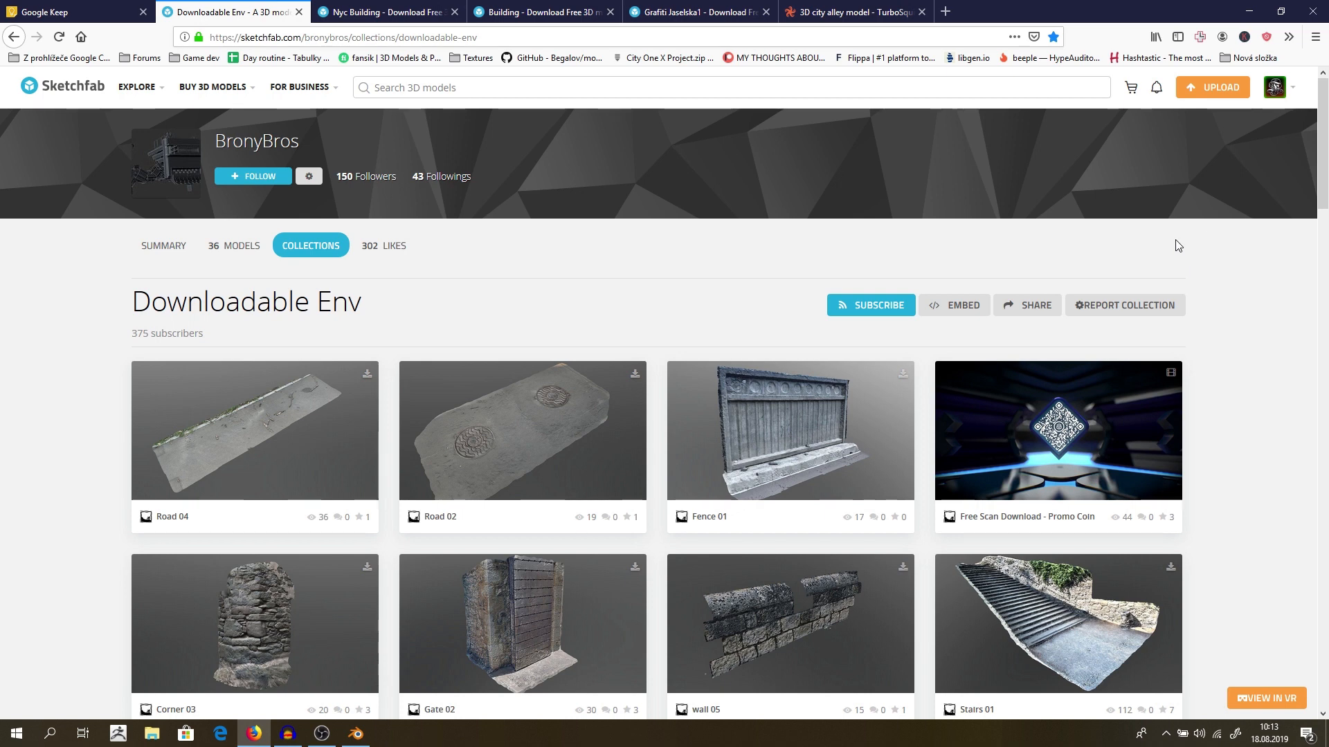
pyautogui.moveTo(1260, 275)
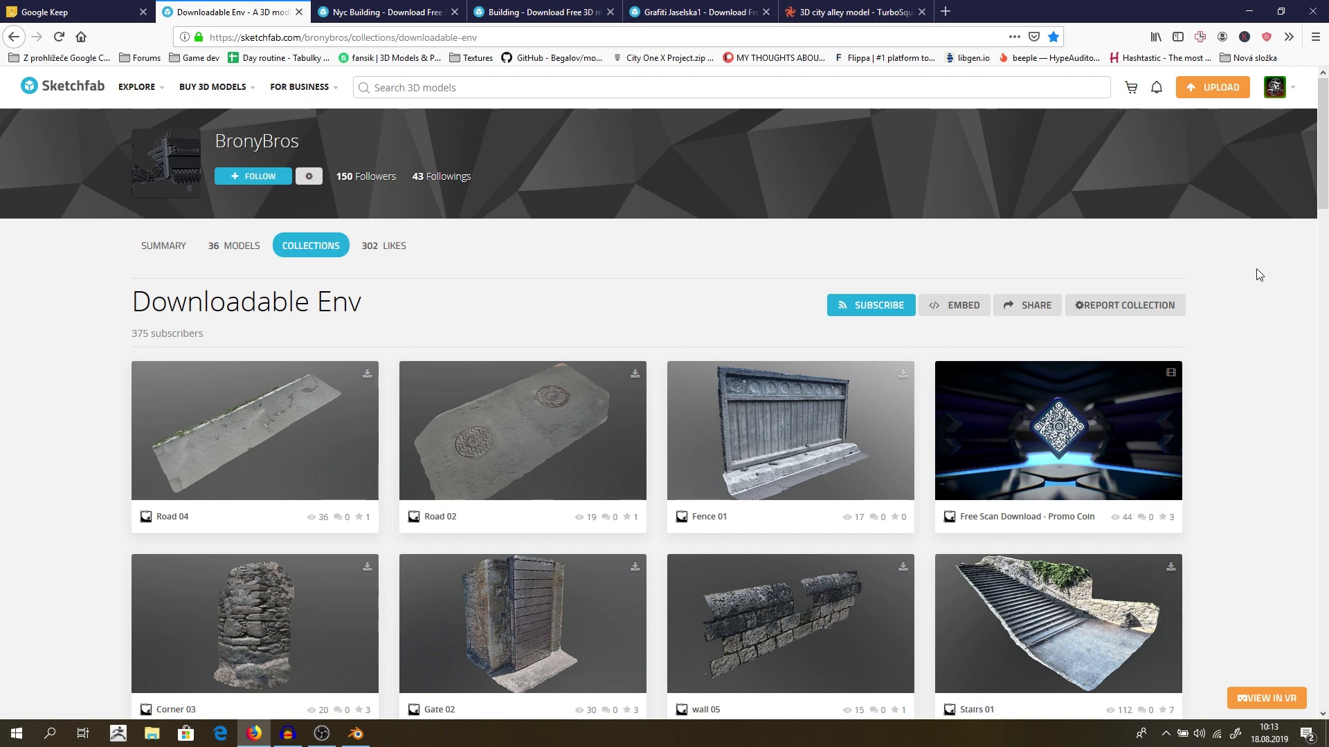
pyautogui.moveTo(448, 234)
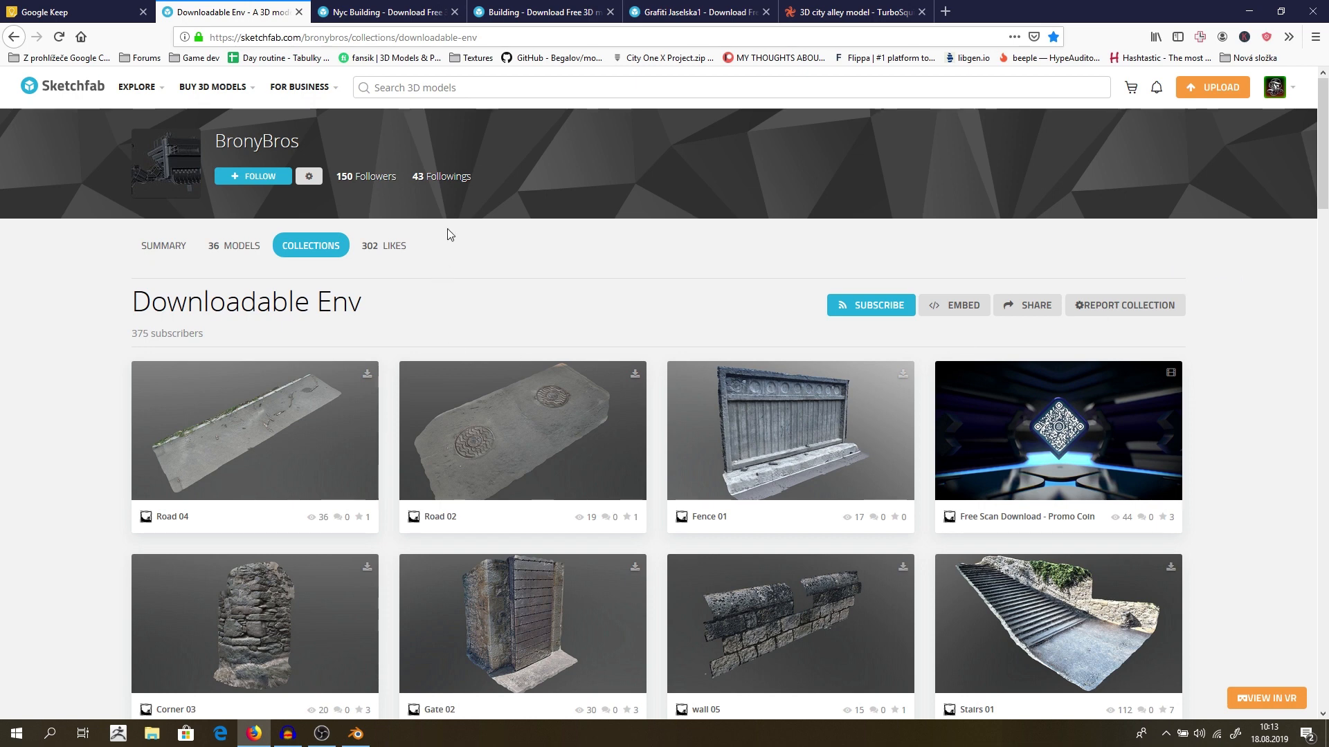
pyautogui.moveTo(425, 200)
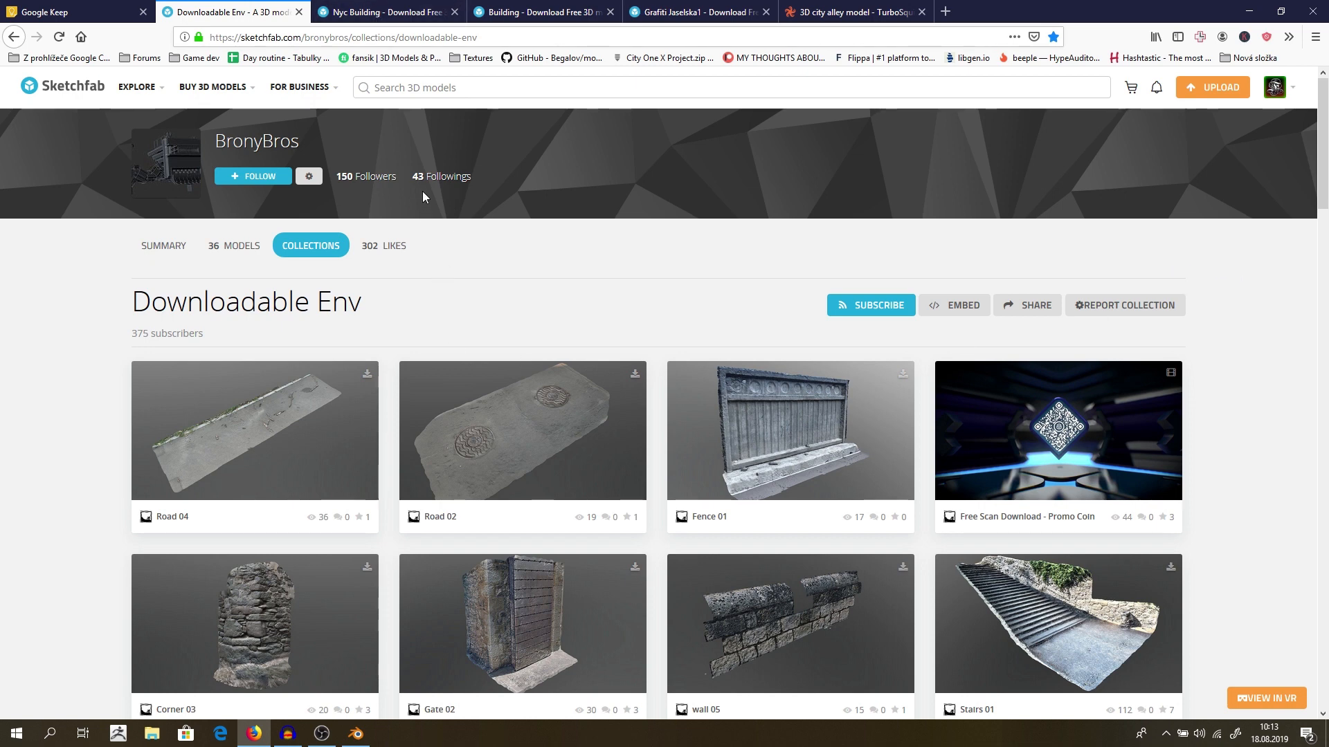
pyautogui.moveTo(421, 173)
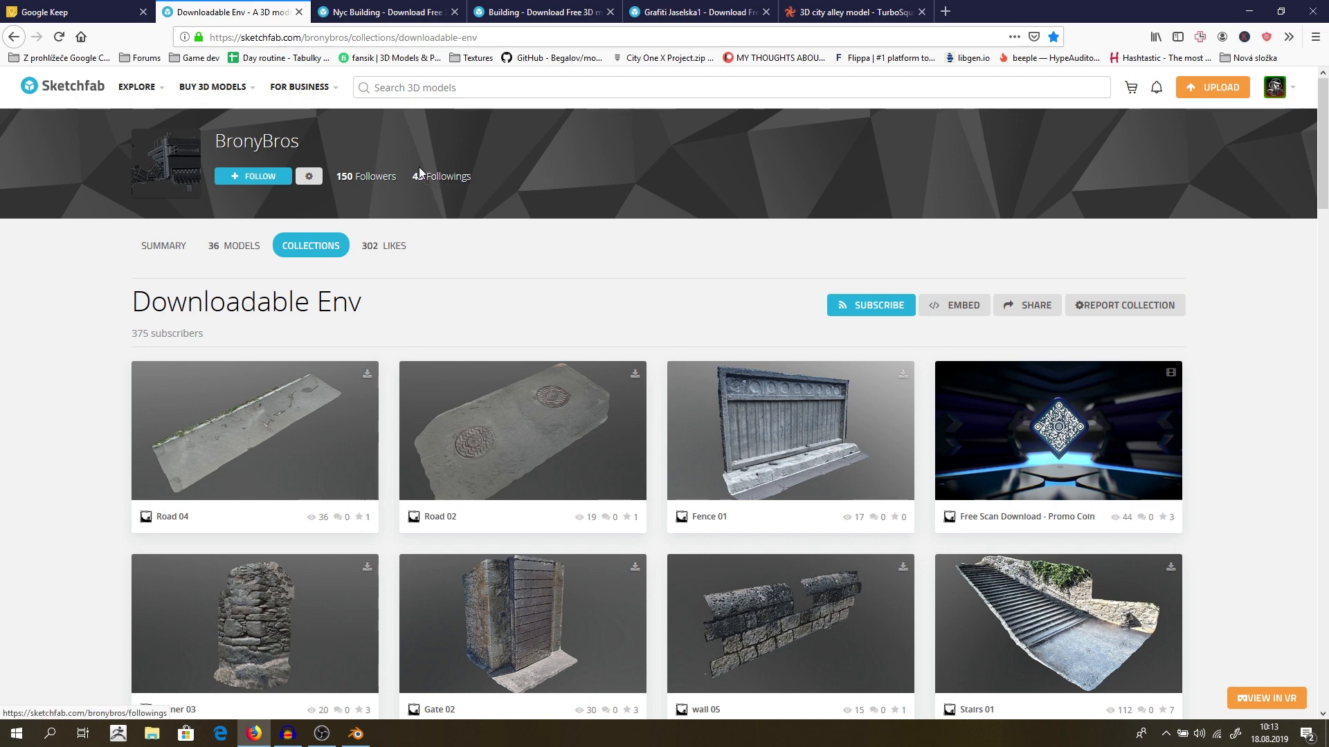
pyautogui.moveTo(389, 5)
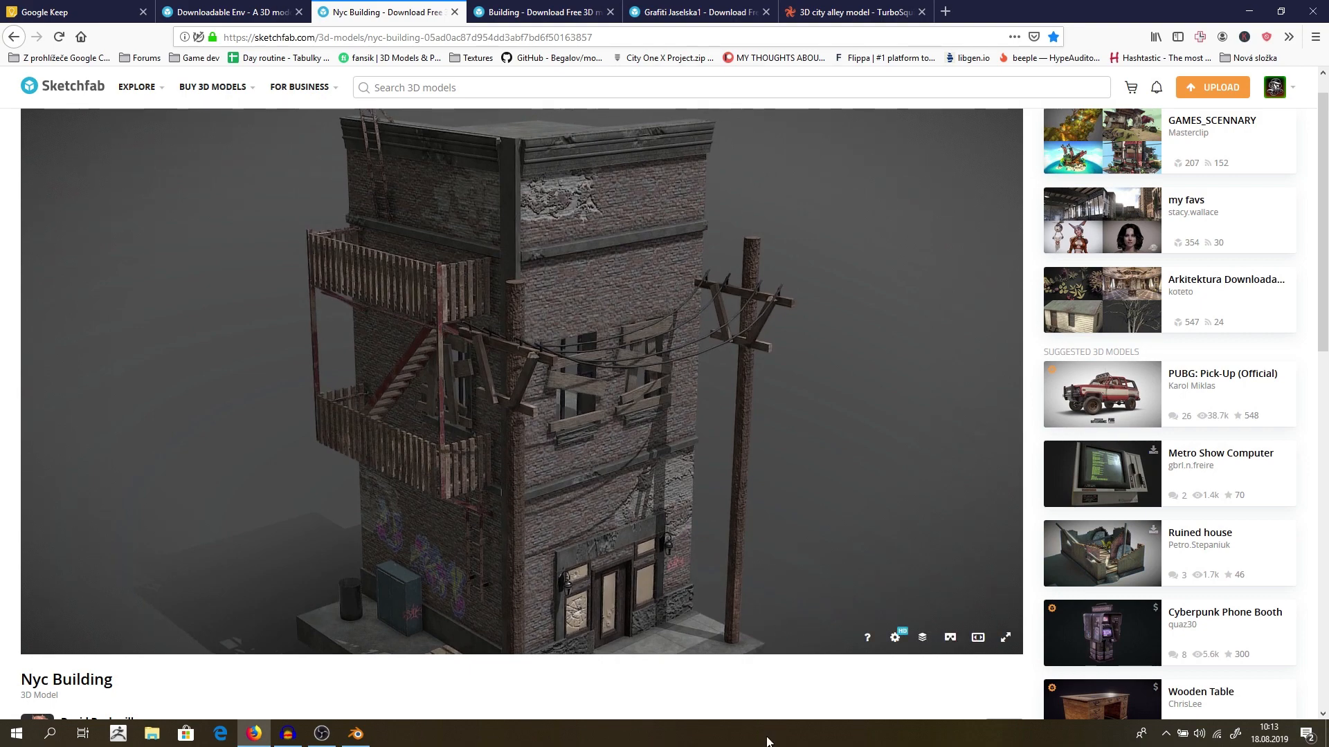
# - Return to the Nyc Building page and scroll to its license and compatible software line
pyautogui.scroll(-3)
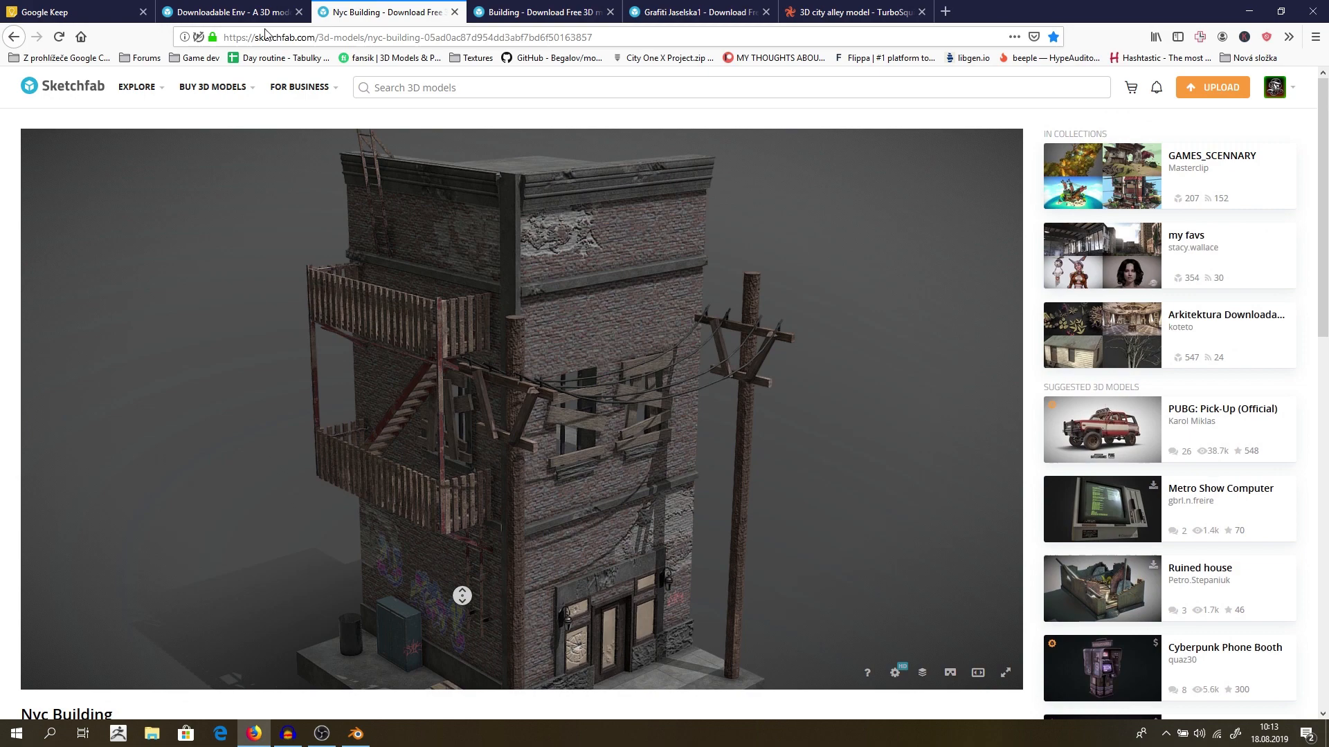
pyautogui.click(229, 13)
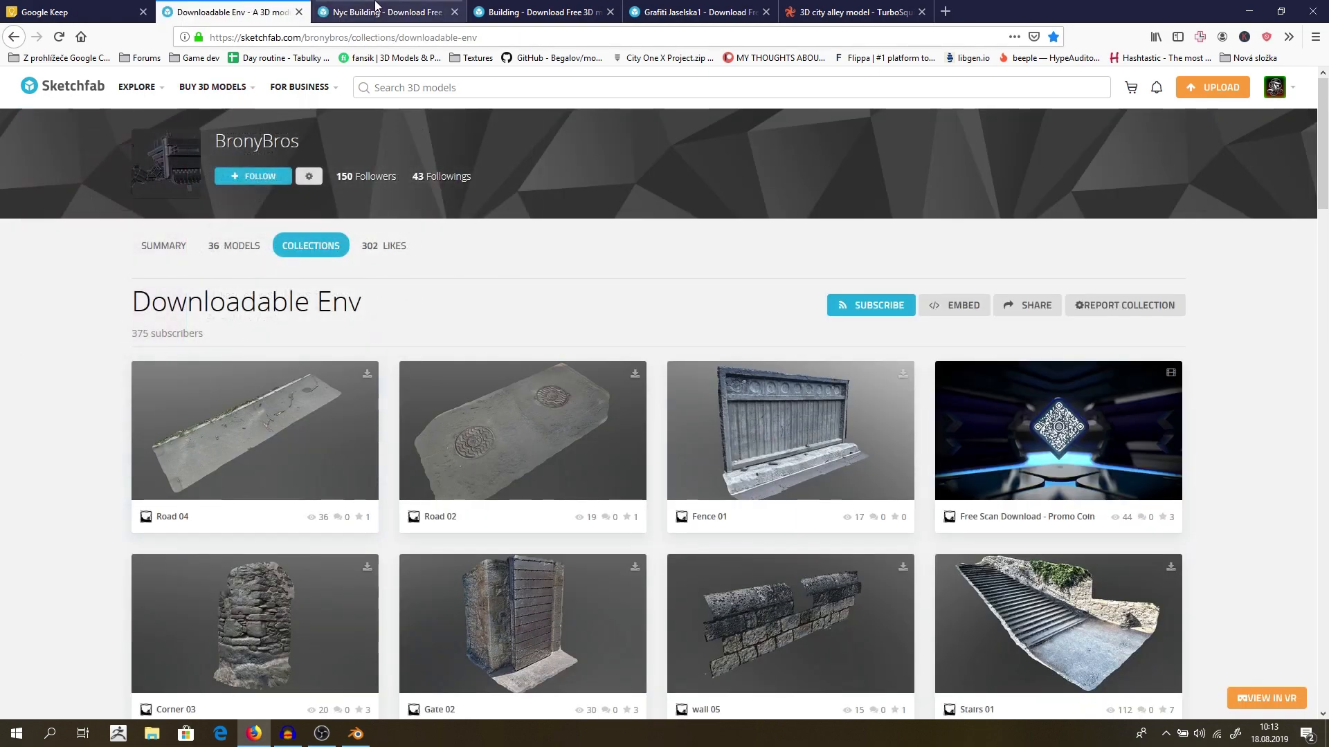
pyautogui.click(380, 11)
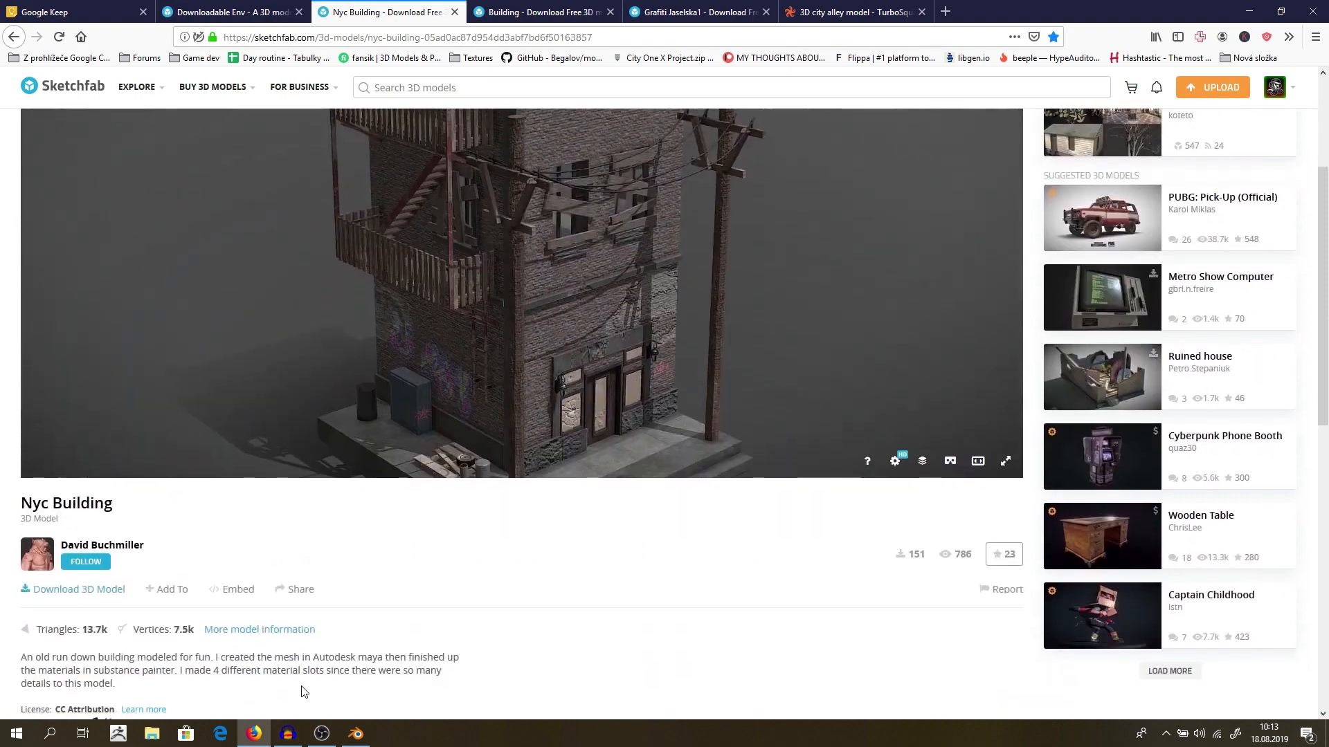
pyautogui.scroll(-3)
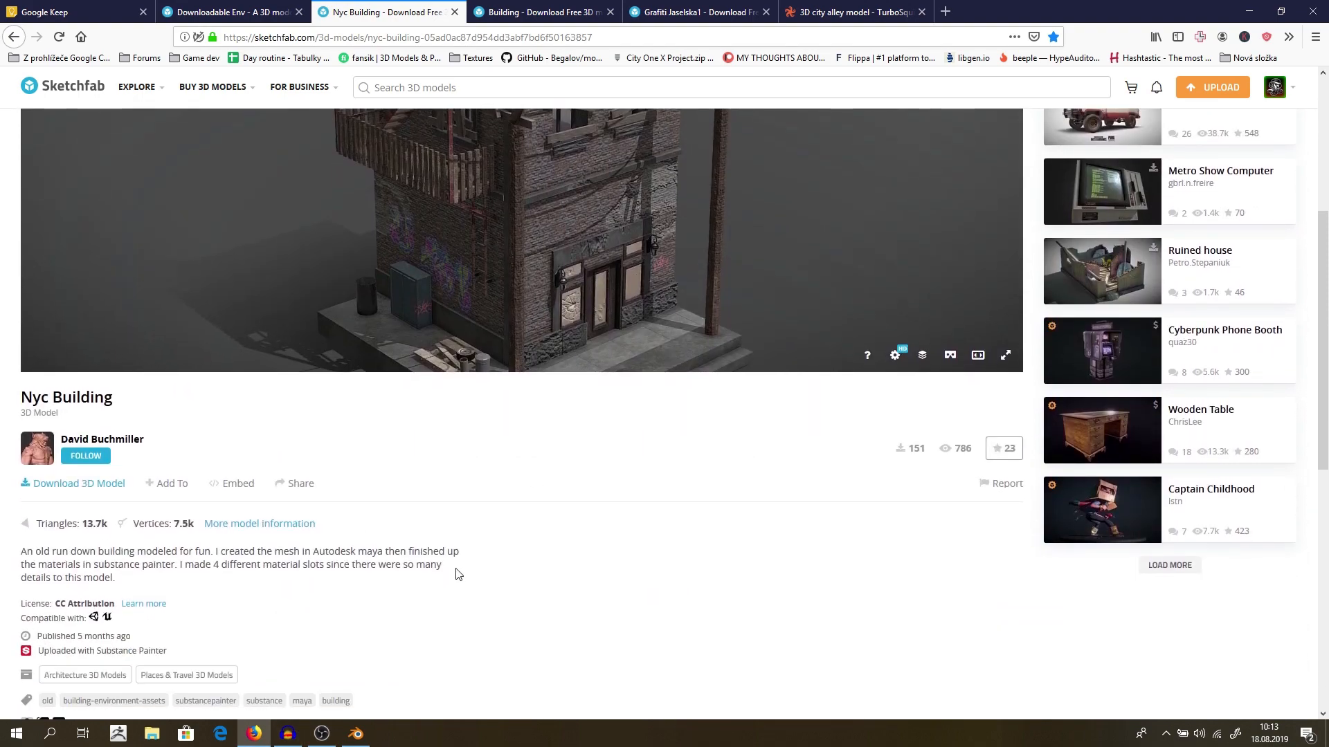
pyautogui.doubleClick(56, 523)
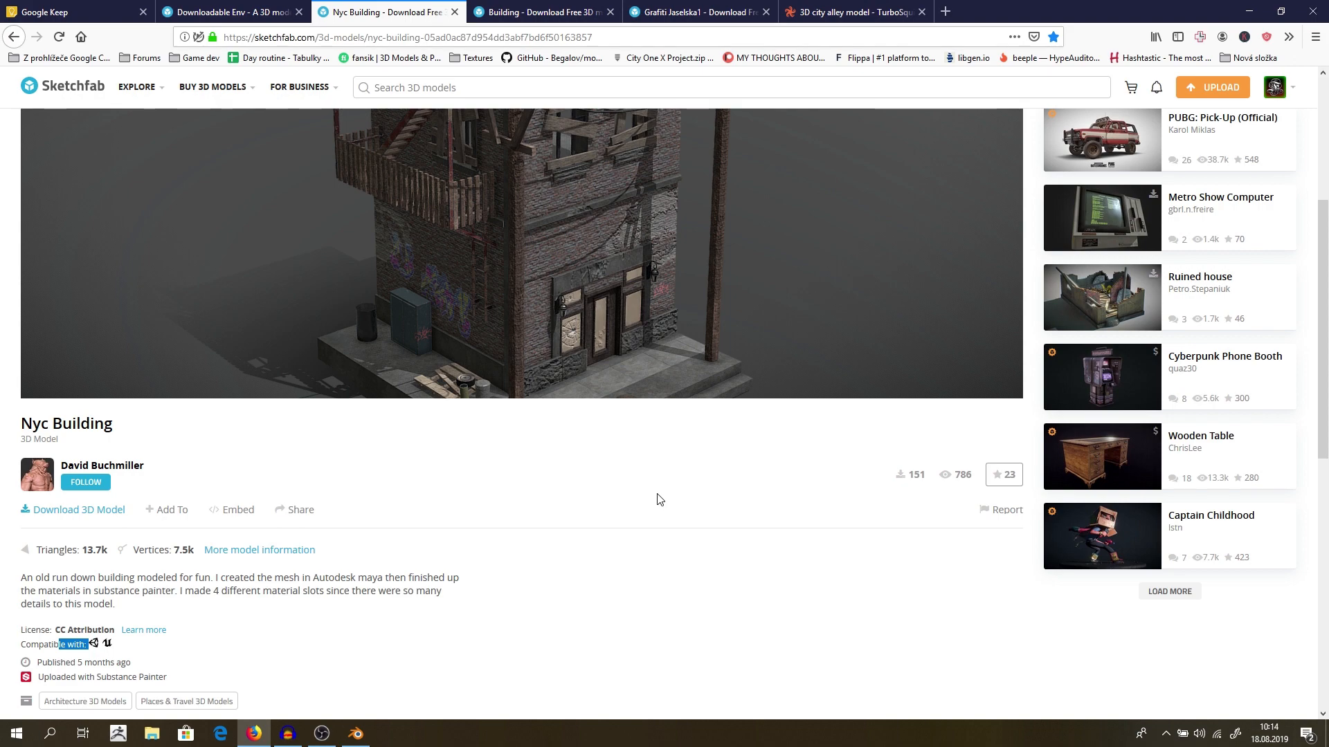
pyautogui.moveTo(660, 478)
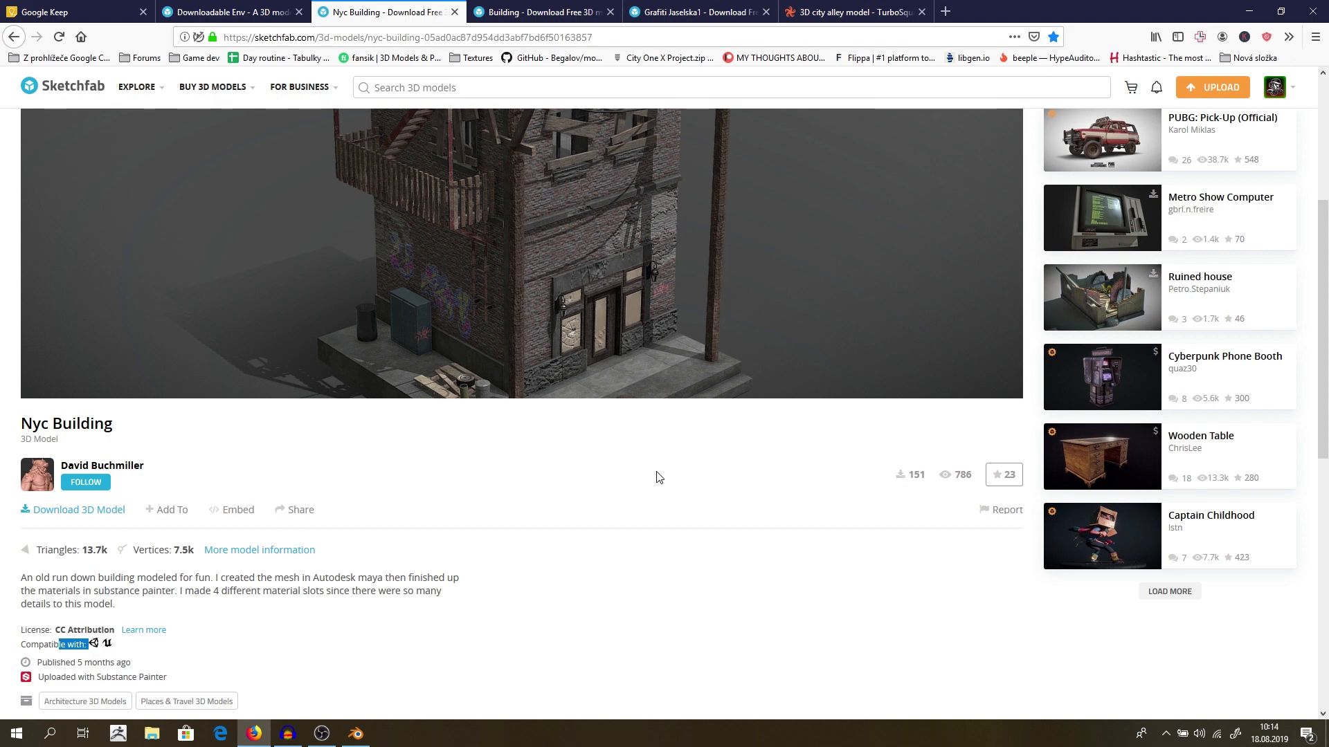
# - Open the Grafiti Jaselska1 page, orbit the wall, and scroll its details
pyautogui.click(702, 11)
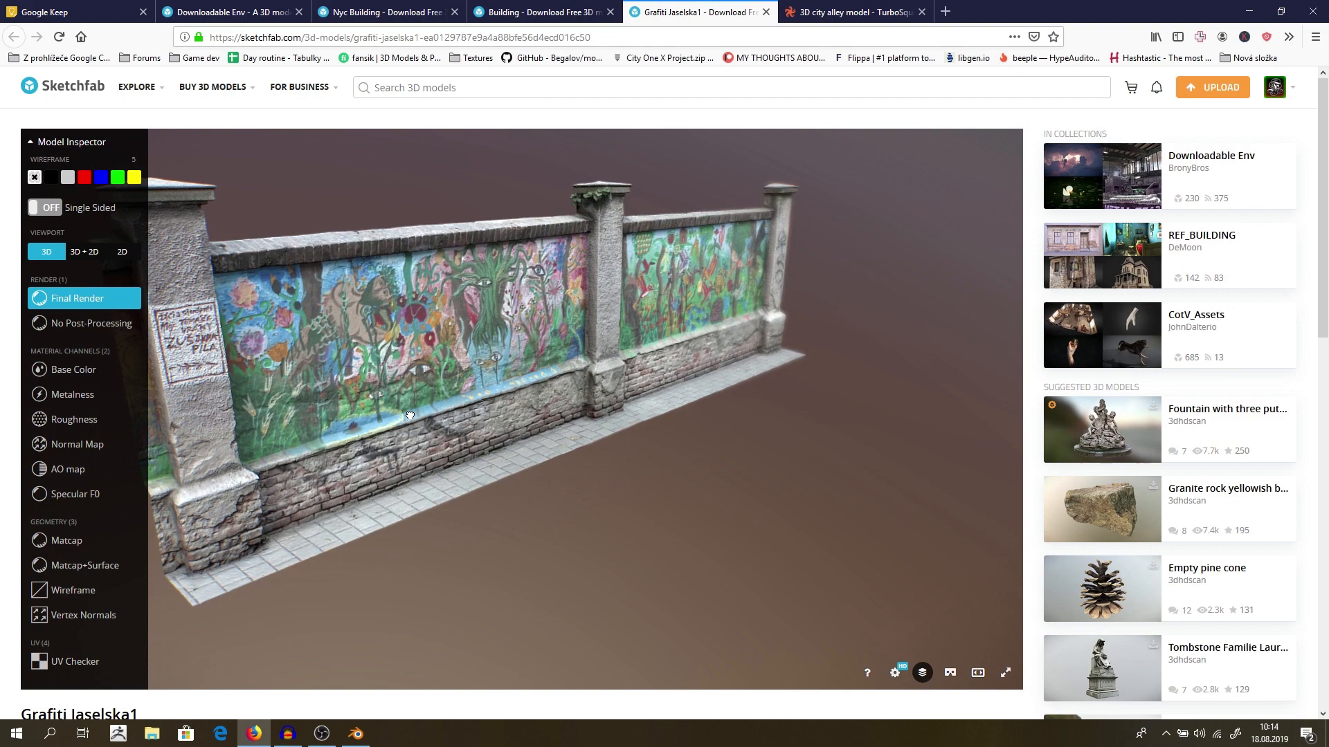
pyautogui.moveTo(409, 415); pyautogui.dragTo(623, 470)
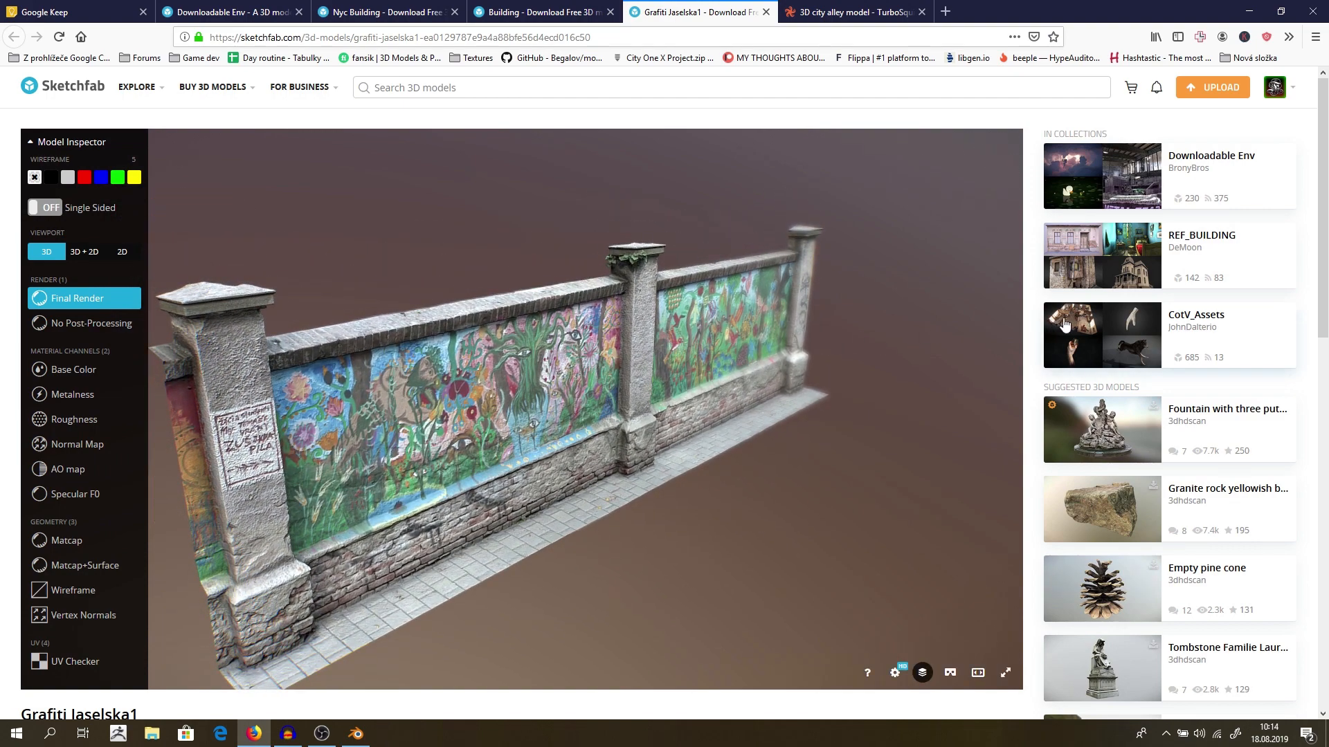
pyautogui.scroll(-3)
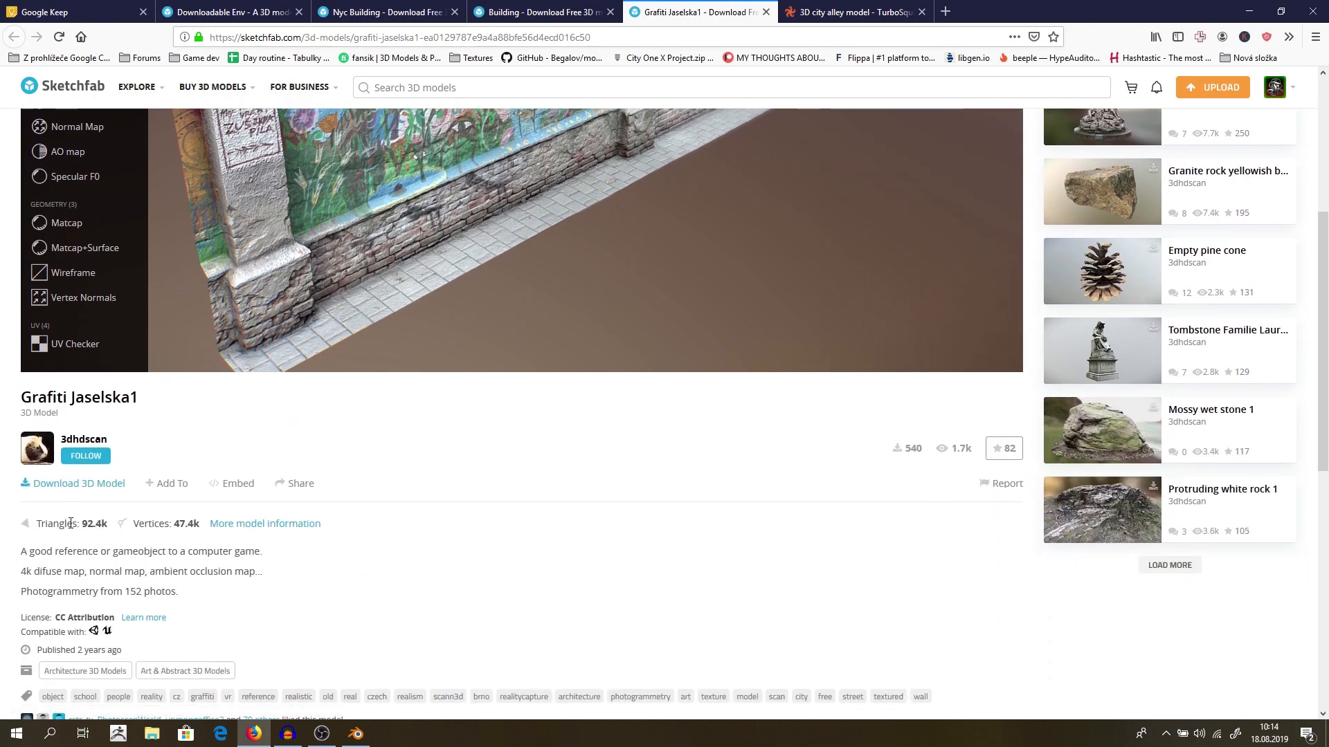
pyautogui.doubleClick(88, 523)
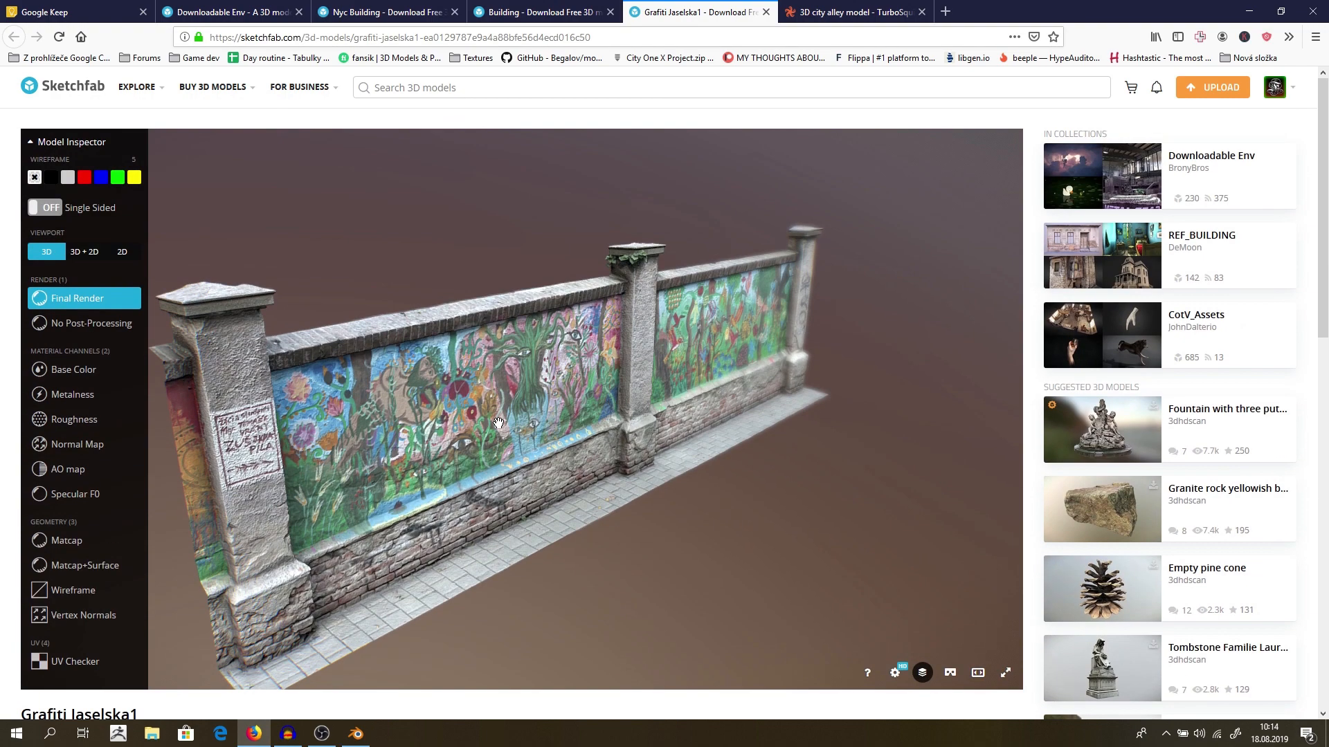
pyautogui.scroll(-3)
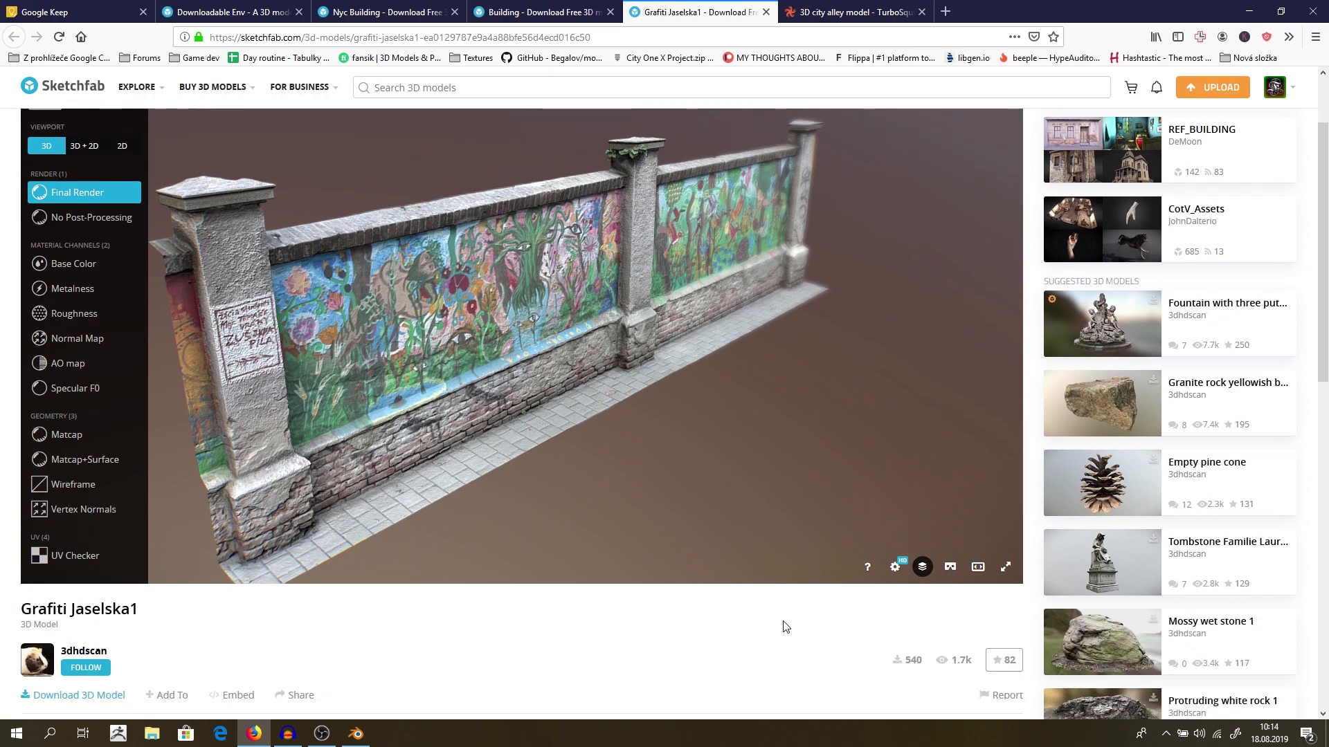
pyautogui.scroll(-3)
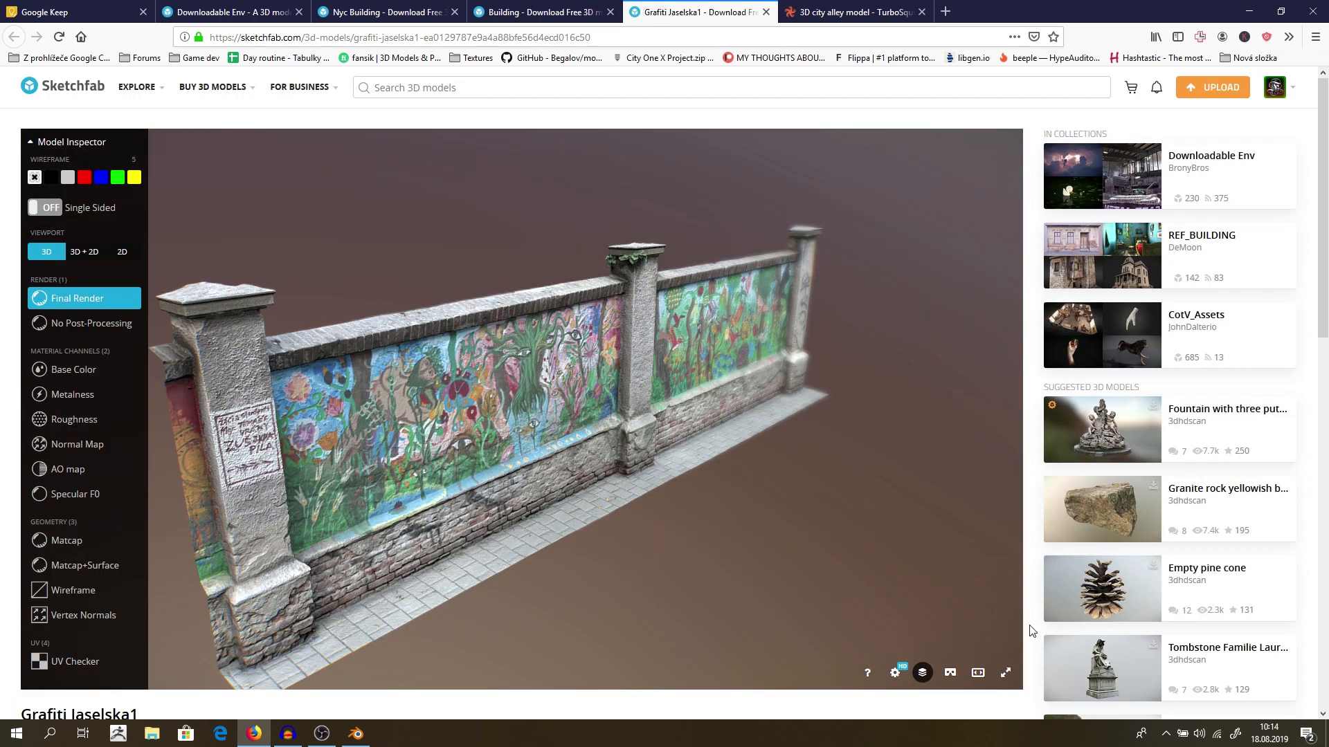
# - Enable the Model Inspector wireframe and orbit the wall's mesh up close
pyautogui.click(894, 674)
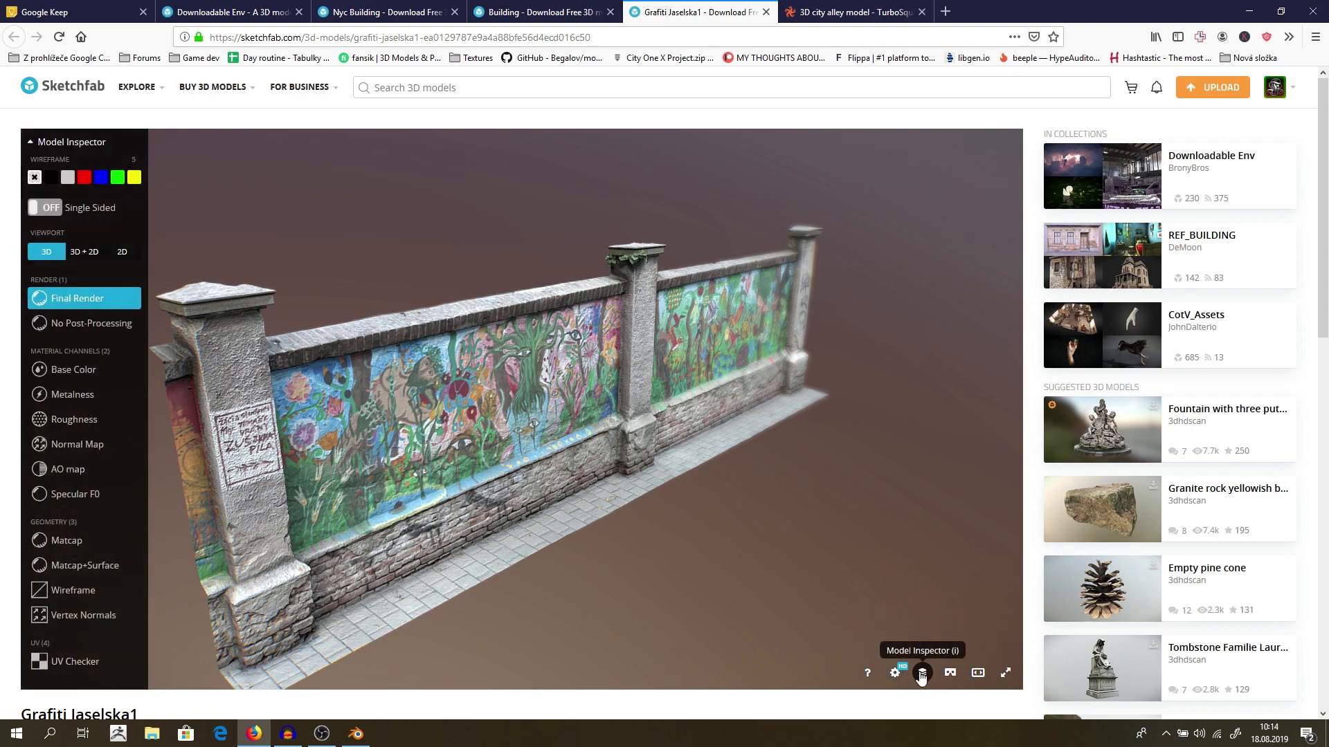
pyautogui.click(49, 177)
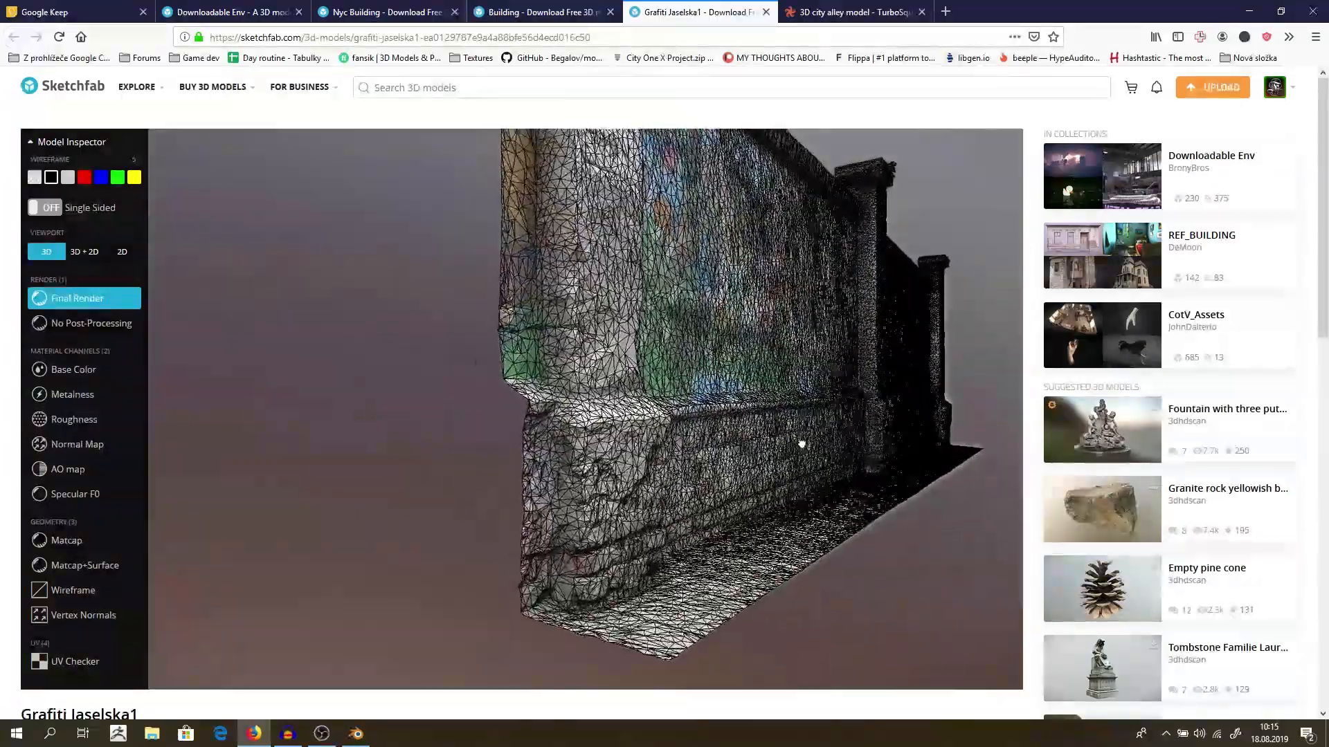
pyautogui.moveTo(800, 443); pyautogui.dragTo(689, 362)
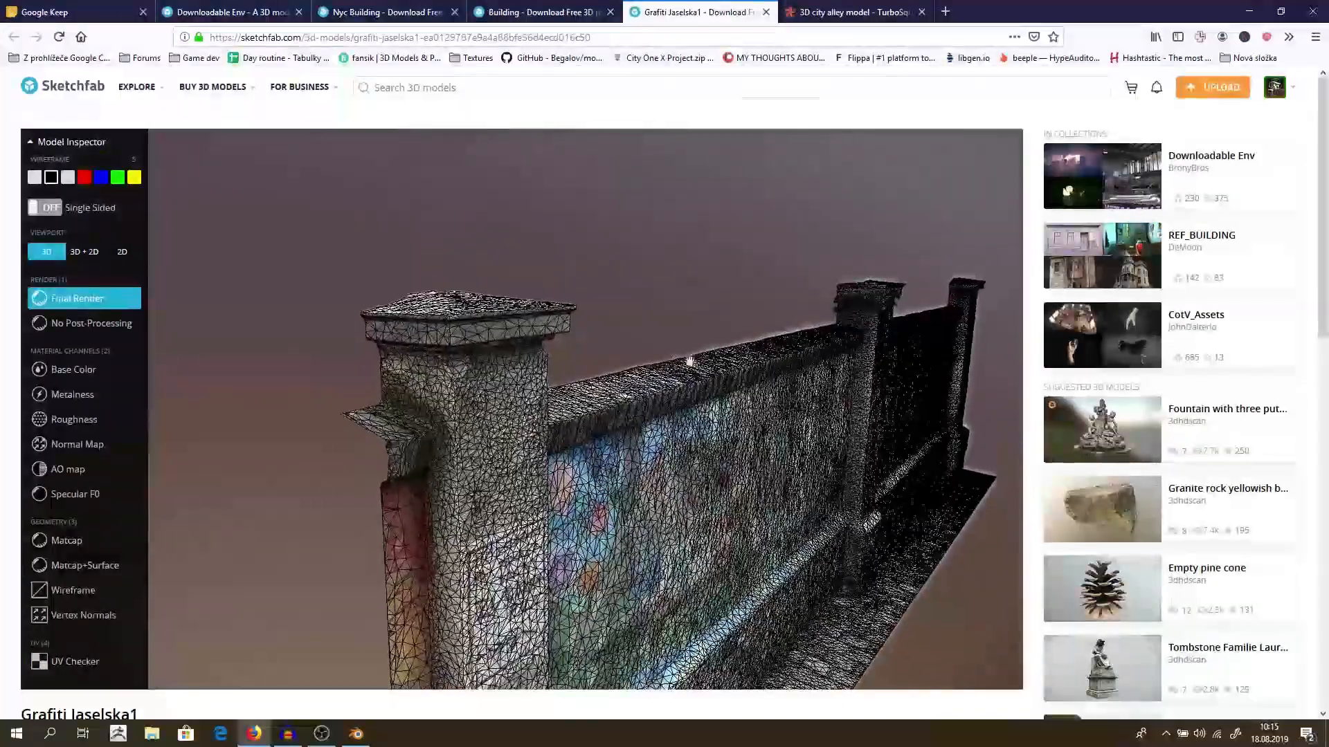
pyautogui.scroll(-3)
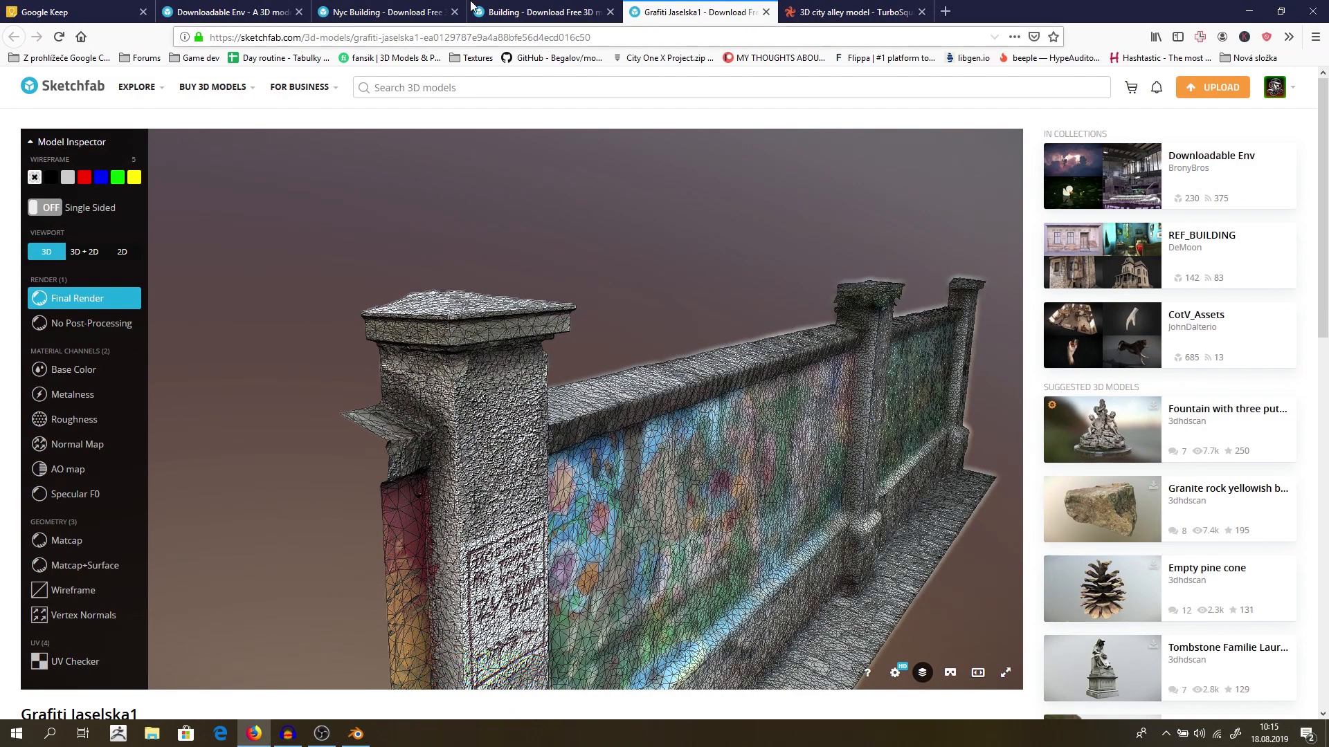
pyautogui.click(386, 12)
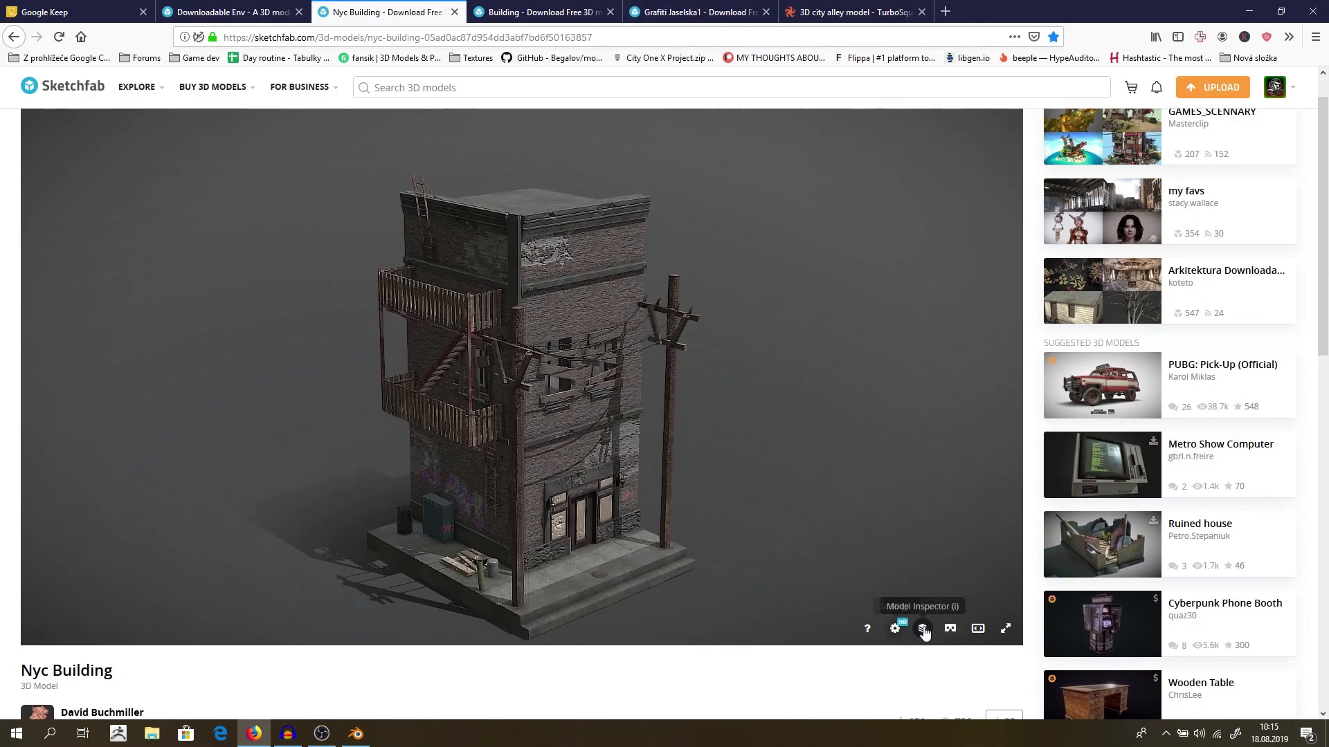
# - View the Nyc Building's wireframe mesh, orbit it, then turn the wireframe off
pyautogui.click(922, 628)
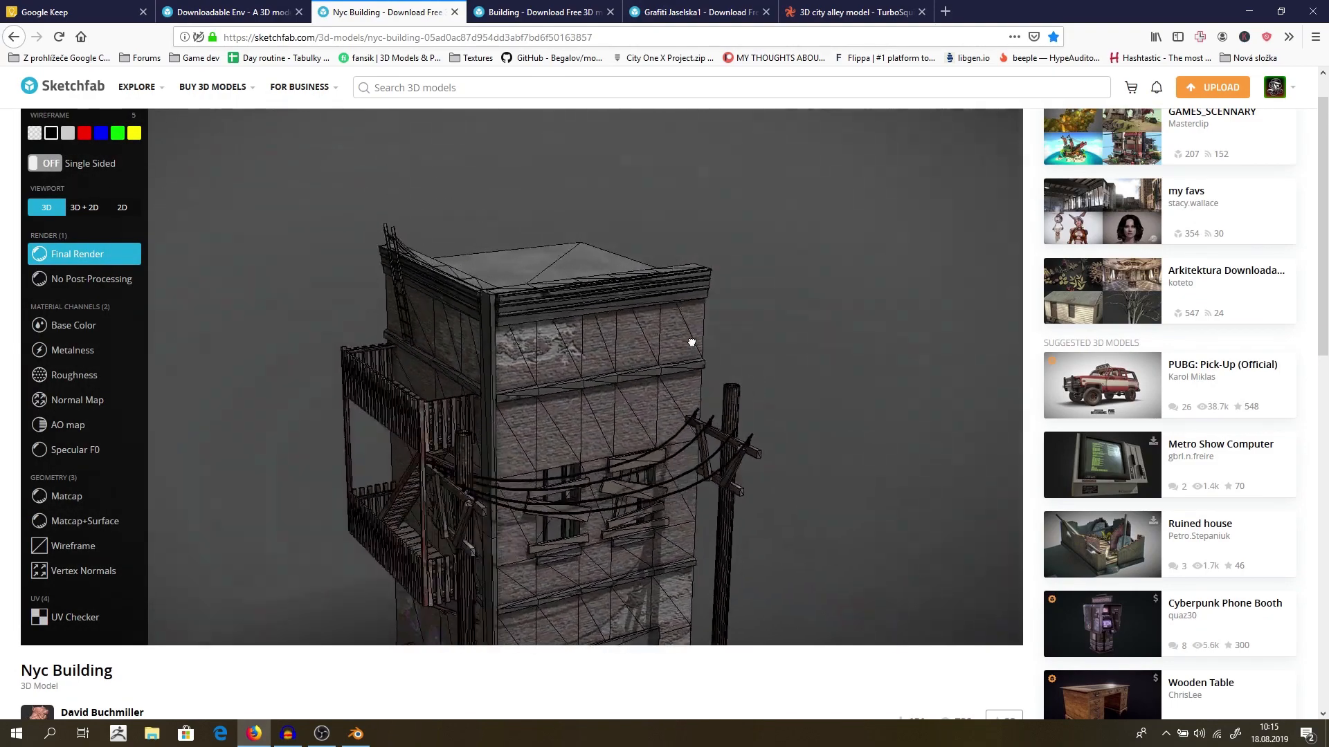
pyautogui.moveTo(691, 341); pyautogui.dragTo(592, 351)
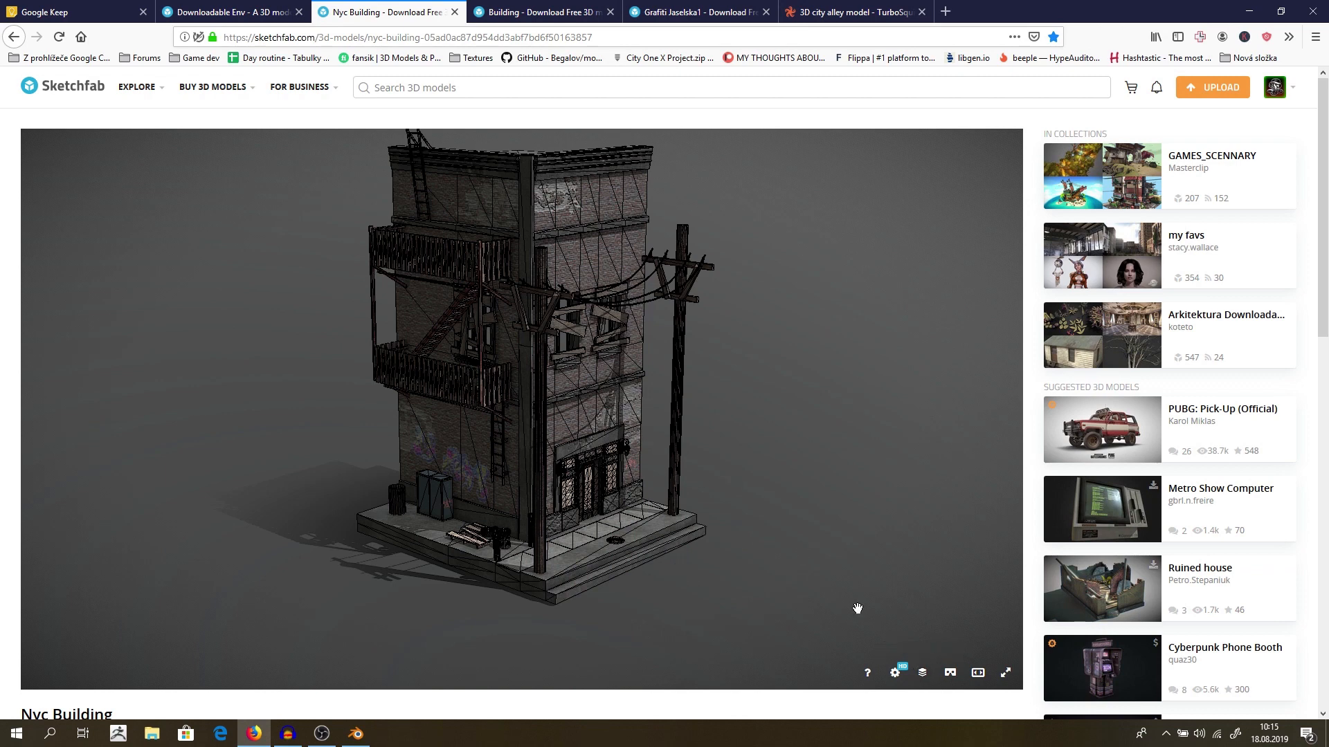
pyautogui.click(922, 673)
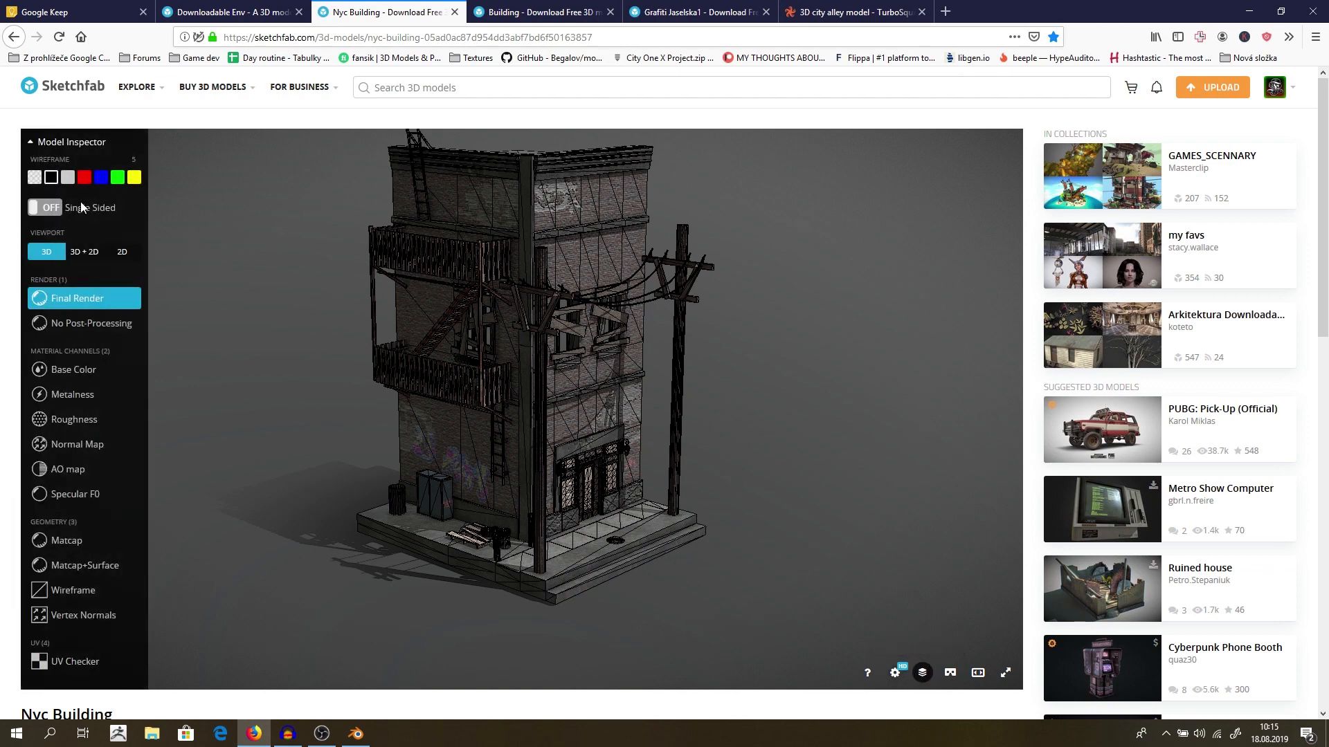
pyautogui.click(34, 178)
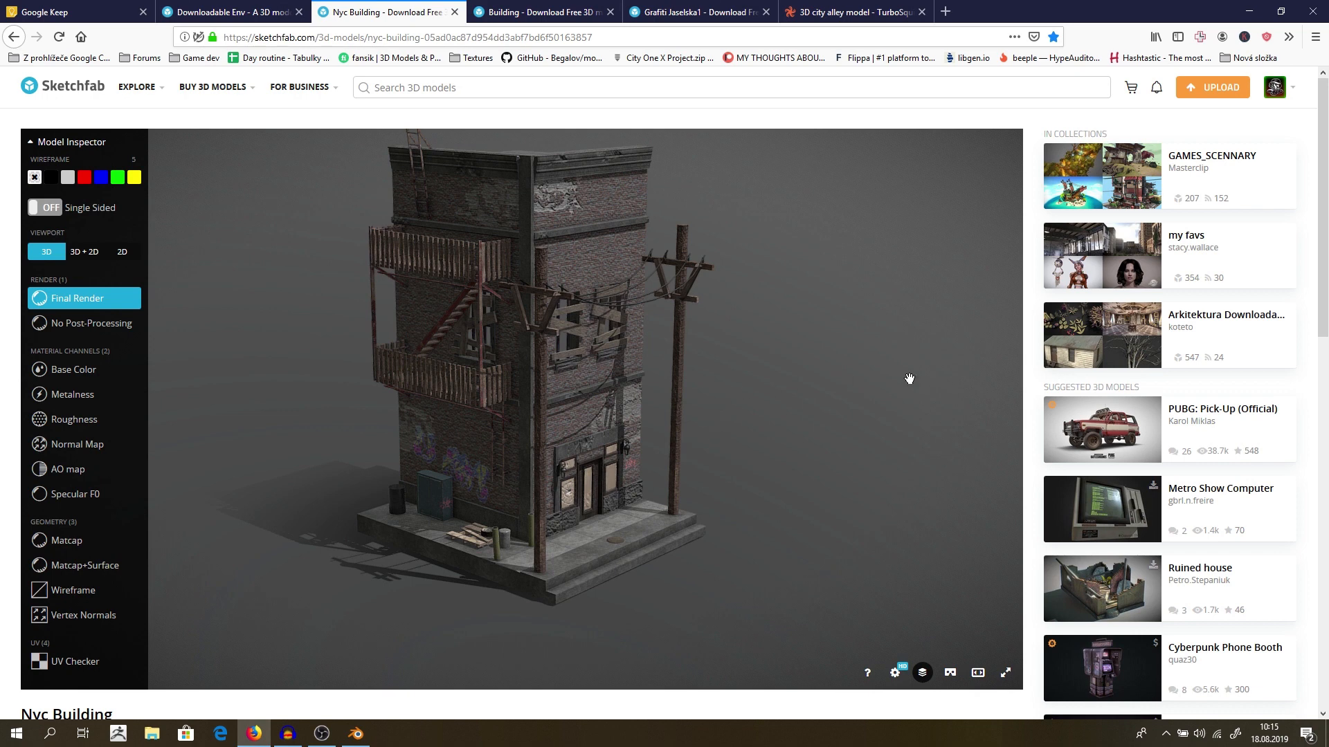
pyautogui.moveTo(765, 251)
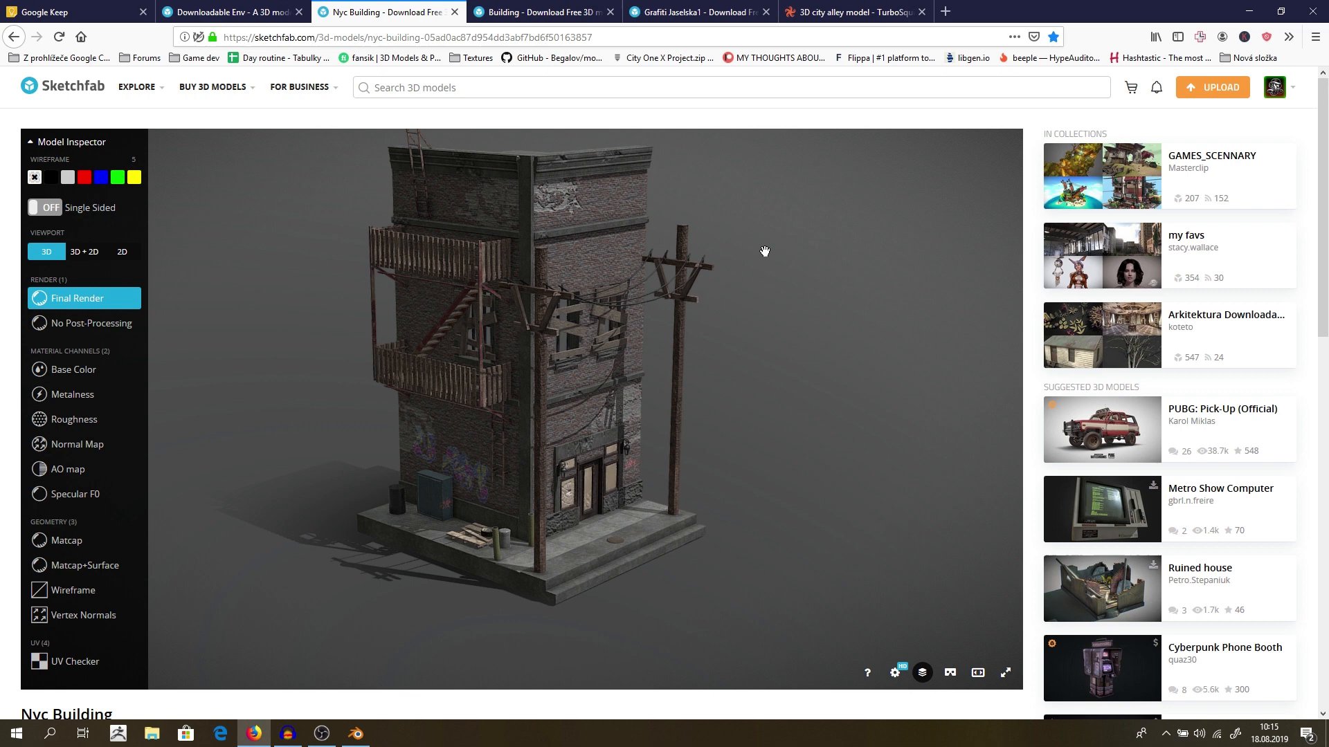
pyautogui.moveTo(584, 143)
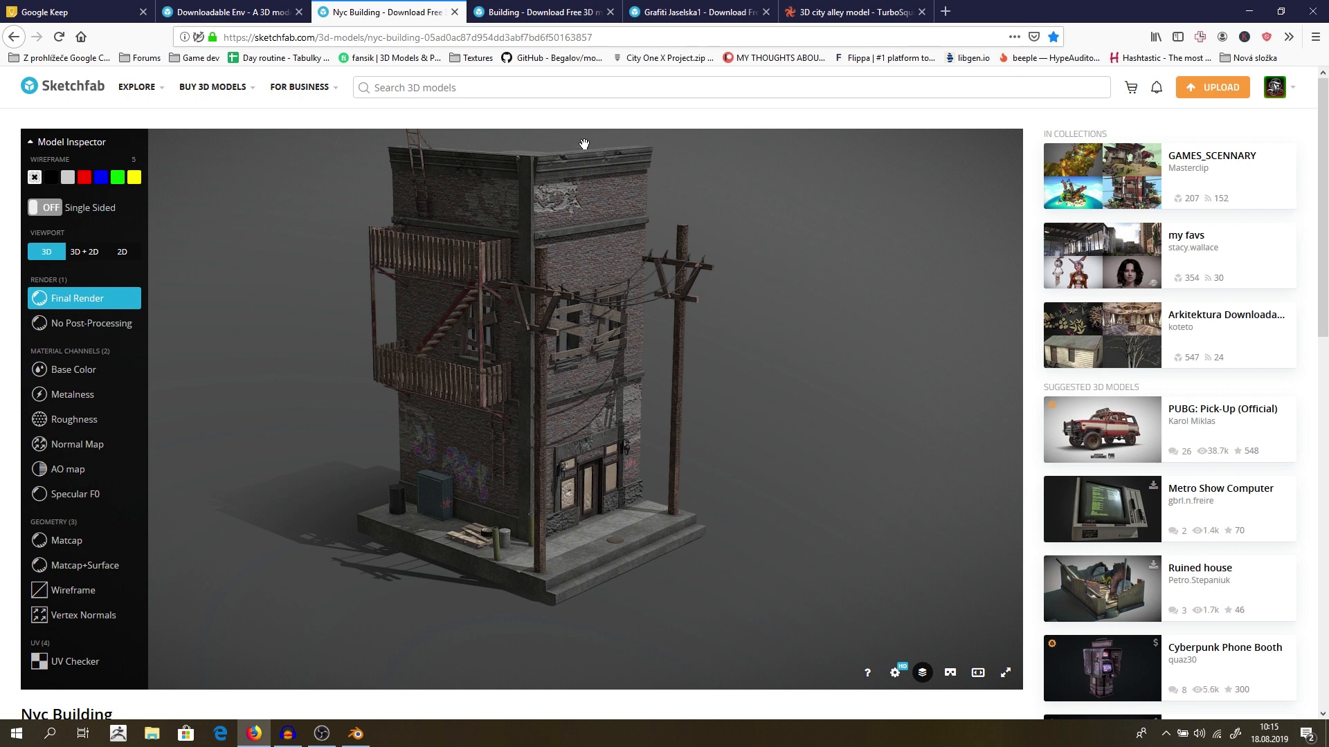
pyautogui.moveTo(592, 180)
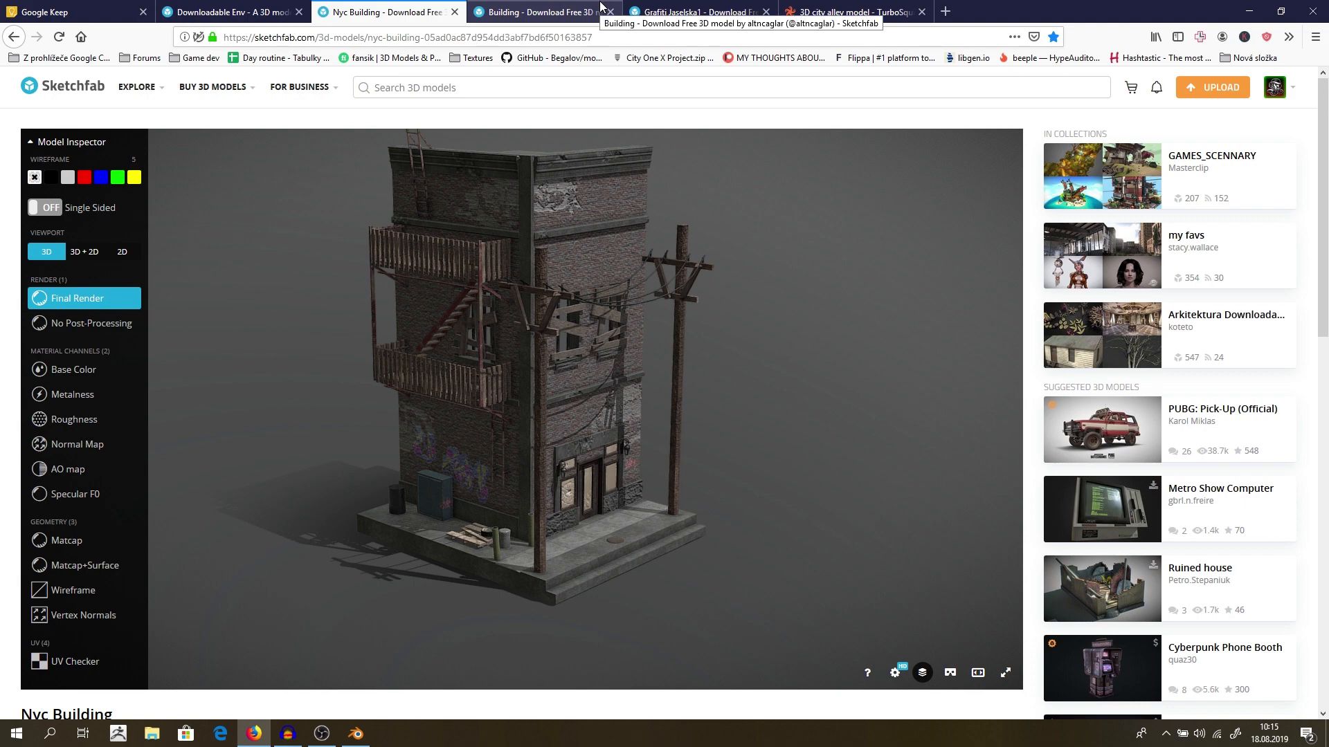
# - Switch to the brick Building model page, orbit to its roof, and scroll down
pyautogui.click(551, 12)
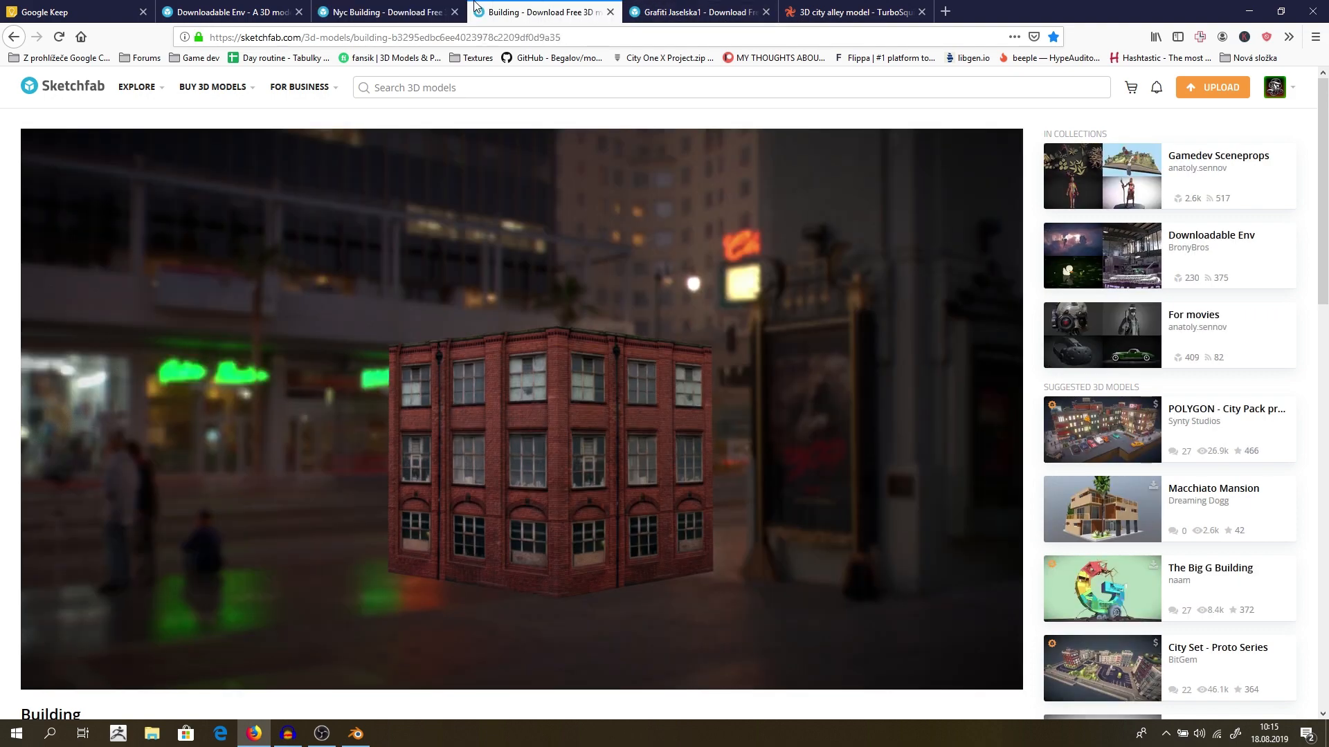
pyautogui.moveTo(525, 407); pyautogui.dragTo(309, 498)
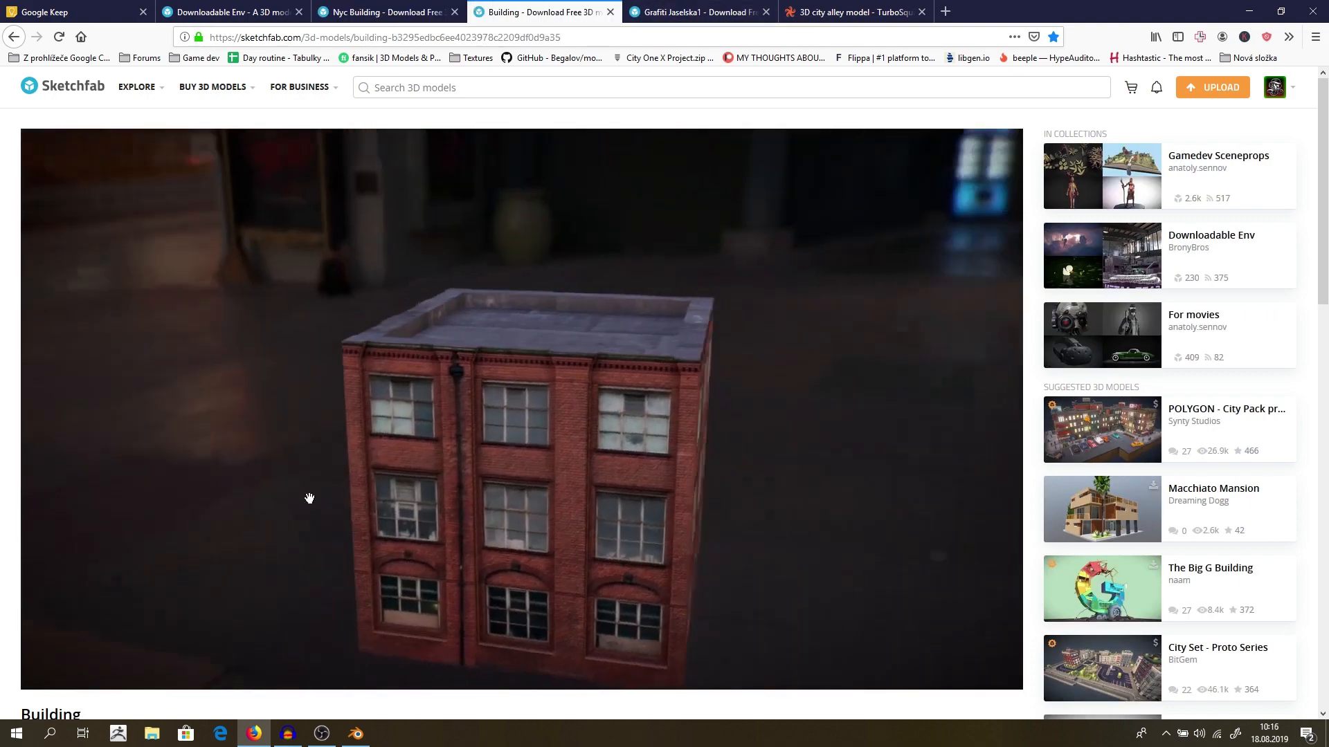
pyautogui.scroll(-3)
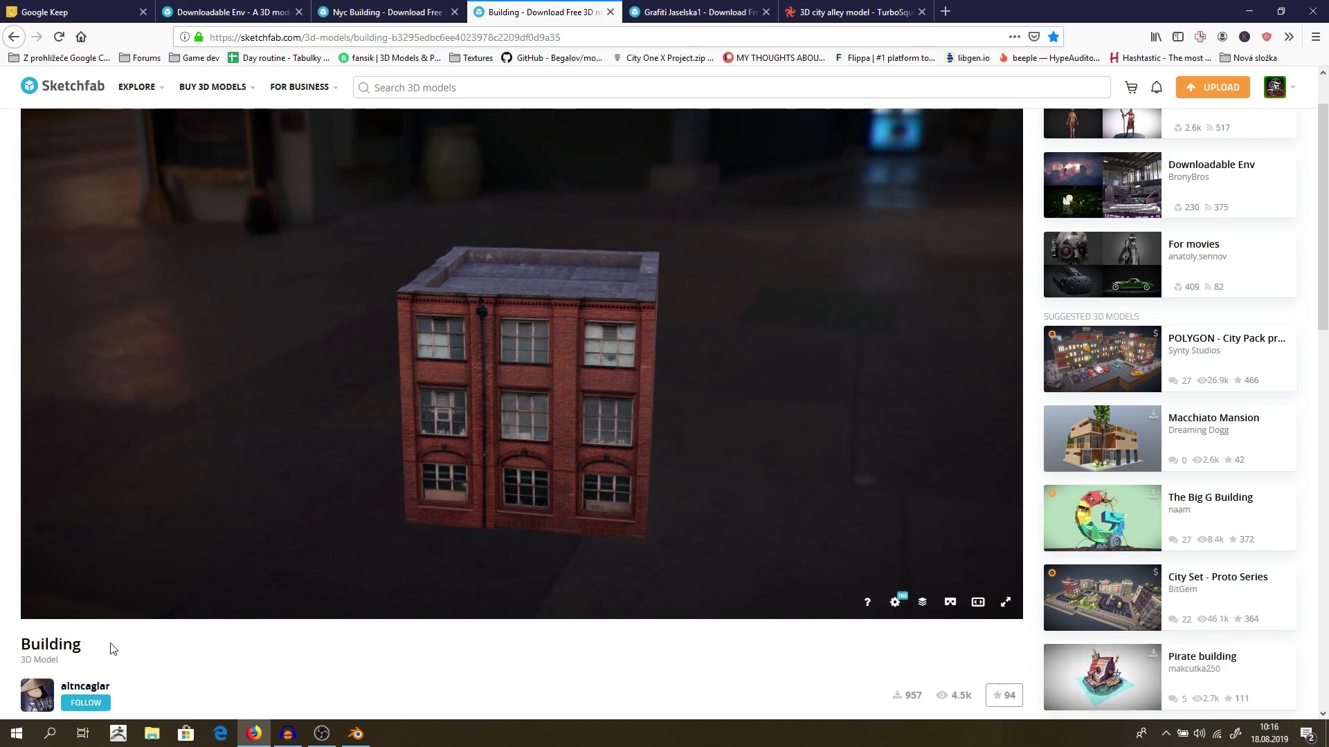
pyautogui.scroll(-3)
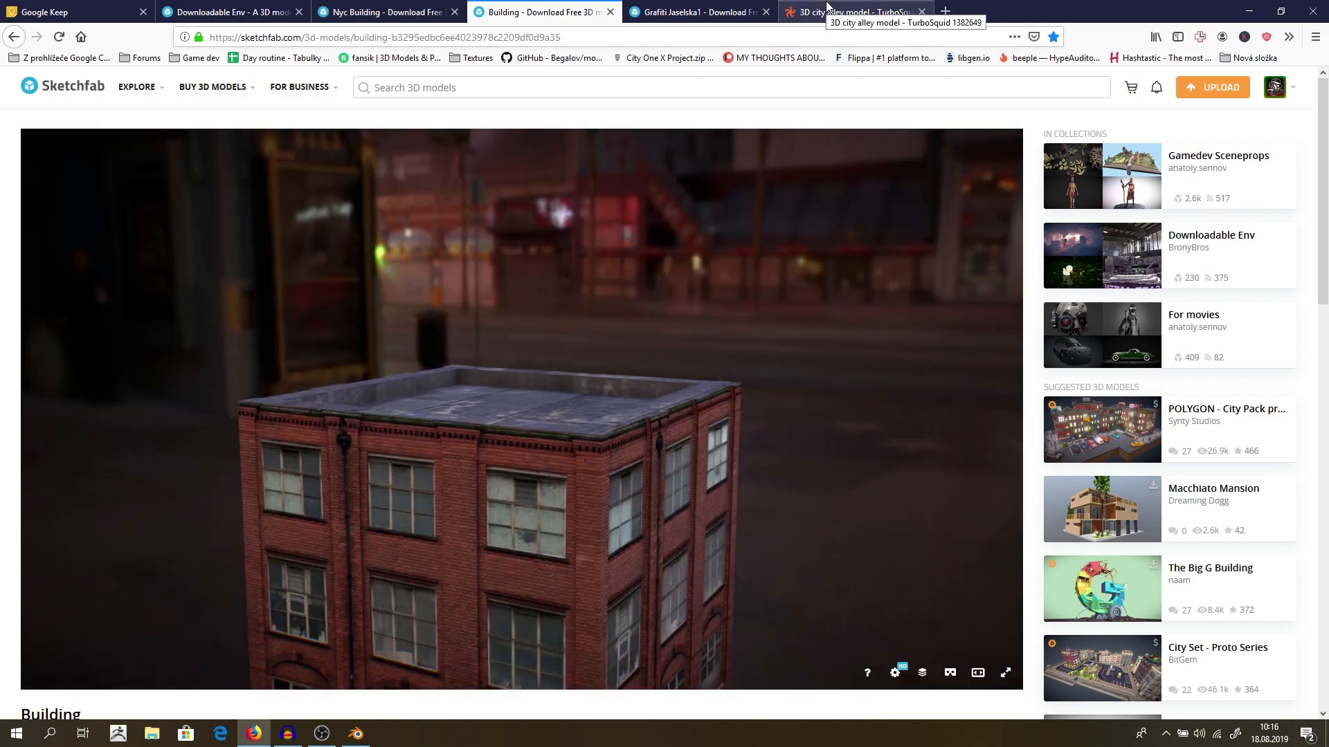
# - Browse the 3D City Alley preview images, including the top-down layout, then return to Nyc Building
pyautogui.click(851, 11)
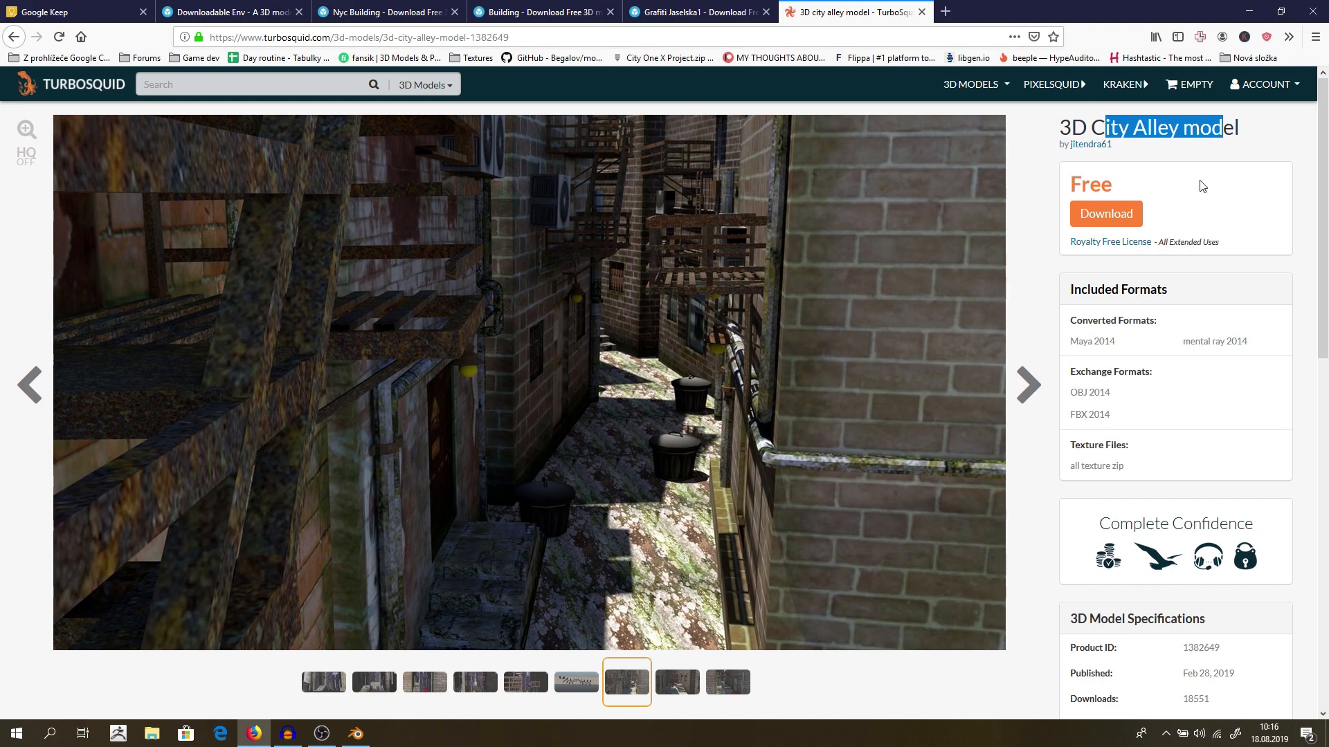
pyautogui.click(728, 682)
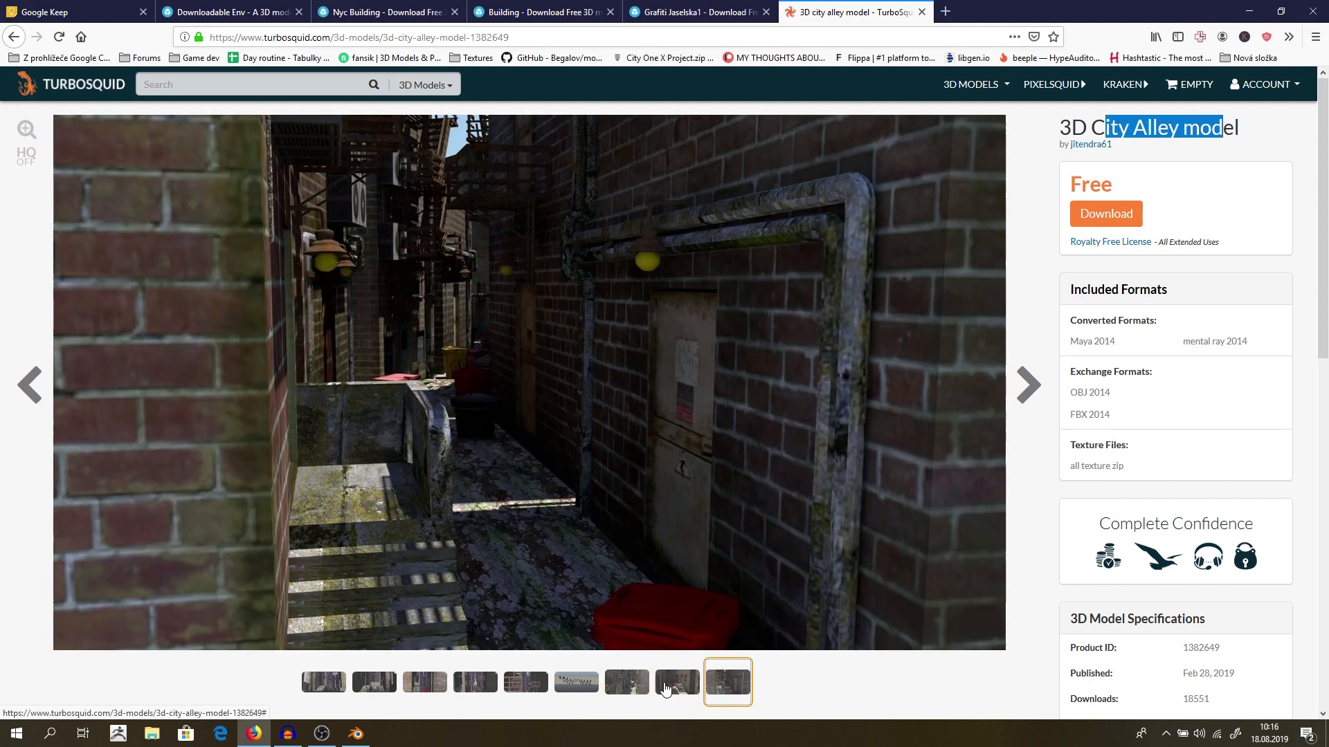
pyautogui.click(626, 682)
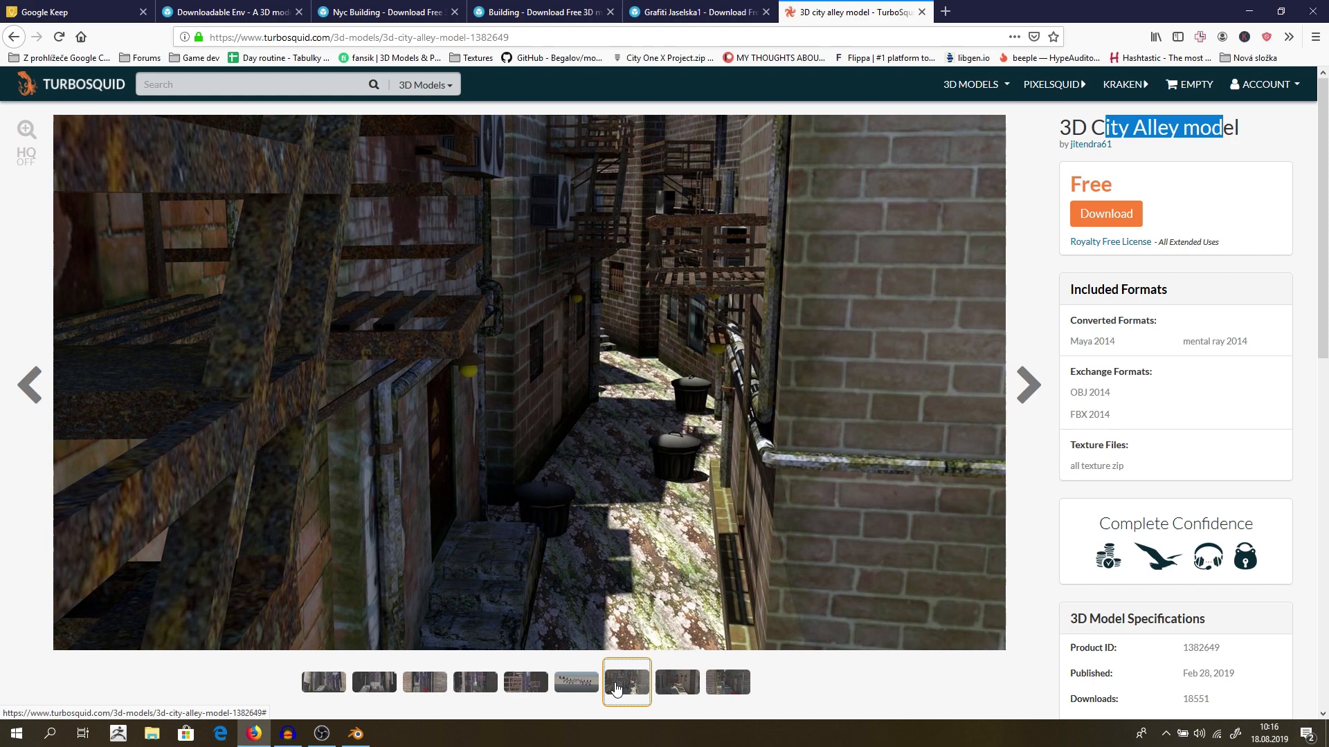
pyautogui.moveTo(669, 681)
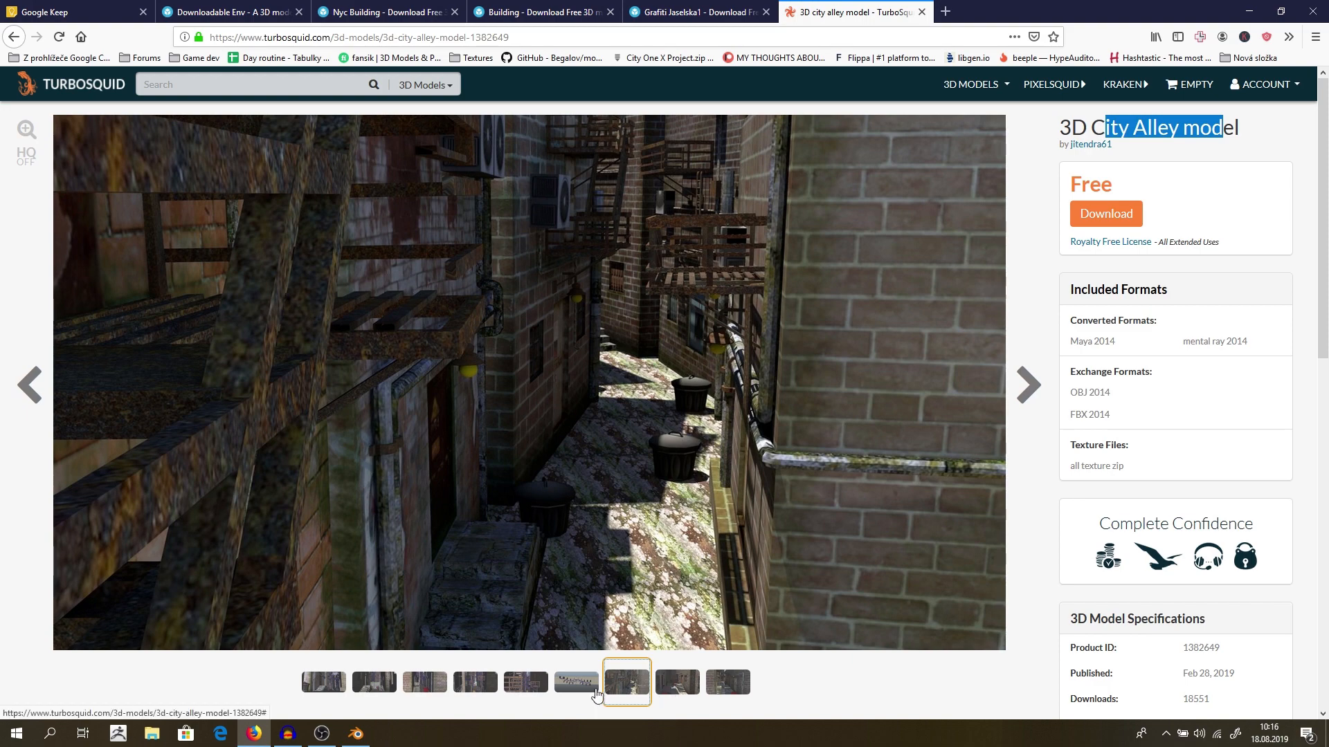
pyautogui.click(575, 682)
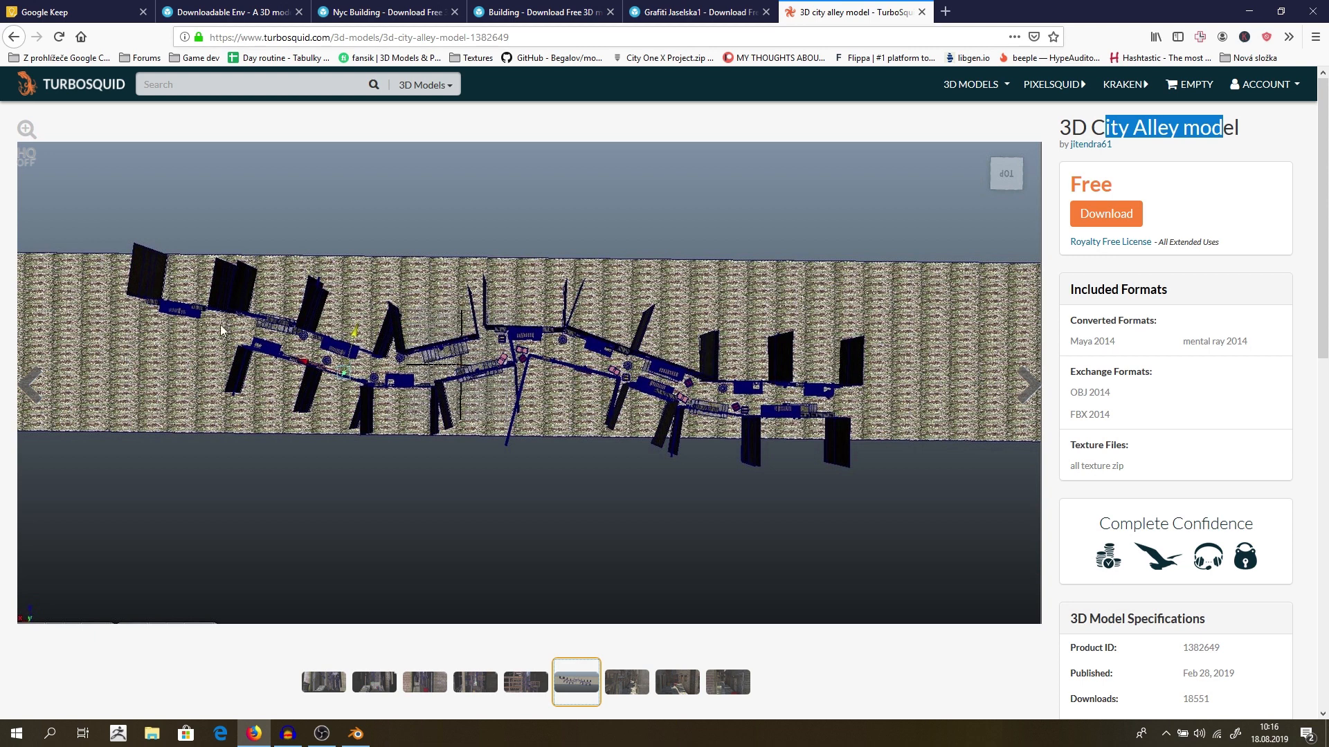
pyautogui.moveTo(895, 481)
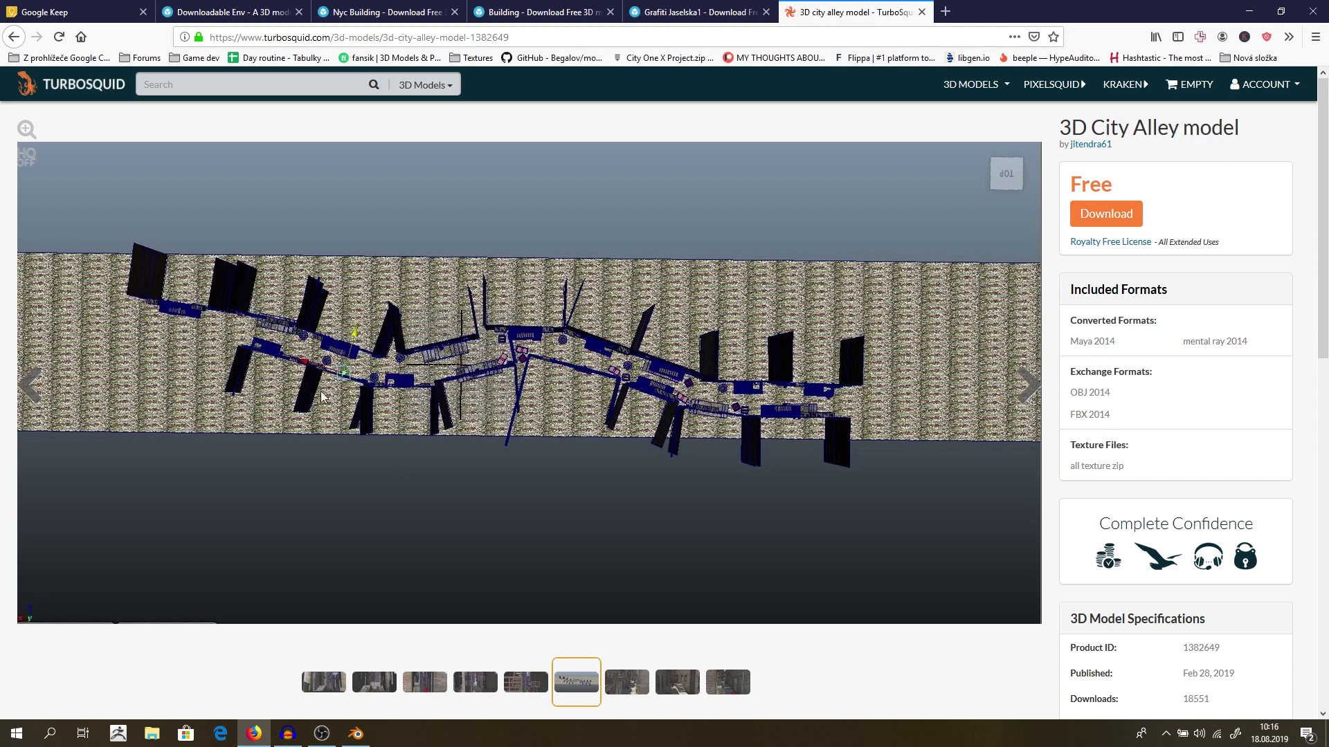
pyautogui.click(395, 11)
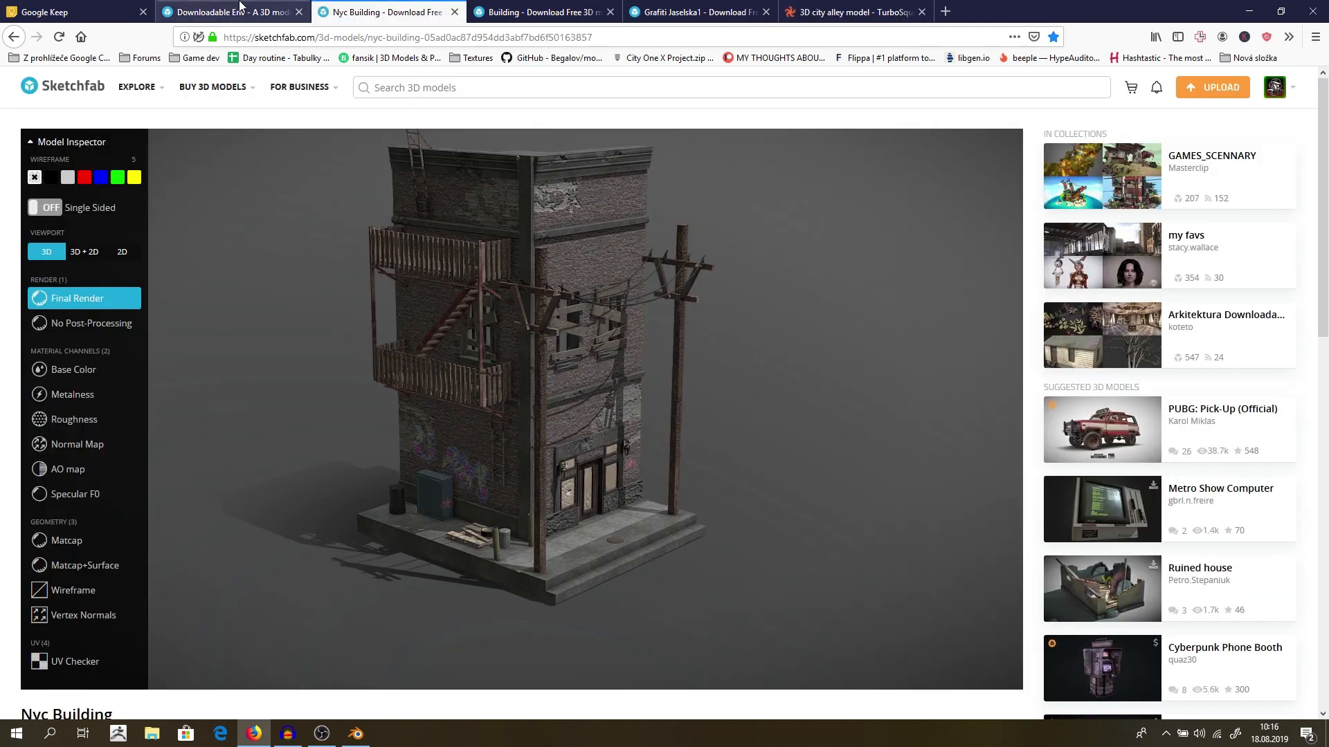
pyautogui.click(853, 12)
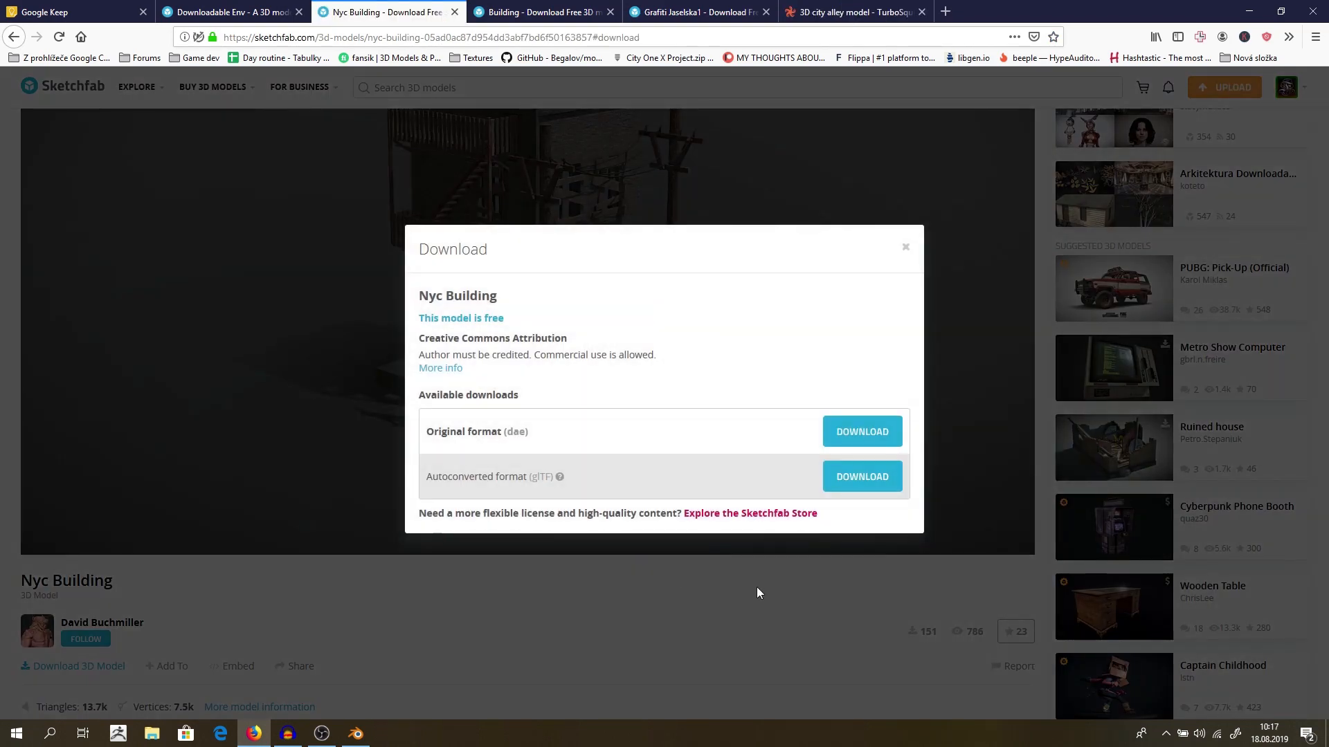
pyautogui.click(905, 247)
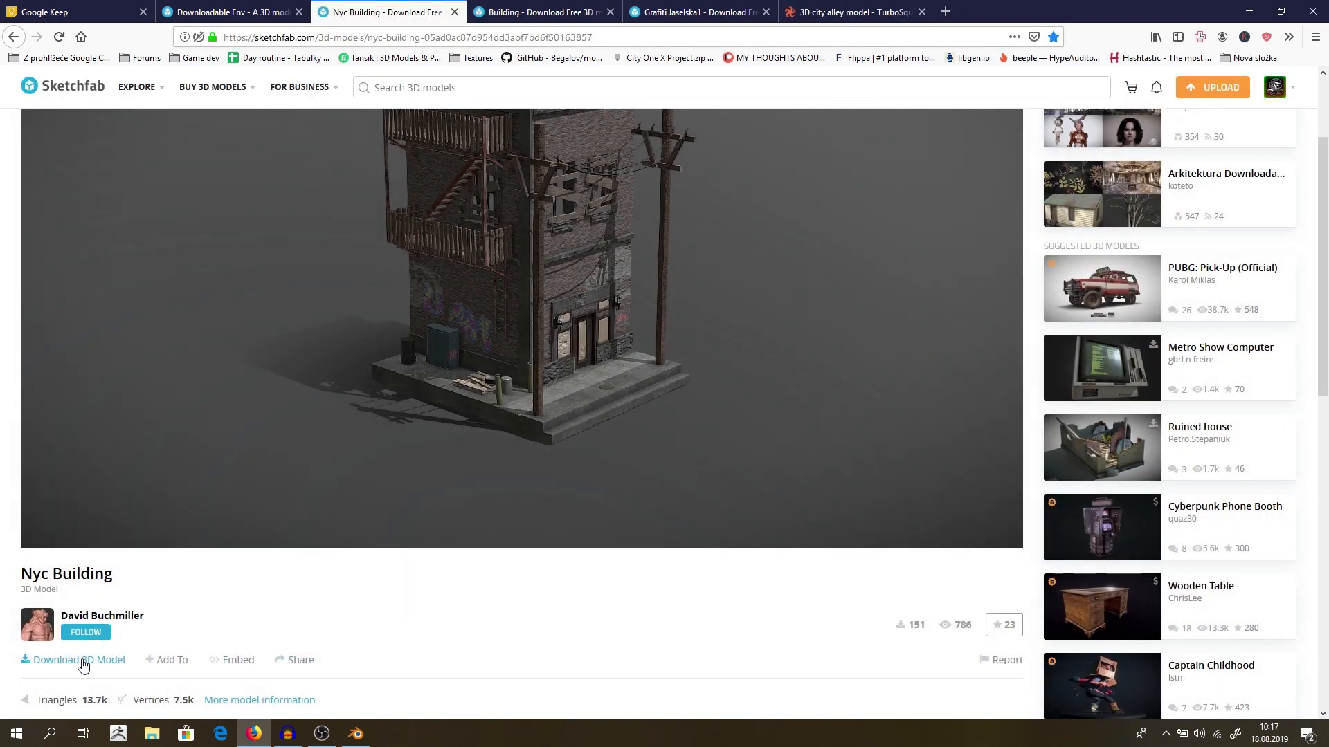
pyautogui.click(79, 659)
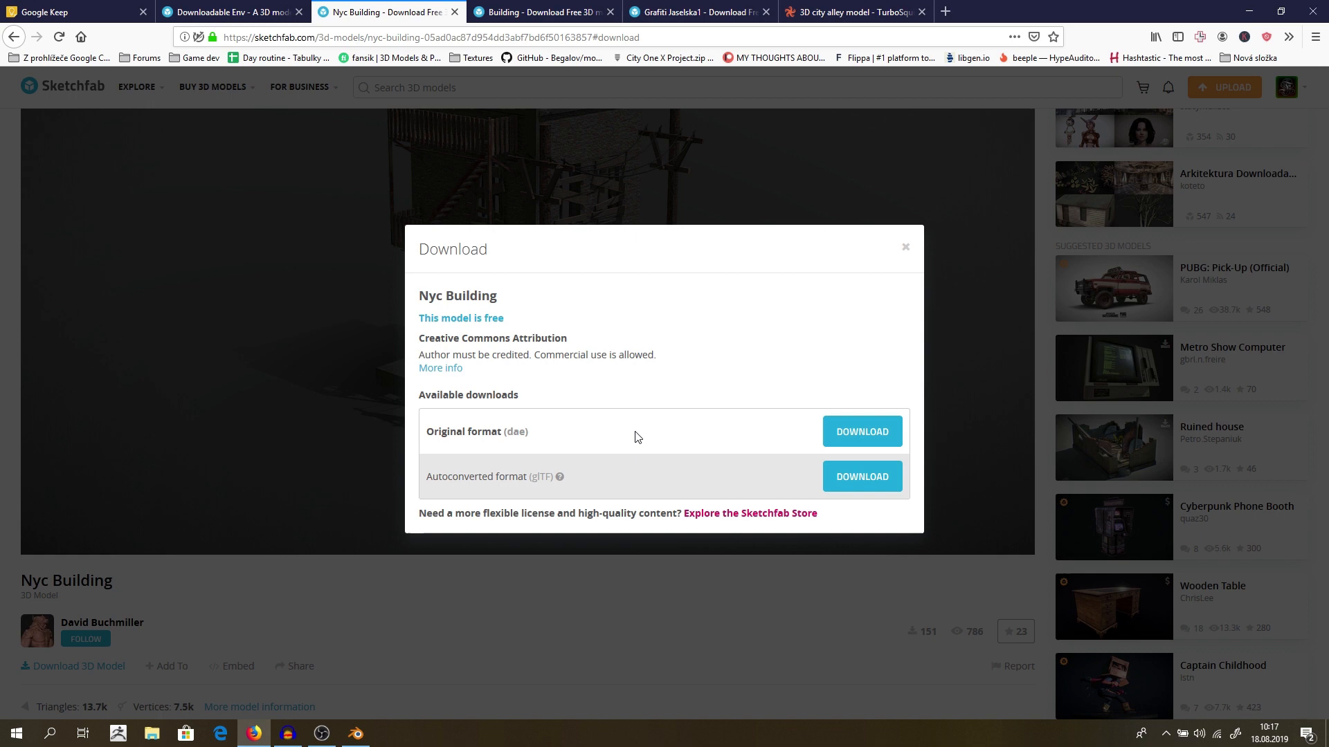
pyautogui.moveTo(615, 441)
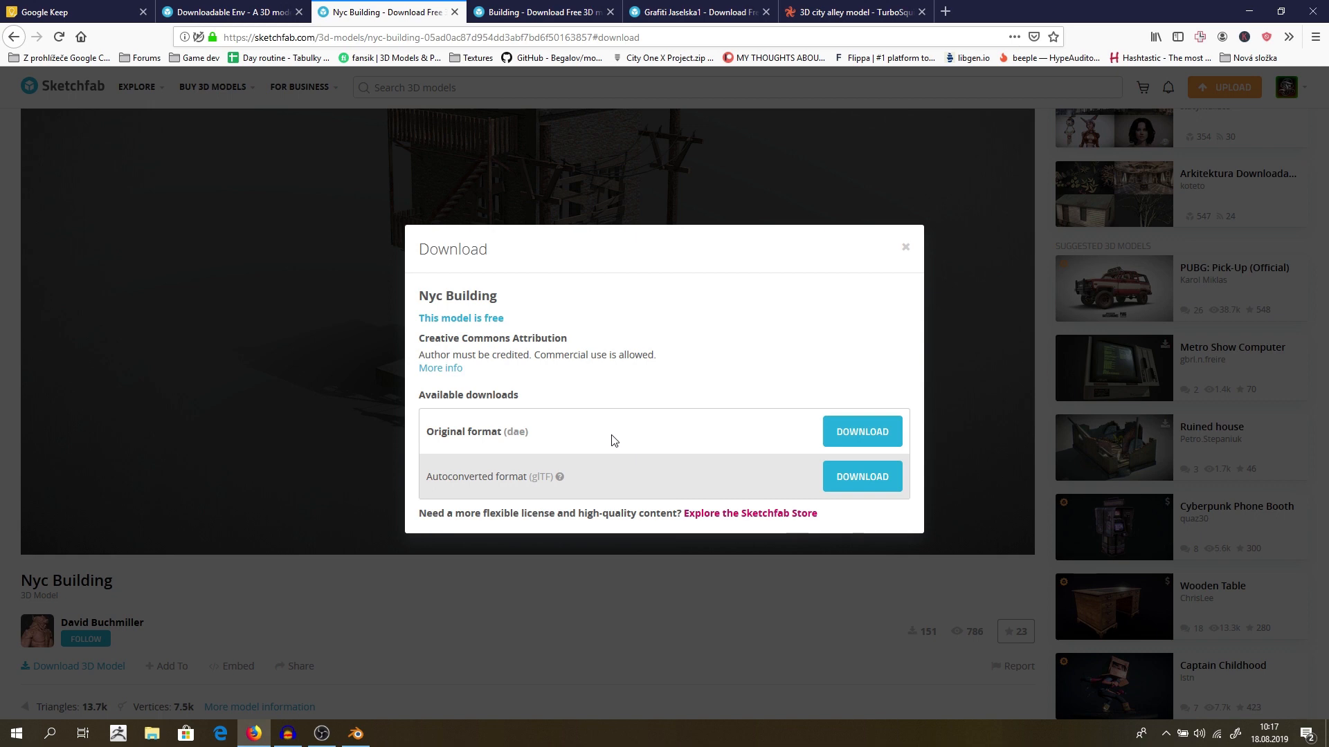
pyautogui.moveTo(522, 432)
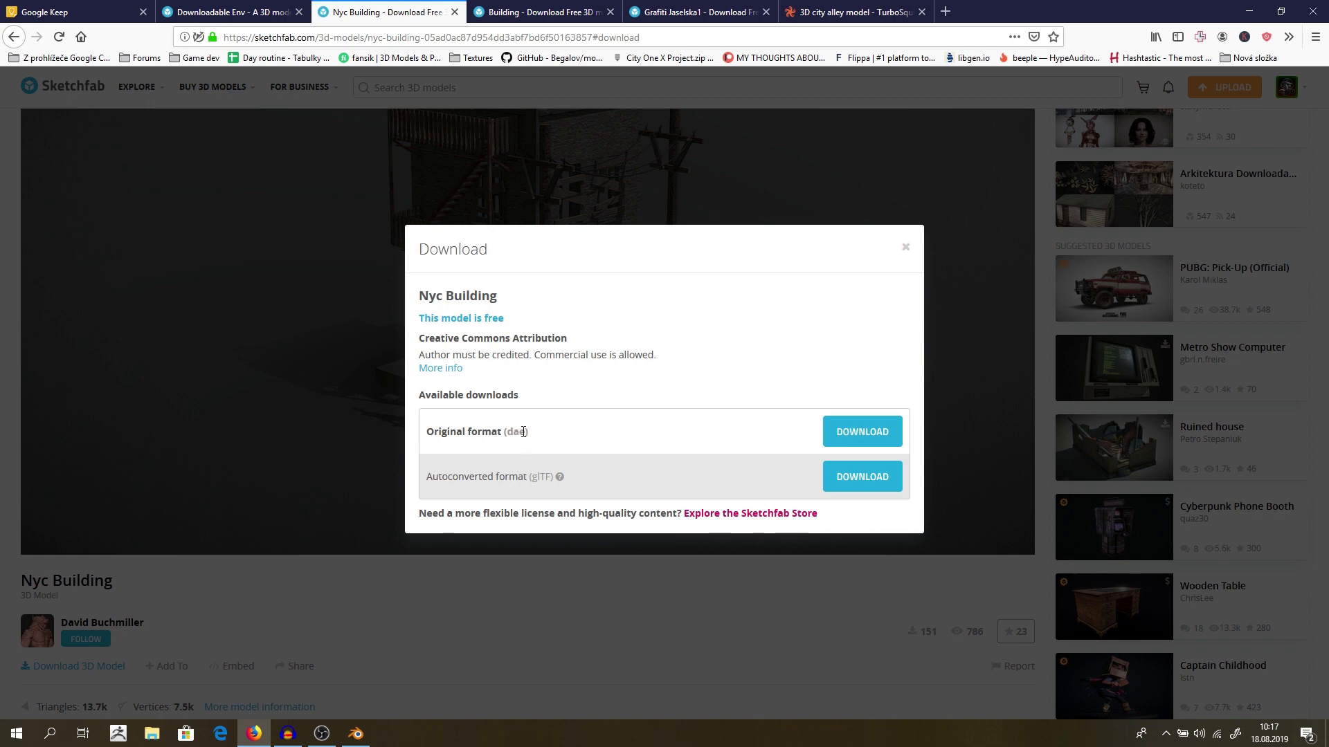
pyautogui.moveTo(671, 423)
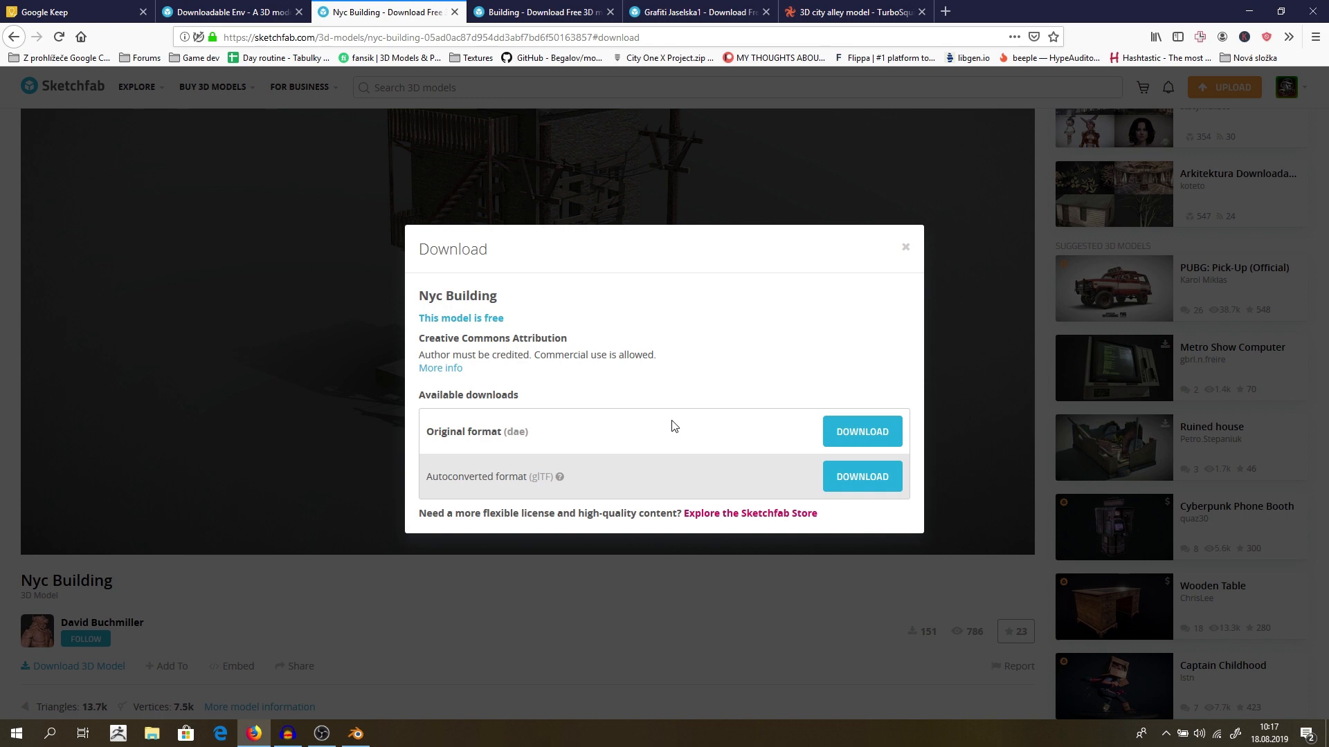
pyautogui.moveTo(525, 280)
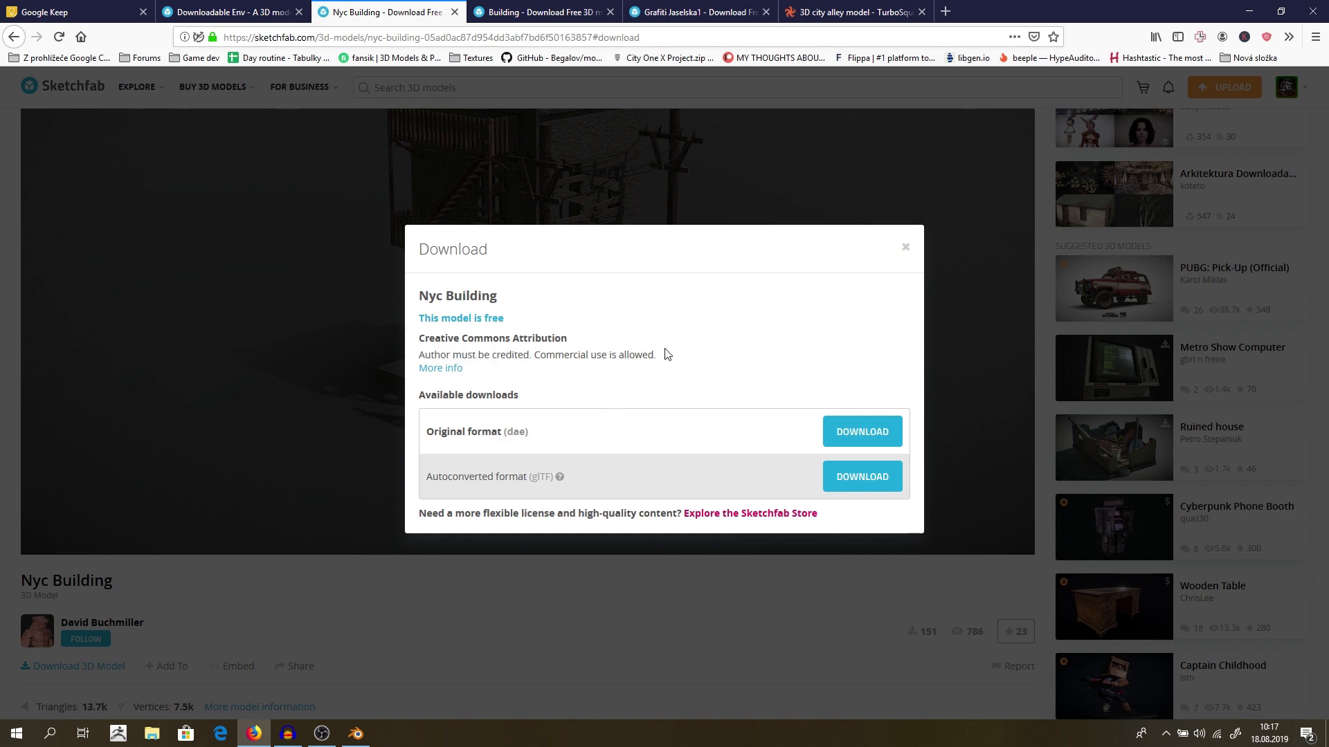
pyautogui.moveTo(462, 373)
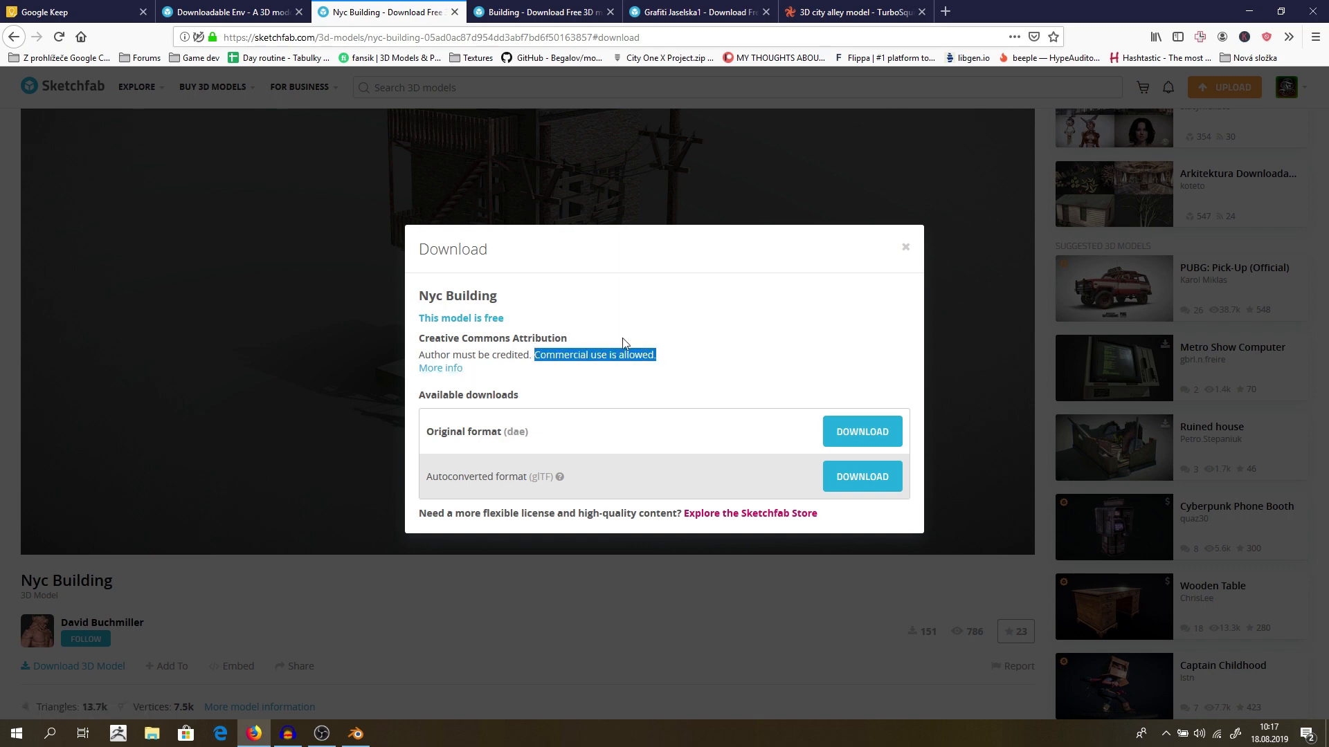
pyautogui.moveTo(884, 428)
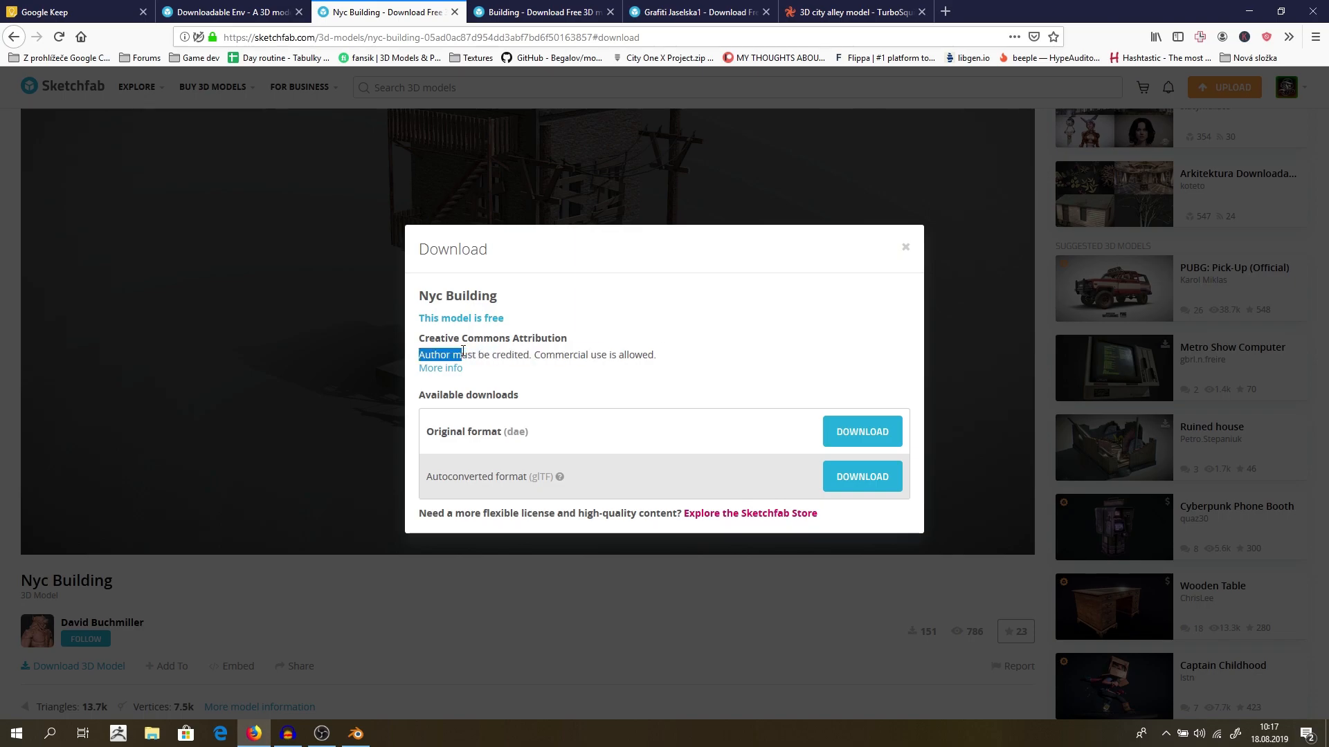
pyautogui.click(355, 732)
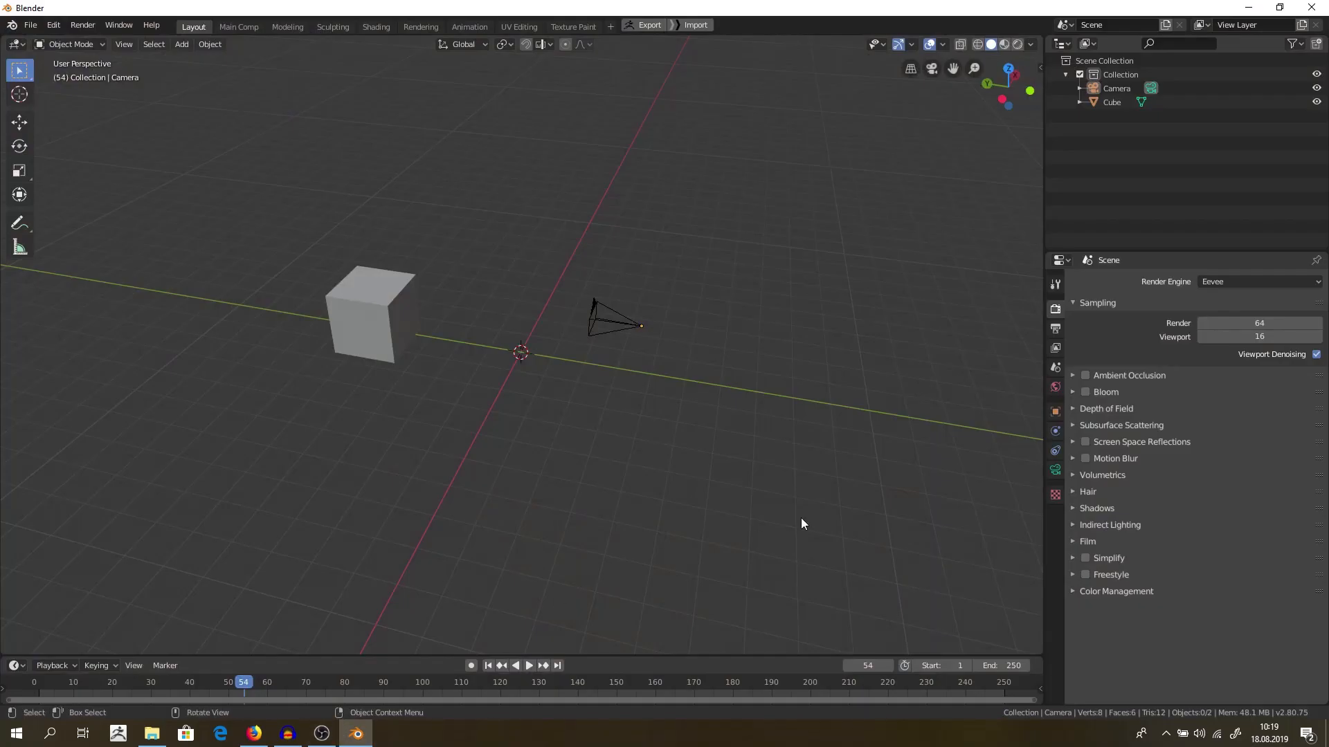
pyautogui.moveTo(464, 295)
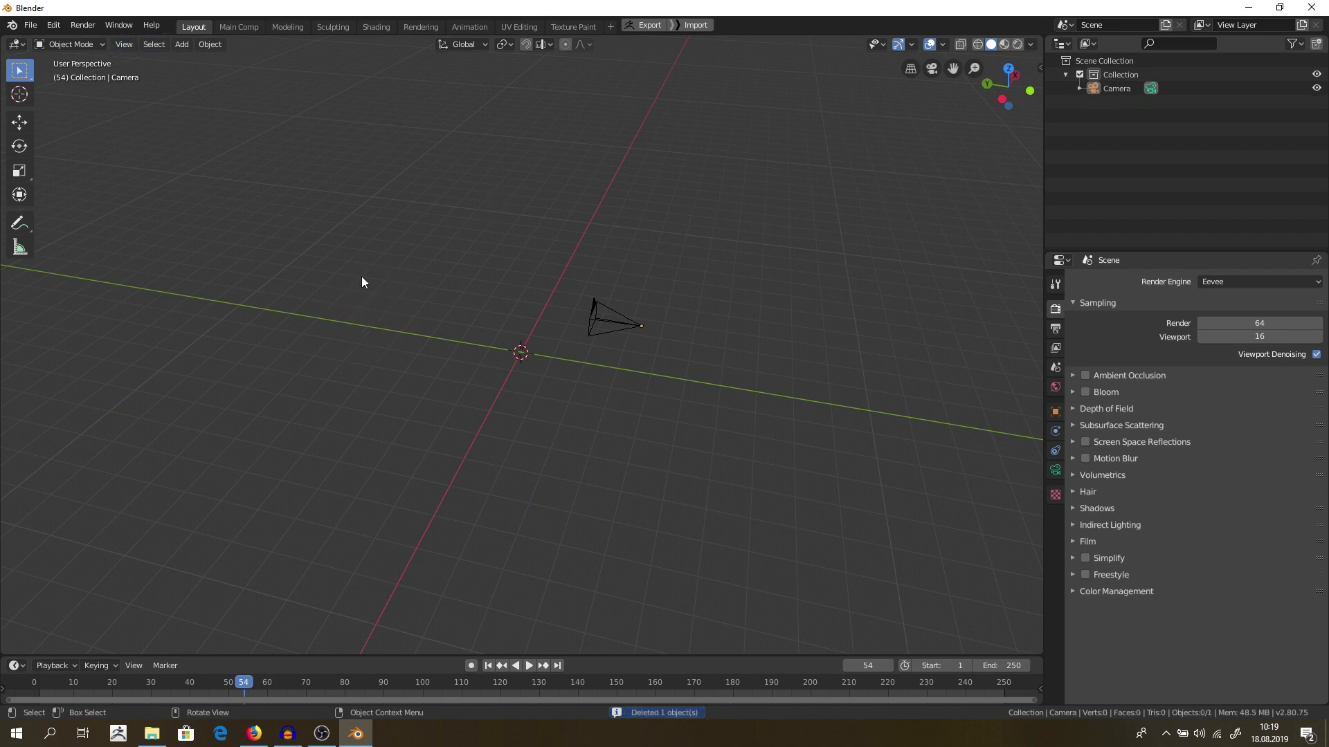
# - Choose Collada (Default) (.dae) from the File > Import menu
pyautogui.click(33, 27)
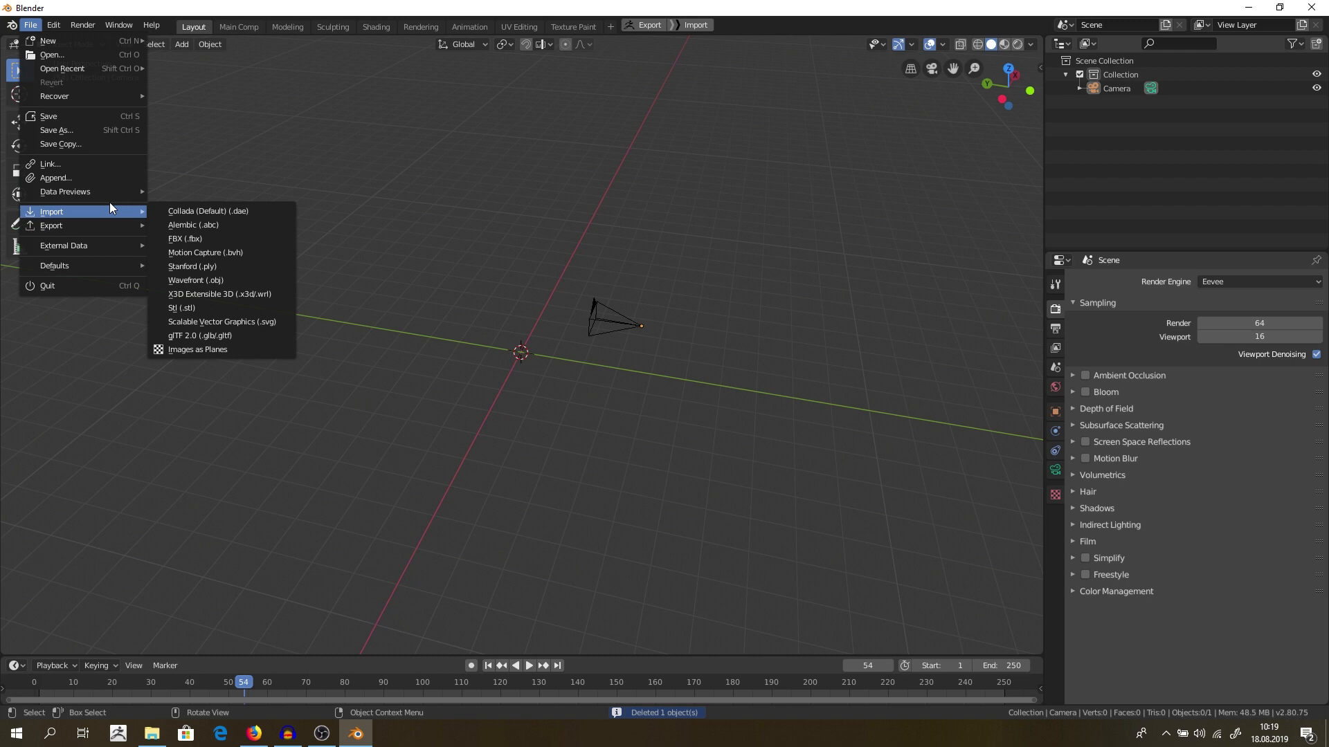
pyautogui.click(370, 344)
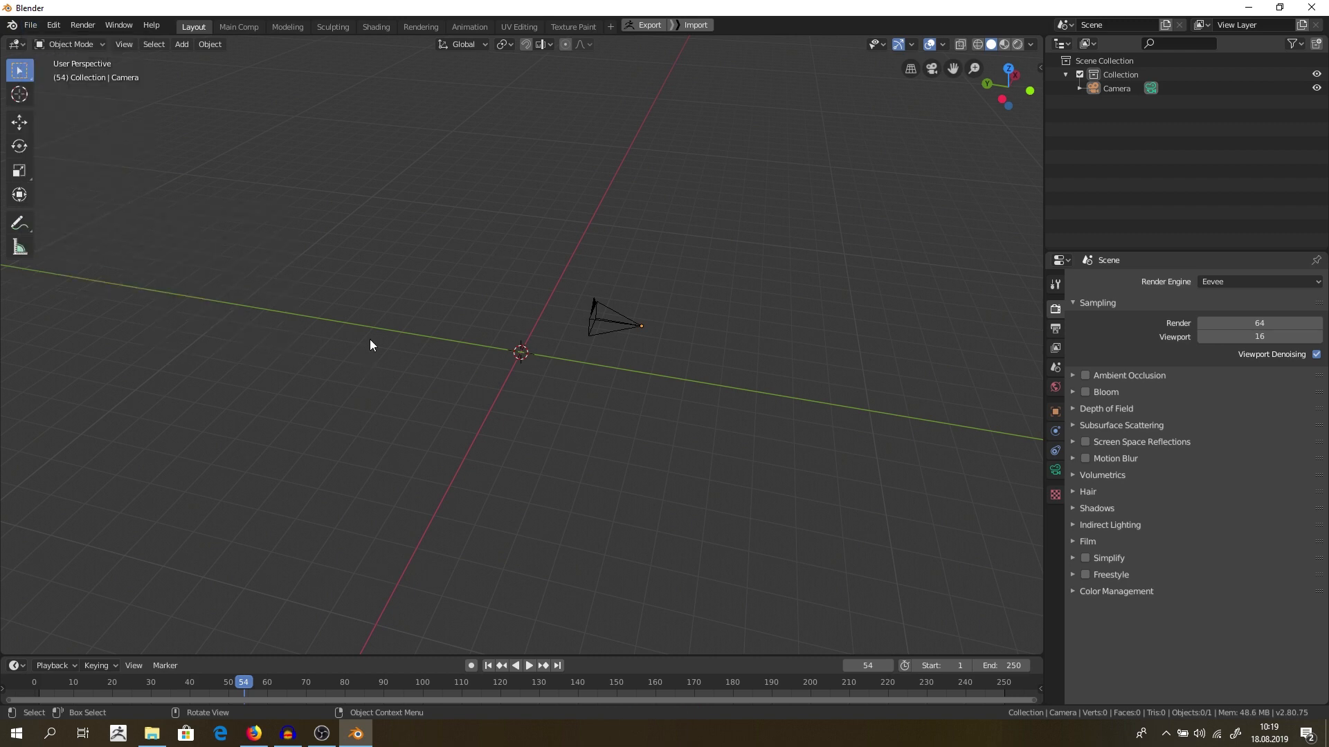
pyautogui.moveTo(562, 314)
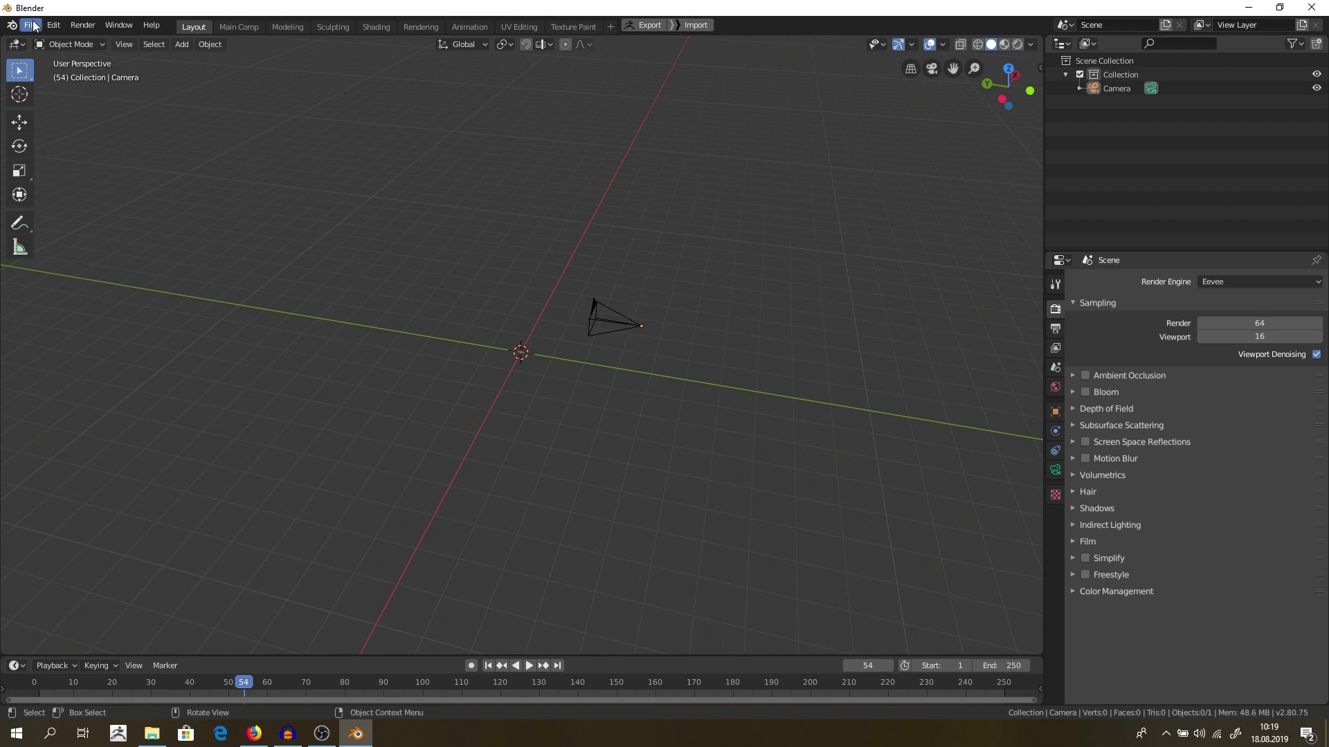
pyautogui.click(33, 26)
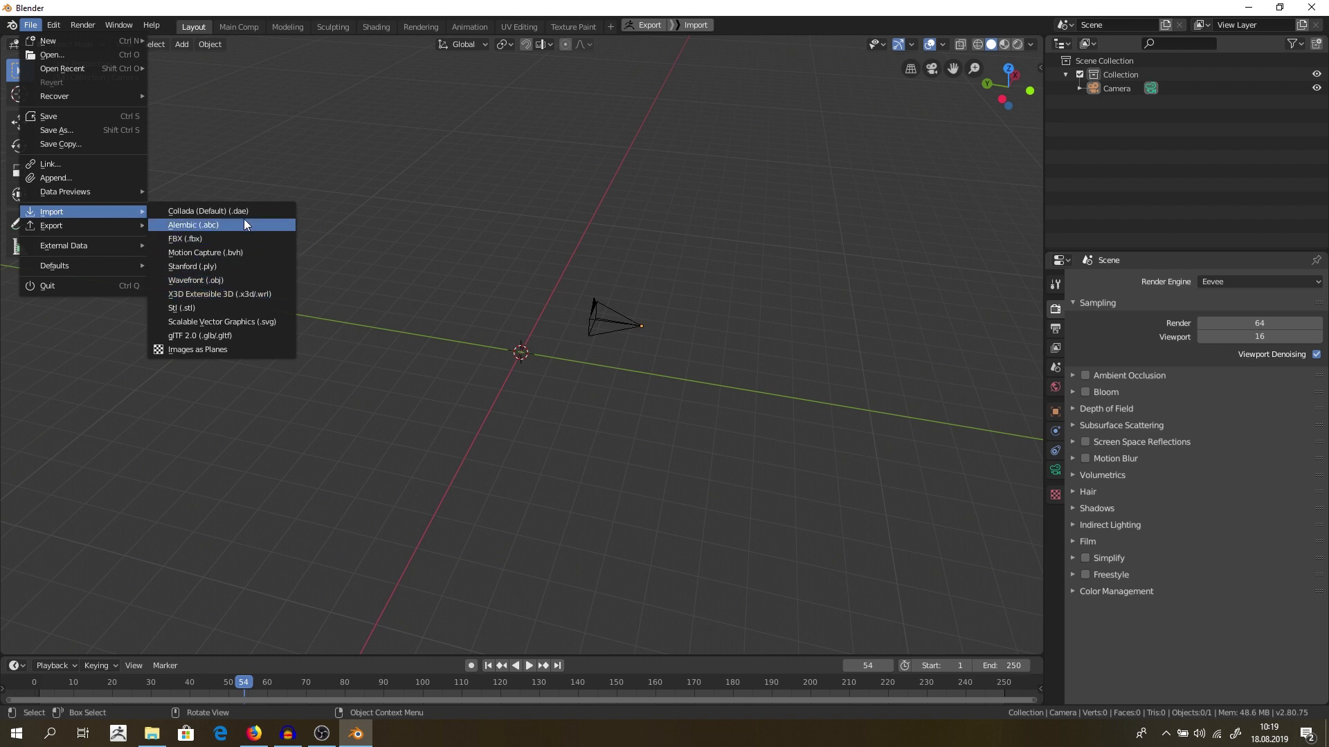
pyautogui.click(197, 211)
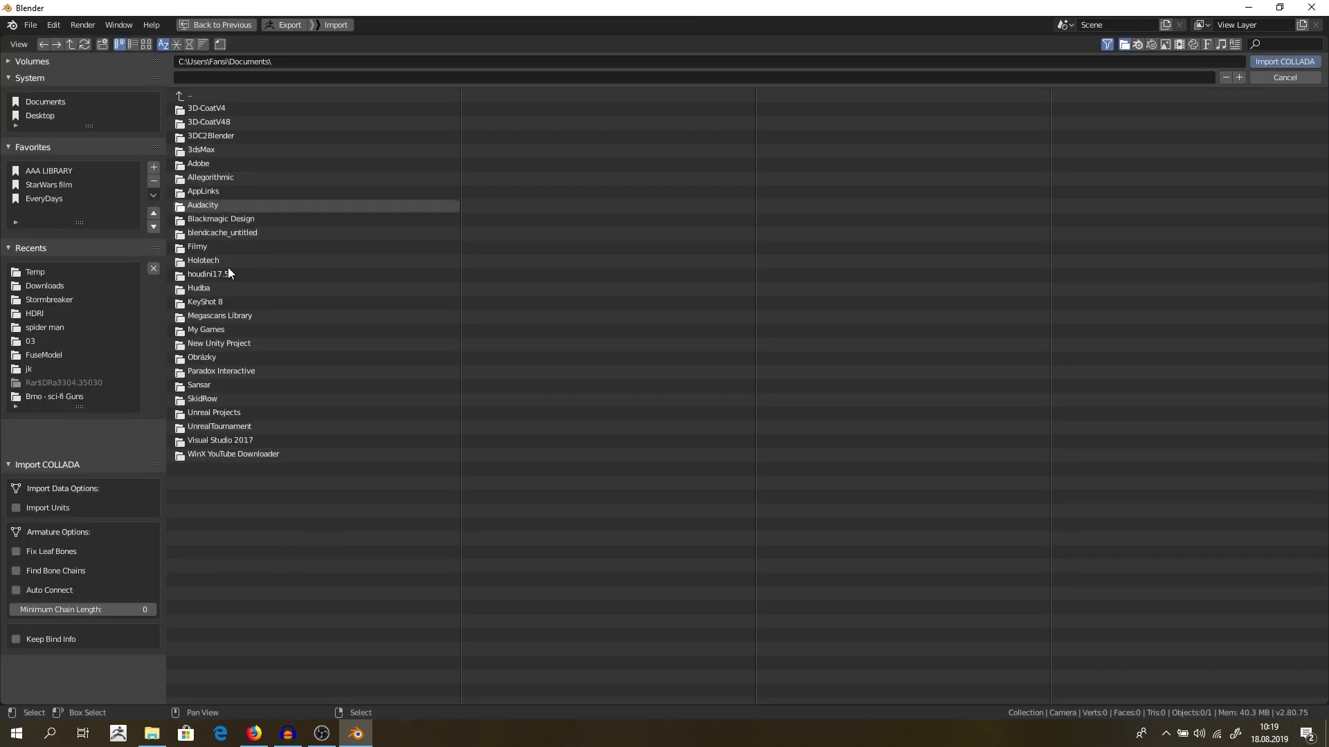
# - Point the import browser at the sss folder inside the spider man project
pyautogui.click(151, 733)
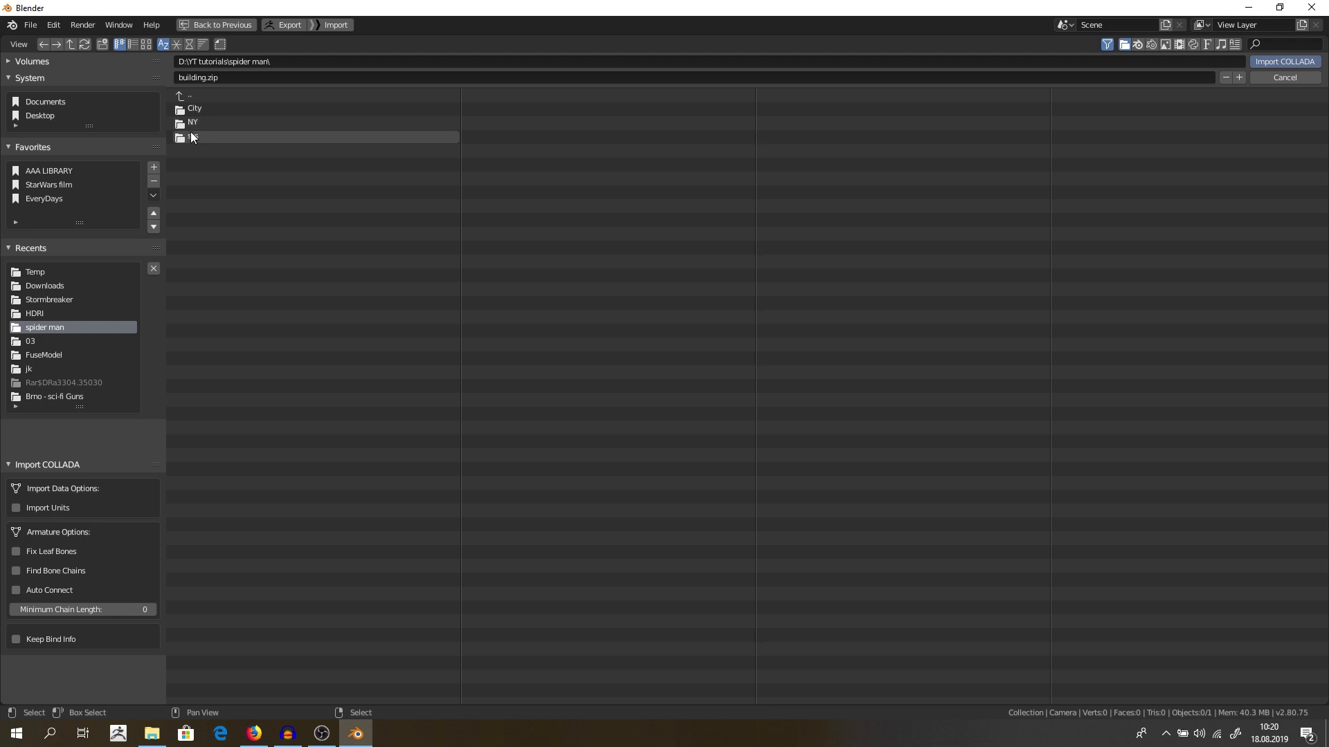
pyautogui.doubleClick(194, 136)
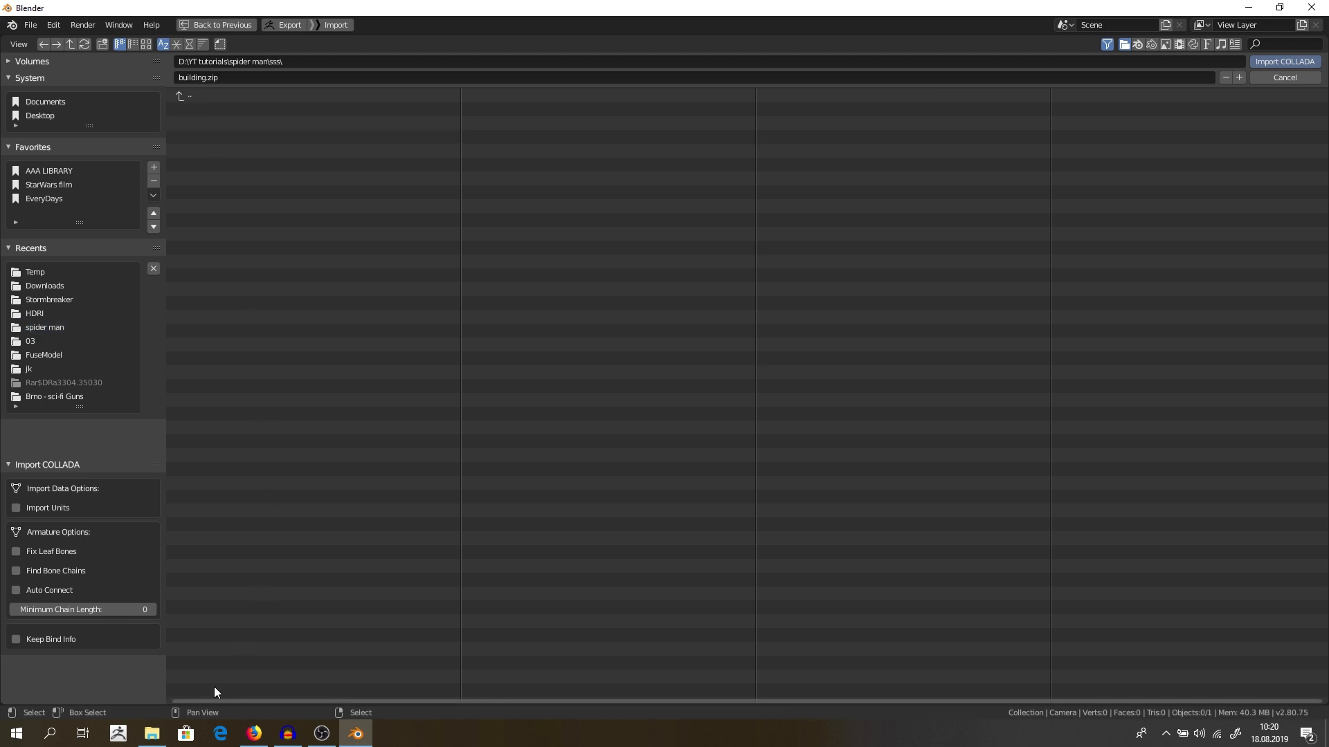
pyautogui.click(152, 734)
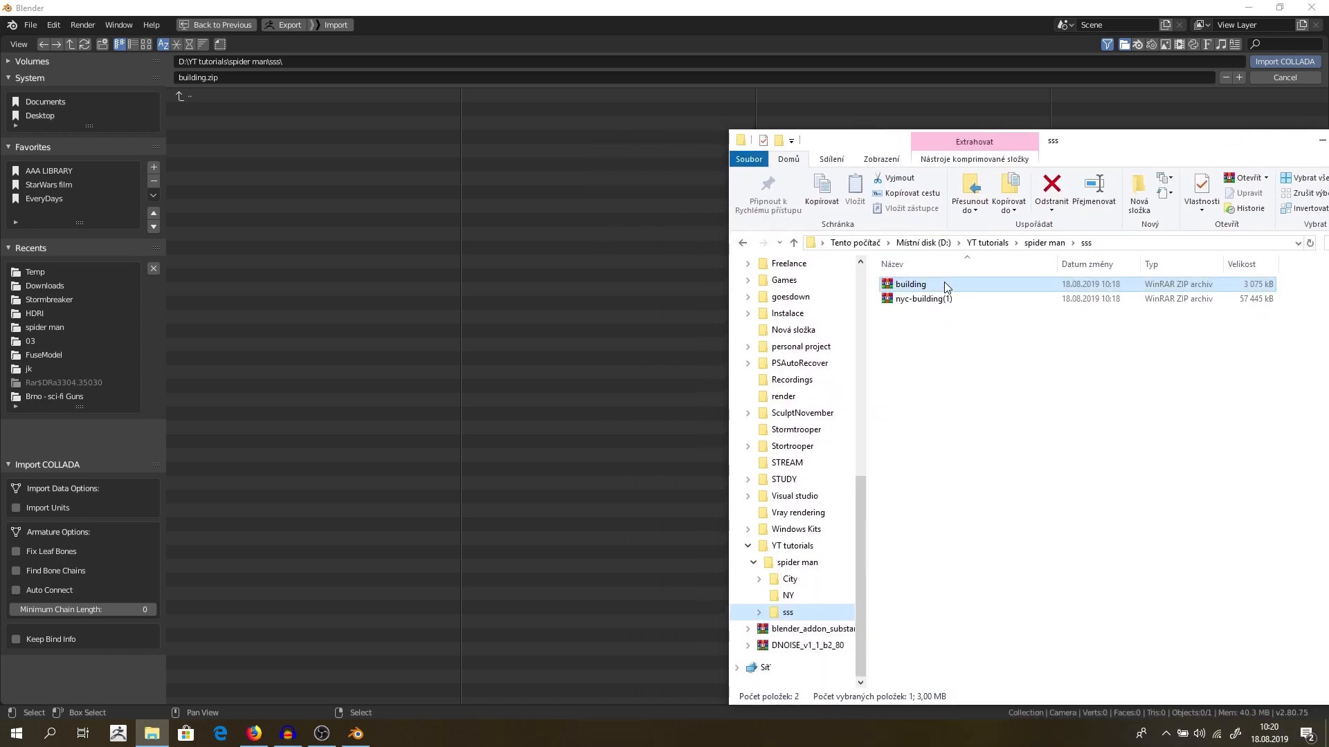
# - Open building.zip in WinRAR, enter its source folder, and open the inner temp_export archive
pyautogui.doubleClick(910, 285)
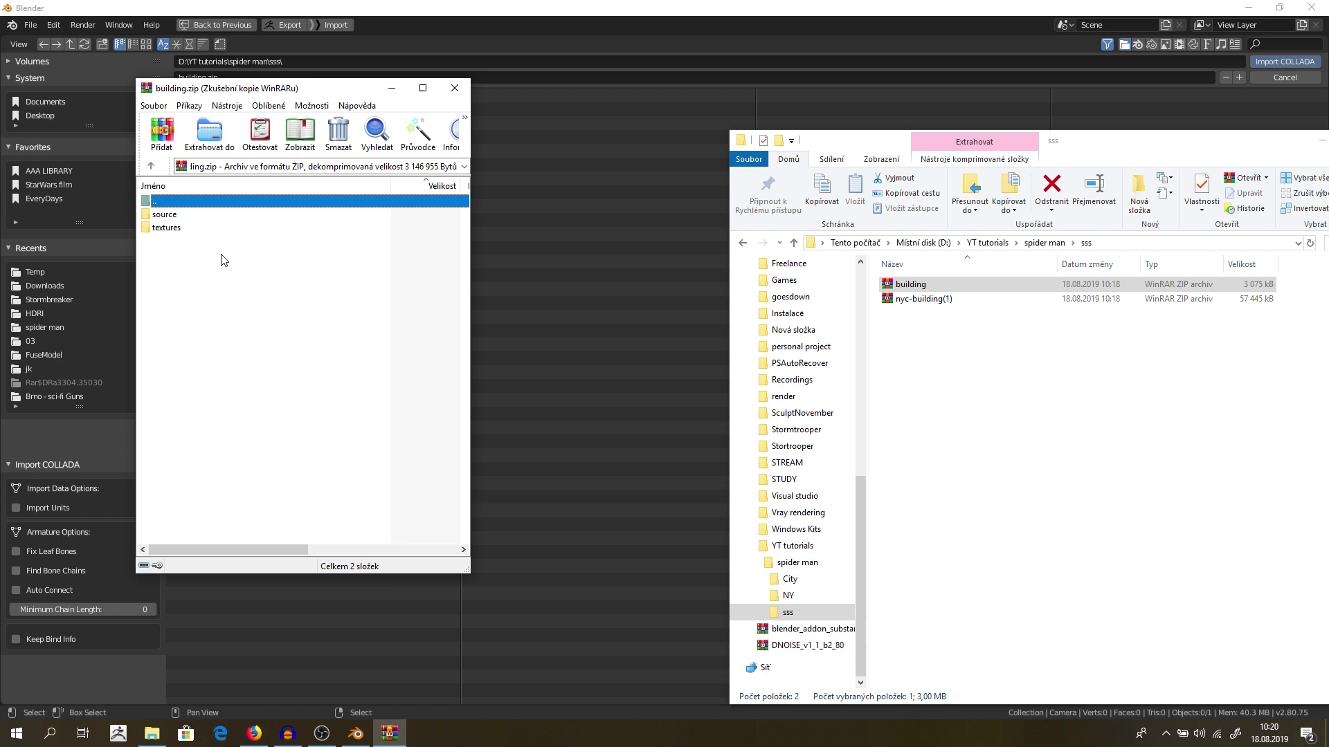
pyautogui.moveTo(193, 234)
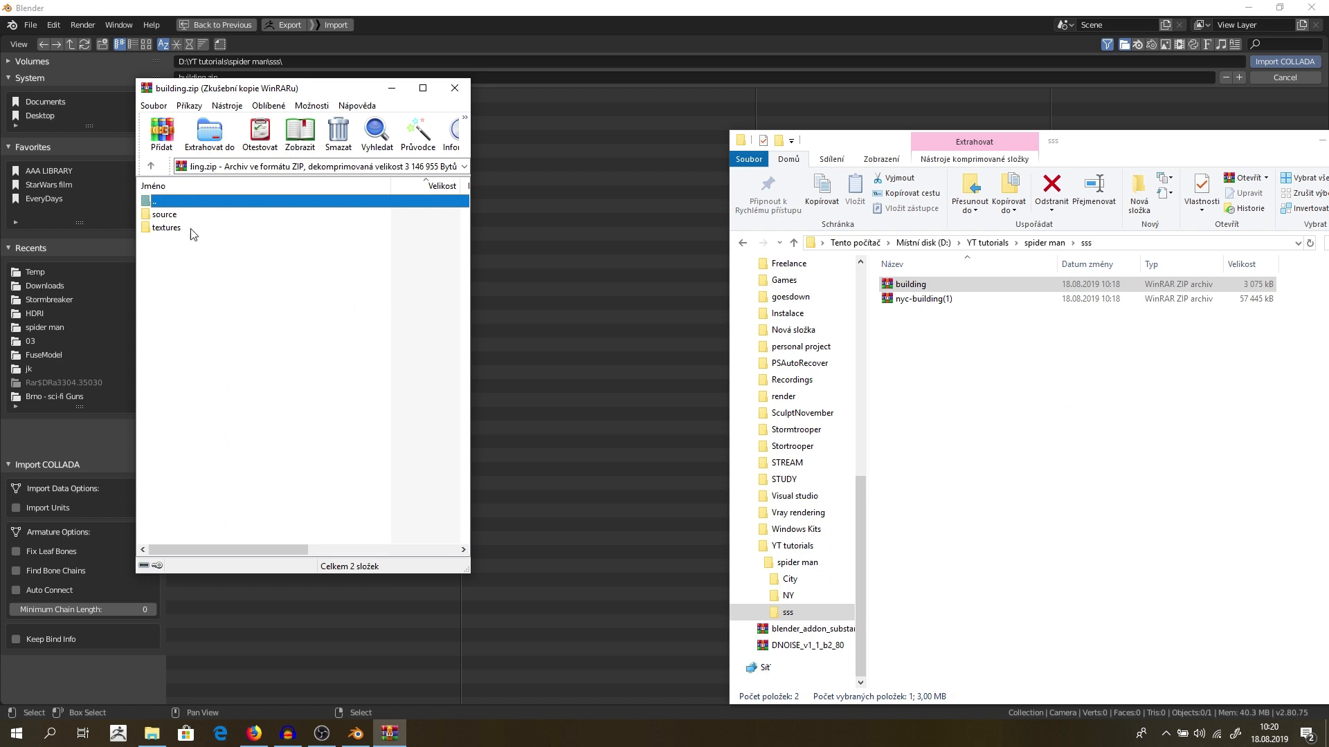
pyautogui.click(165, 215)
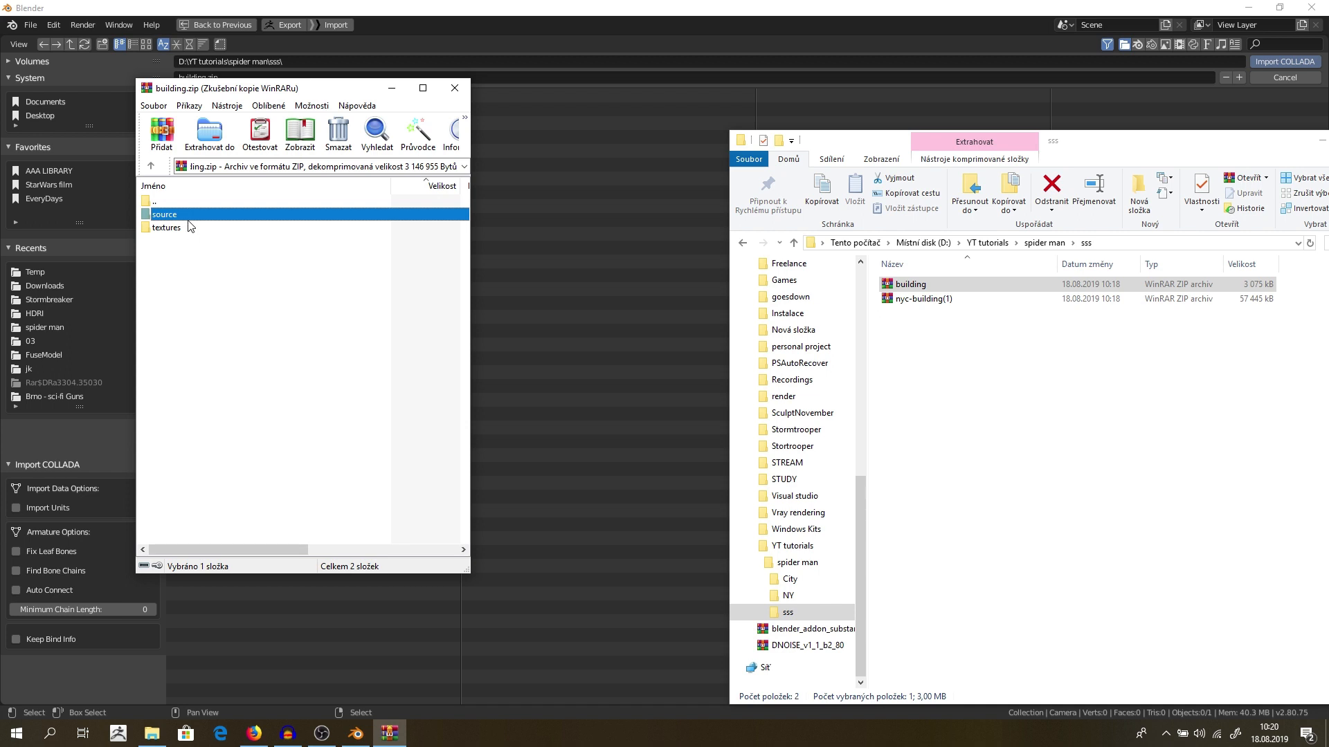
pyautogui.doubleClick(164, 214)
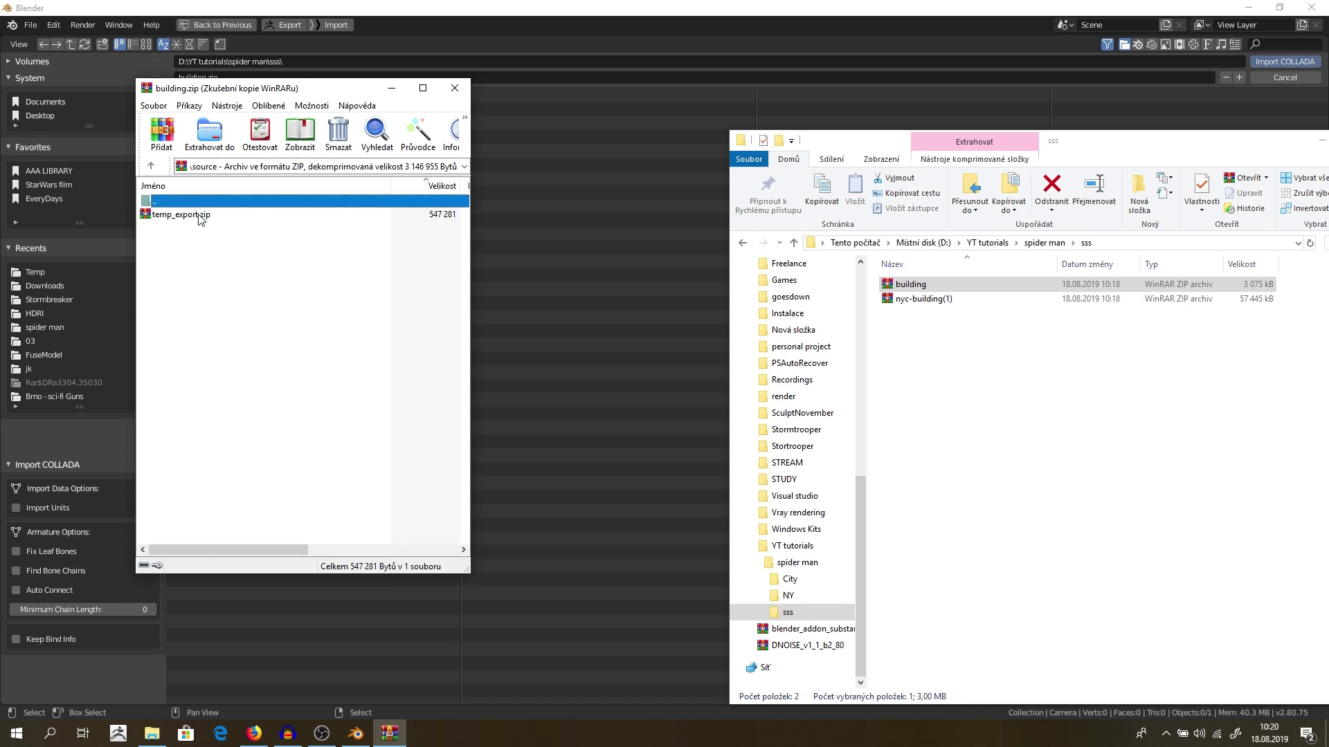
pyautogui.doubleClick(179, 215)
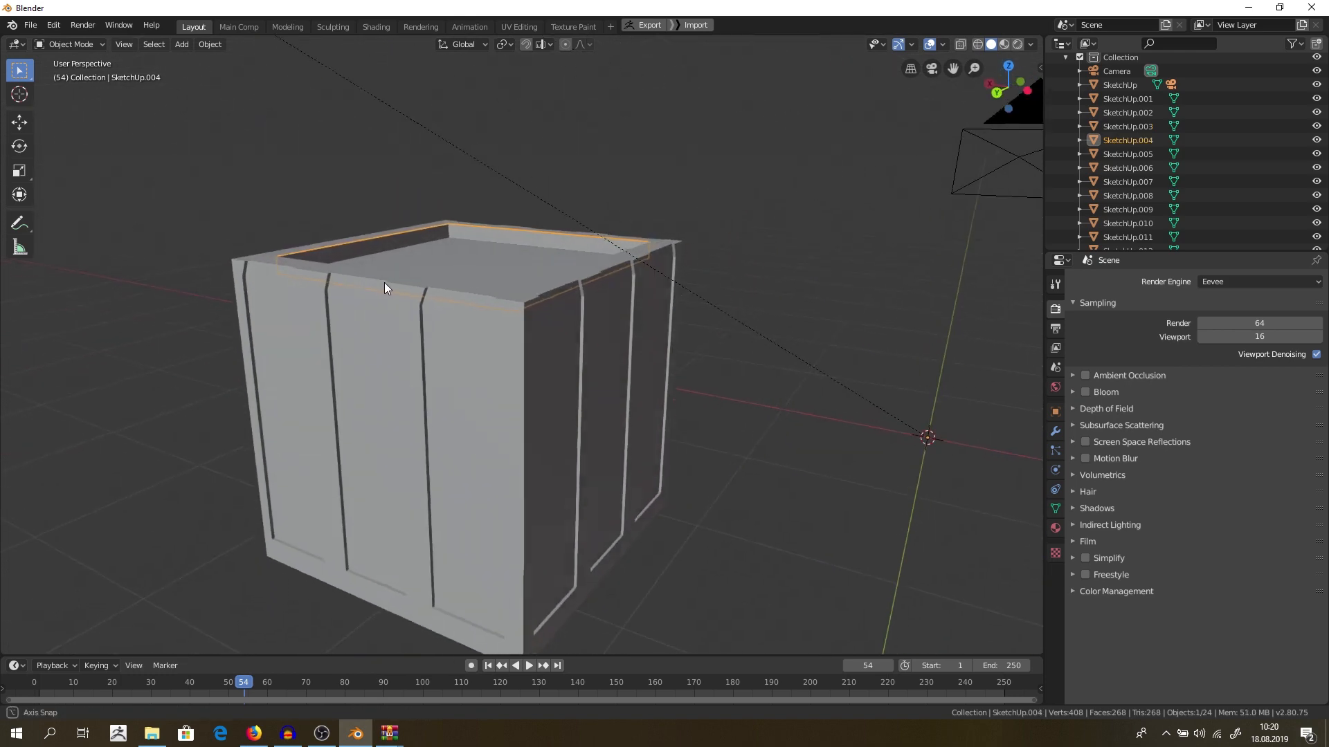
# - Reopen the Collada import browser at the sss folder and bring up File Explorer
pyautogui.click(376, 27)
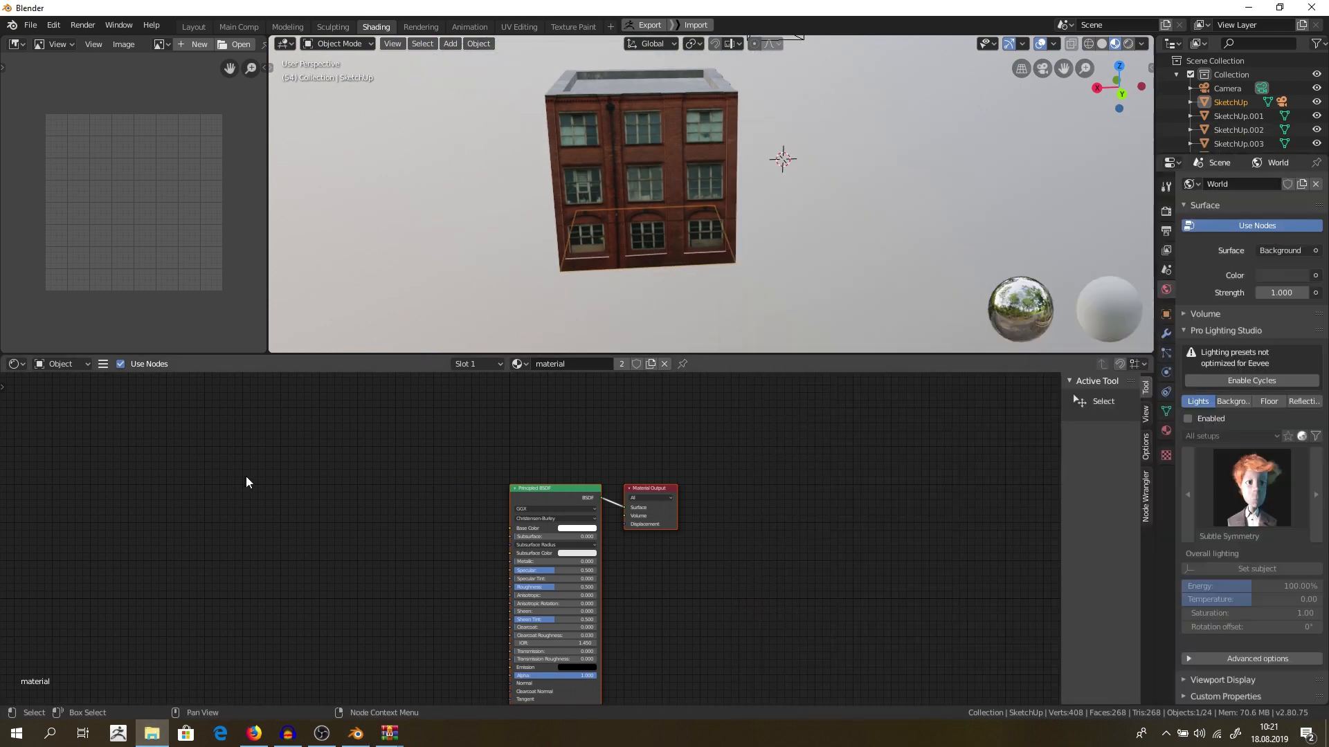
pyautogui.click(193, 26)
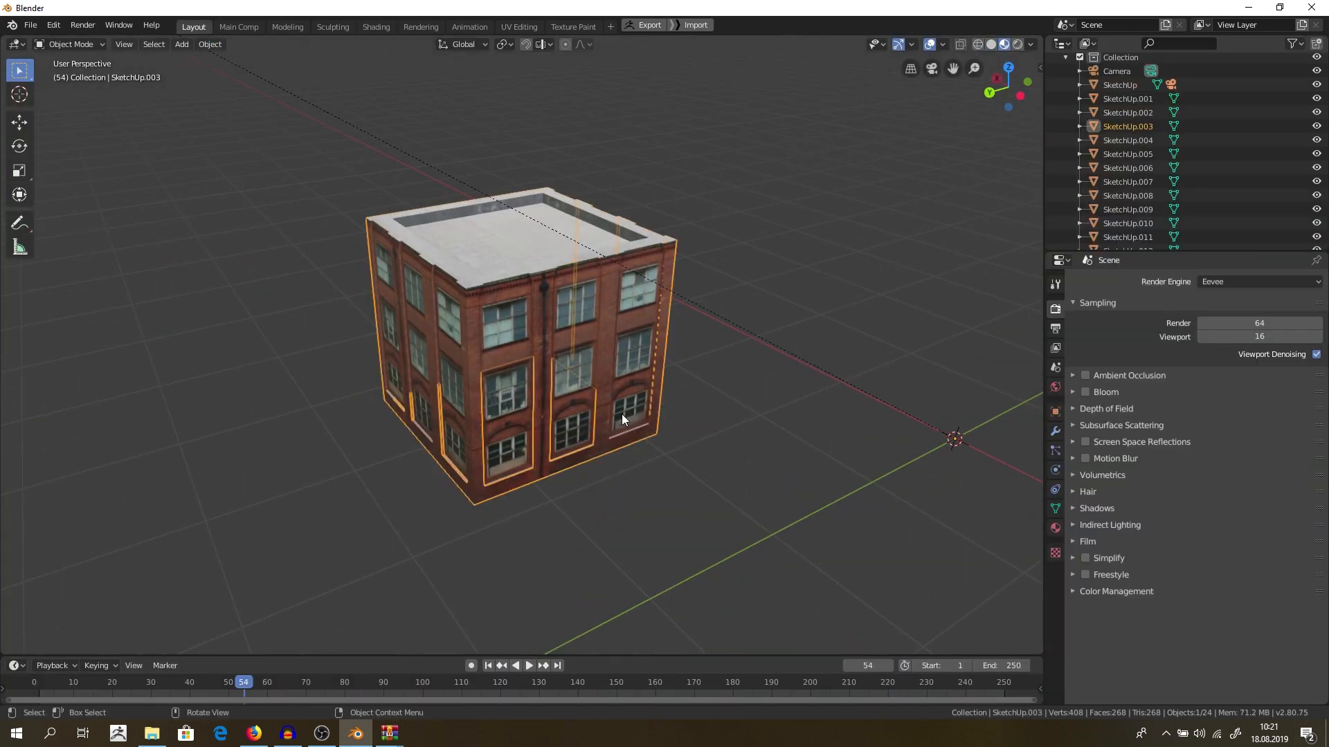
pyautogui.click(31, 27)
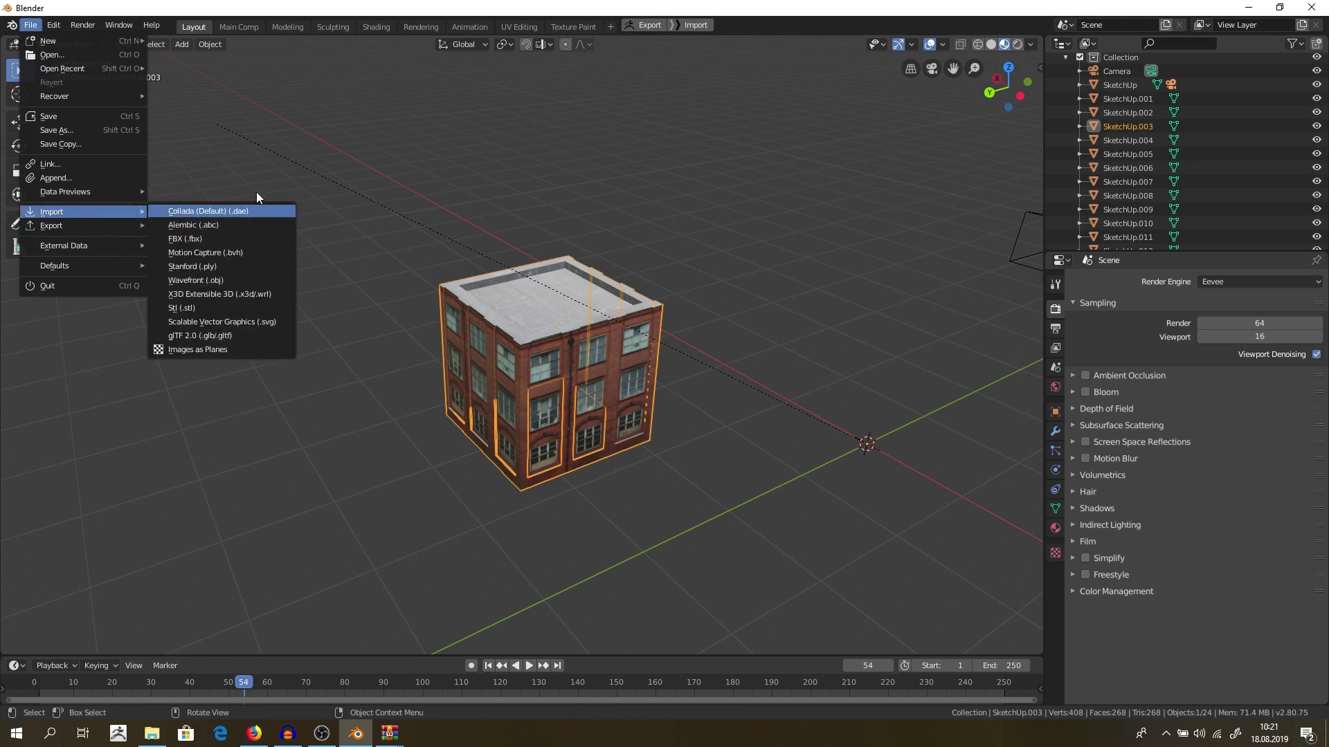
pyautogui.click(211, 210)
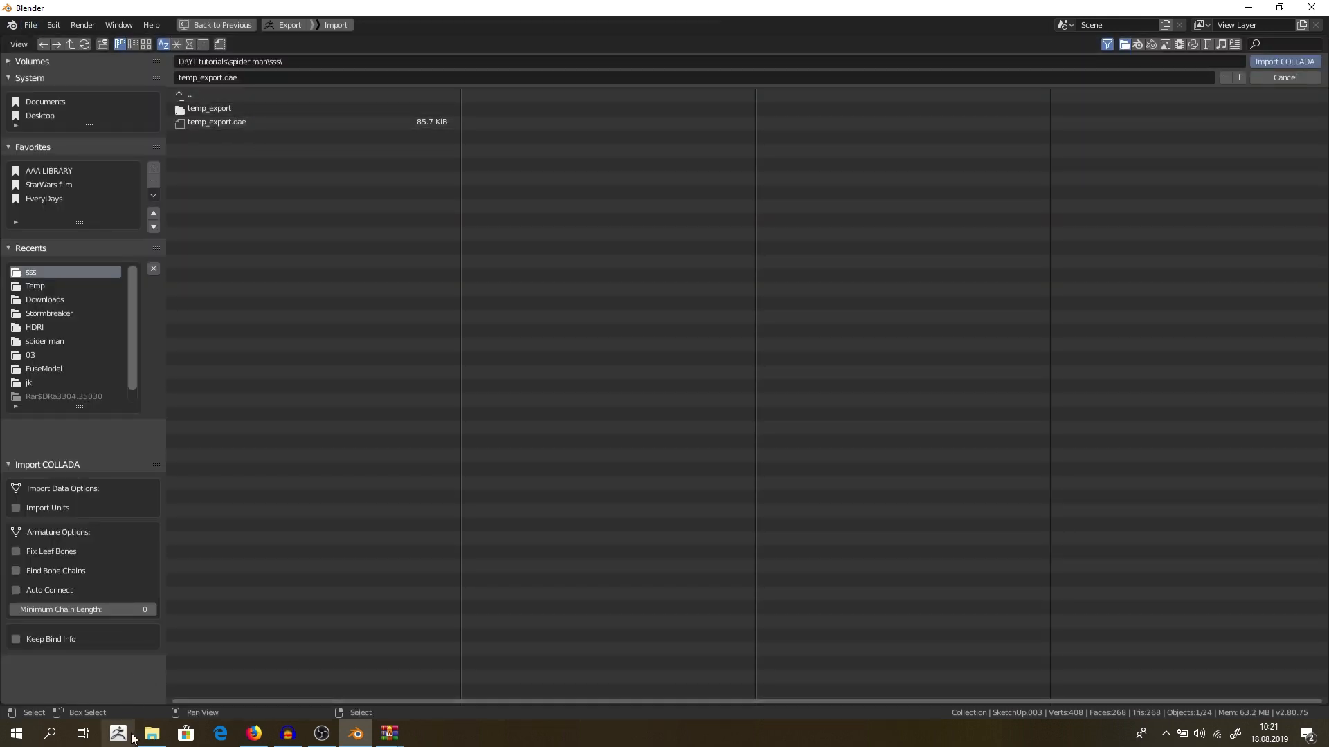
pyautogui.click(152, 733)
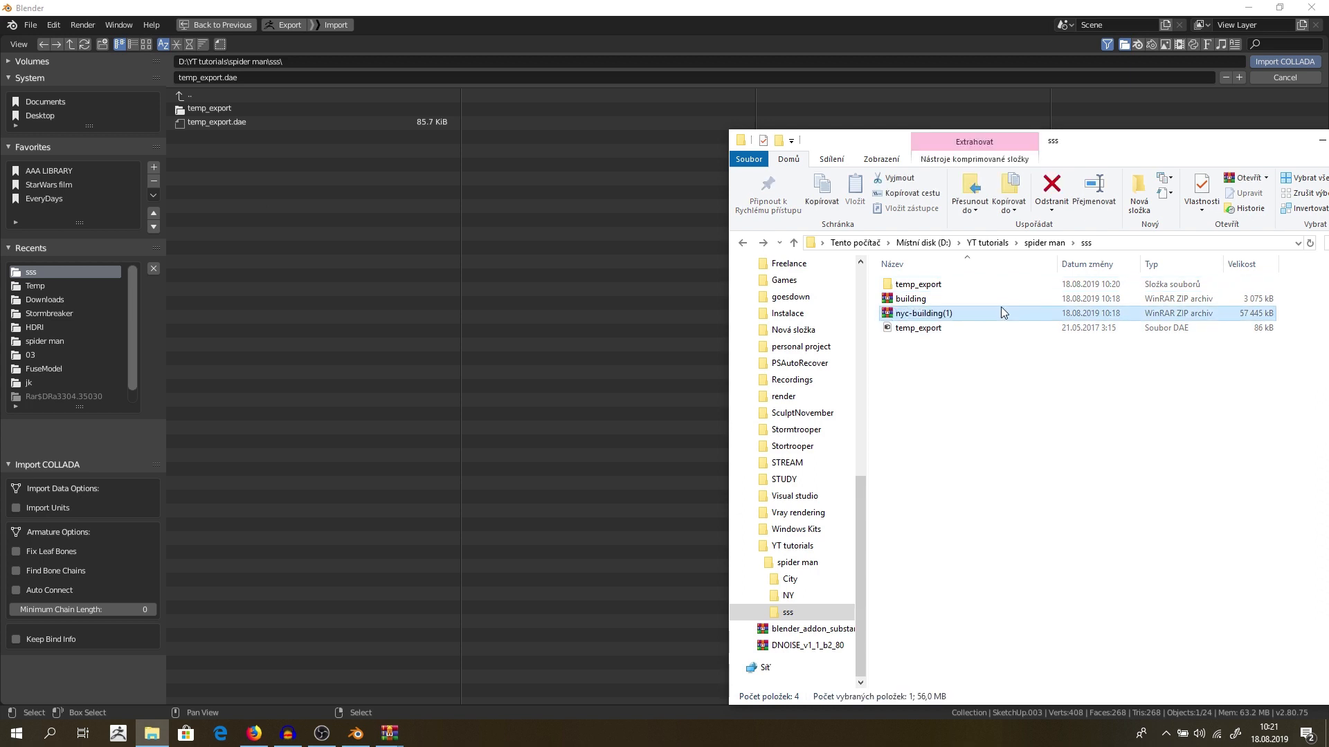
# - Open nyc-building(1).zip and its nested model.zip in WinRAR, dismissing the trial notice
pyautogui.doubleClick(924, 313)
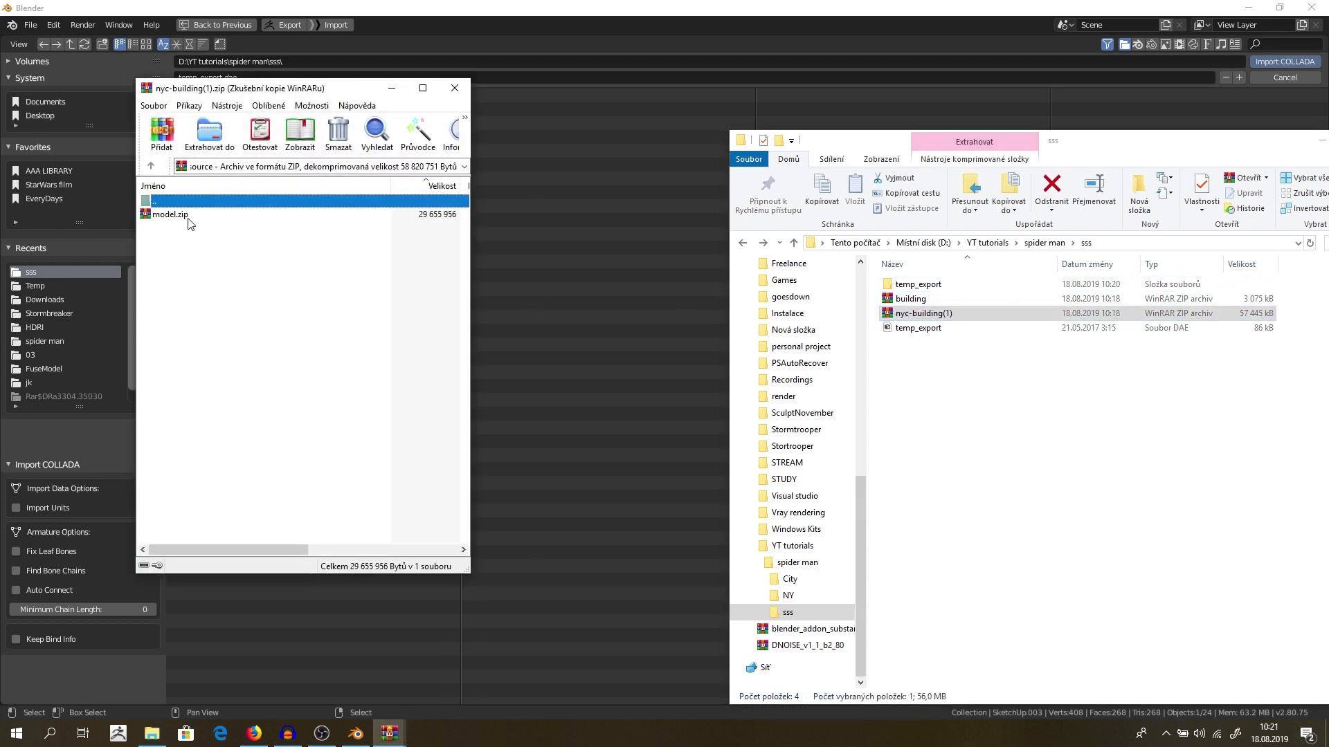
pyautogui.click(209, 131)
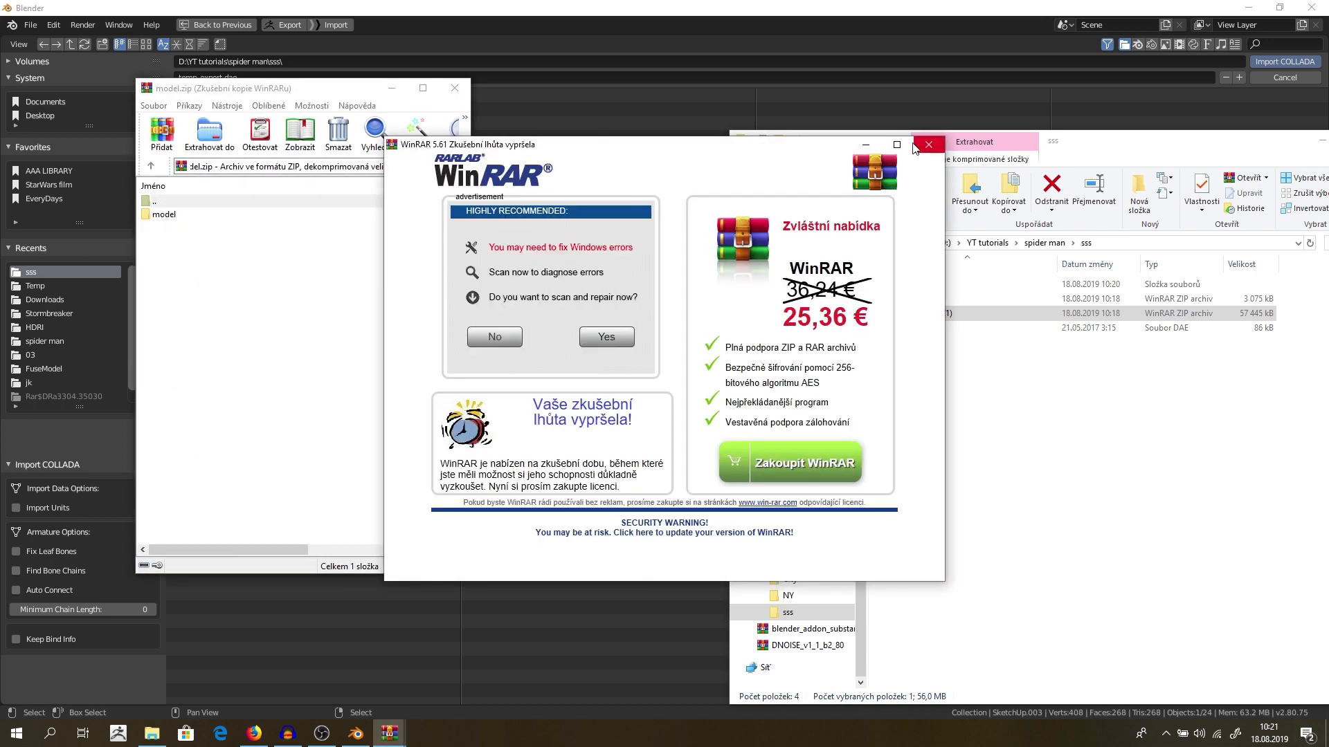
pyautogui.click(928, 145)
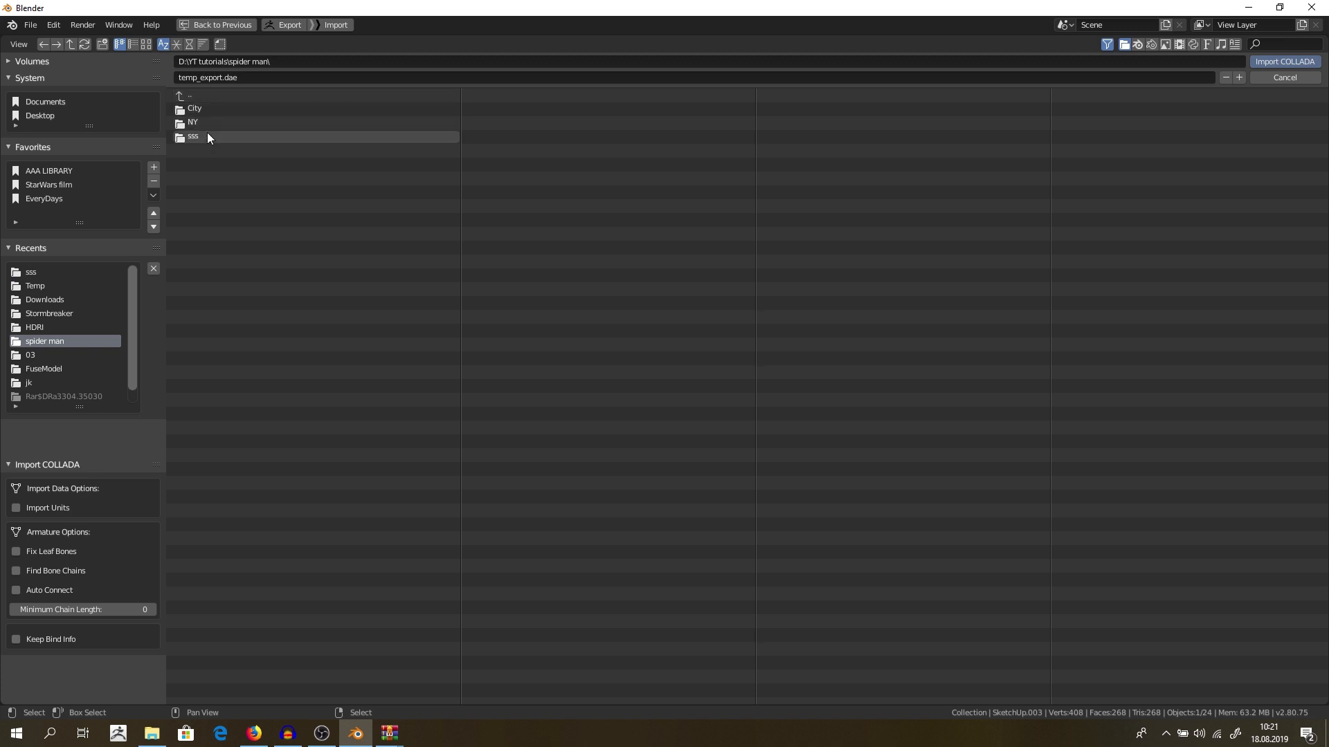
# - Import model.dae from sss/model as COLLADA, adding the Nyc Building to the scene
pyautogui.doubleClick(194, 135)
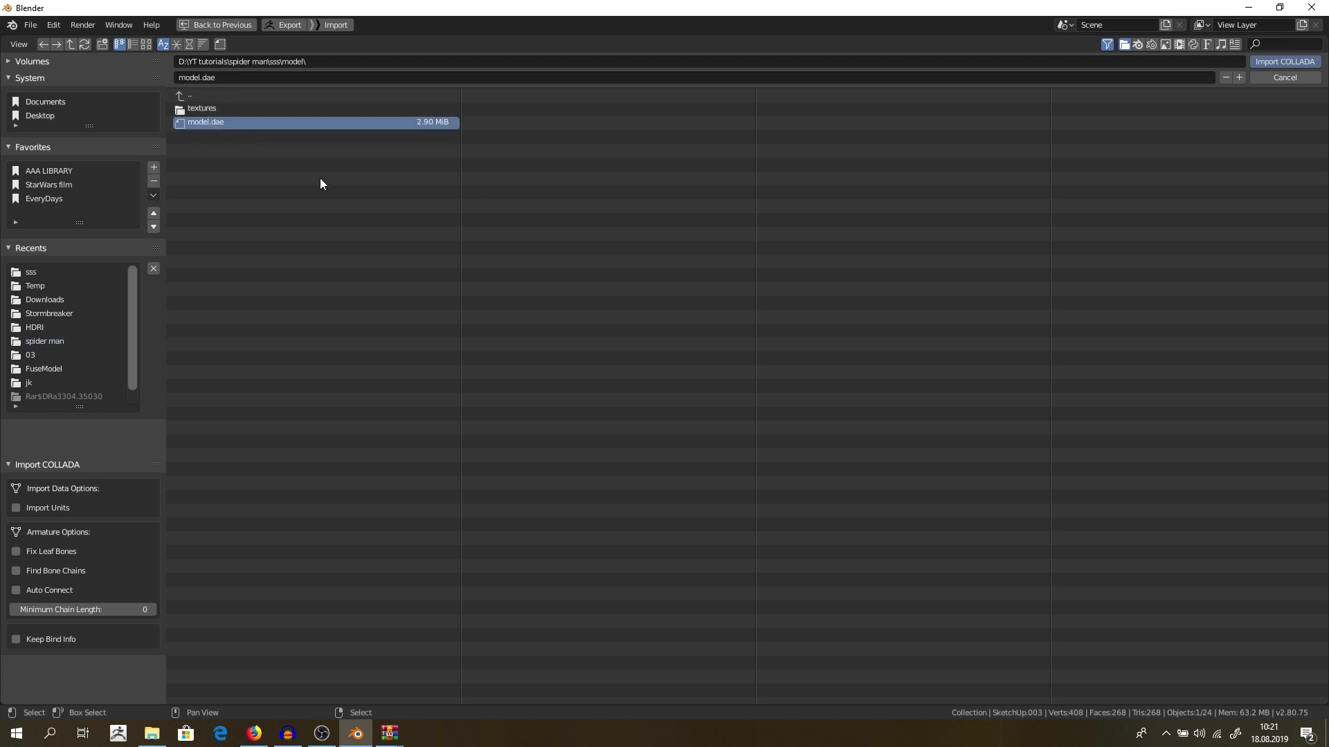
pyautogui.click(1286, 61)
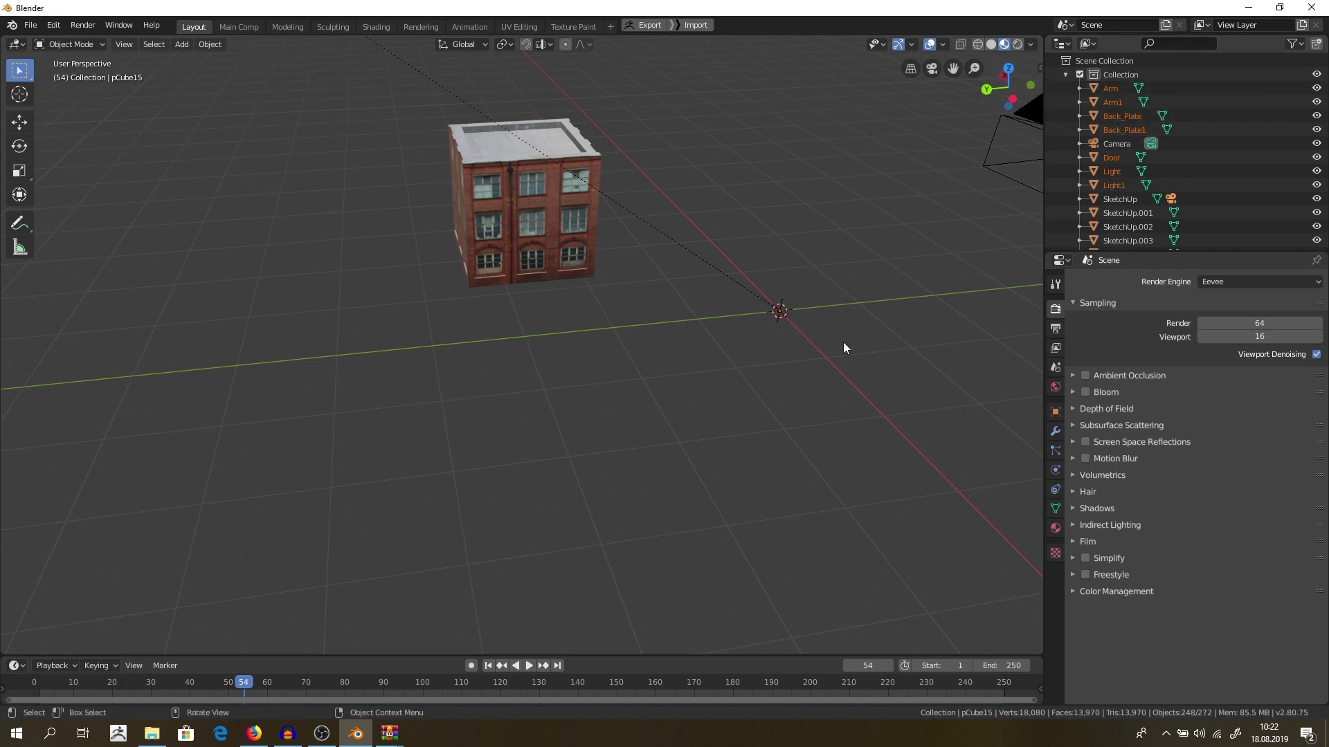
pyautogui.moveTo(497, 192)
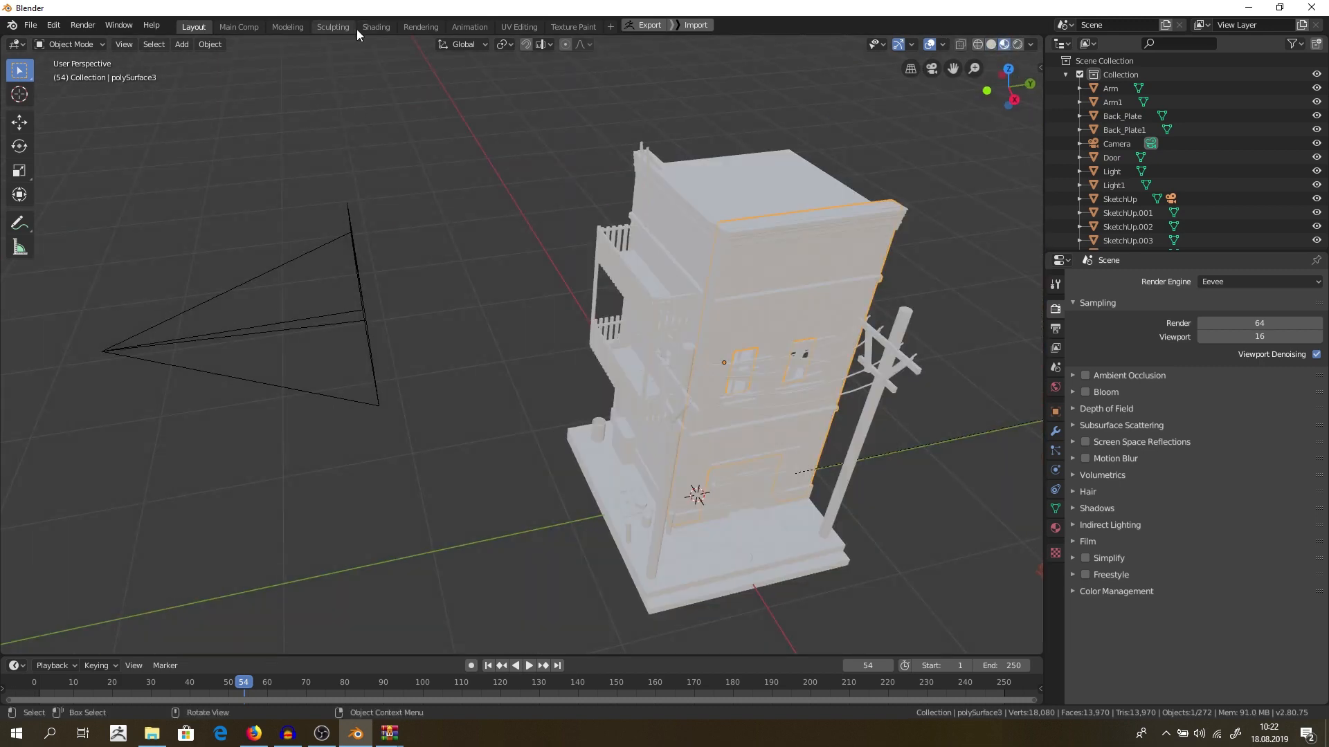
# - In the Shading workspace, browse to the building's VRayMtl3 material
pyautogui.click(376, 26)
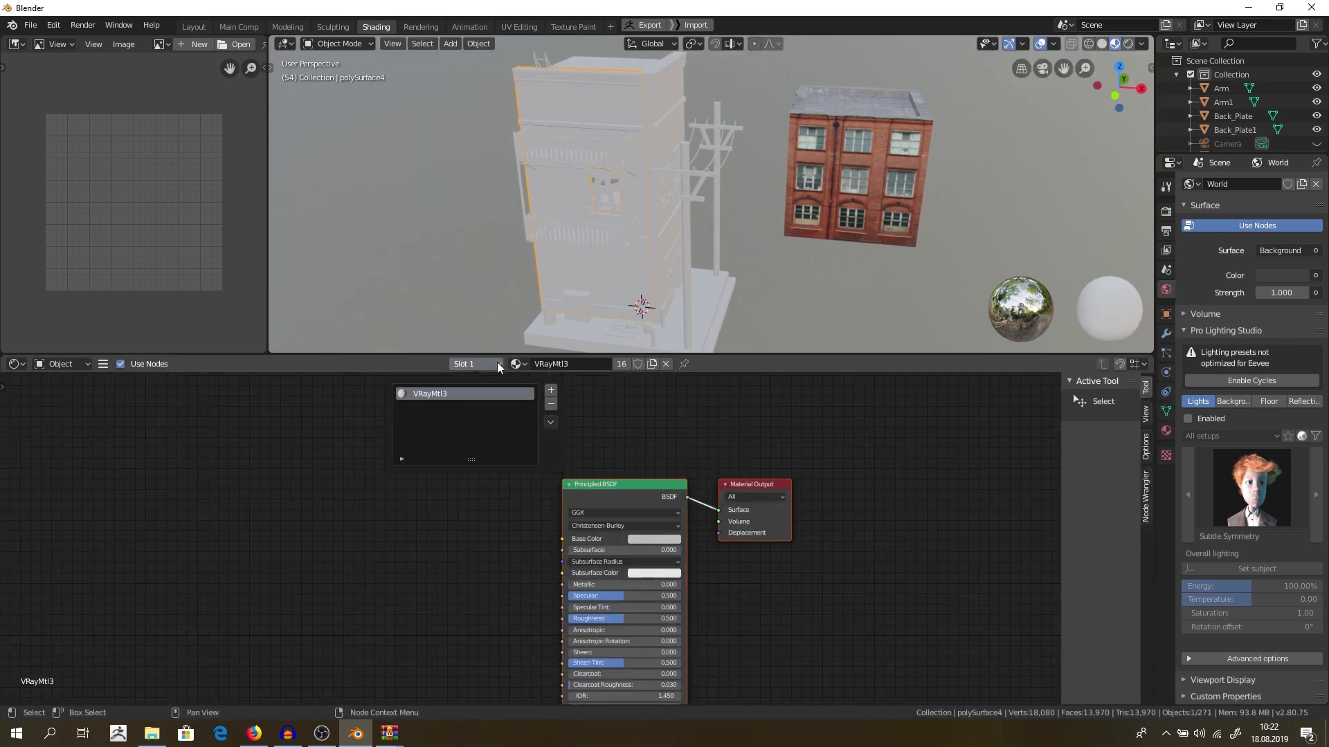
pyautogui.click(516, 364)
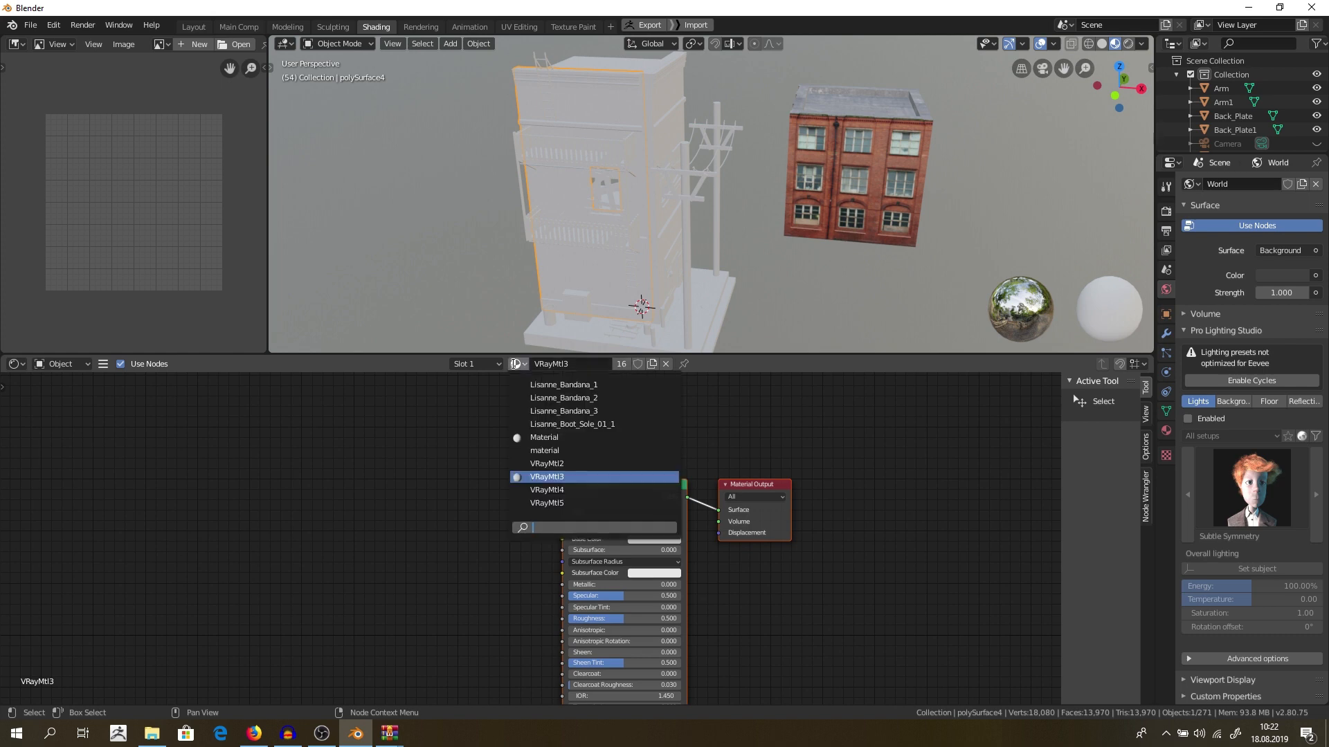
pyautogui.click(546, 477)
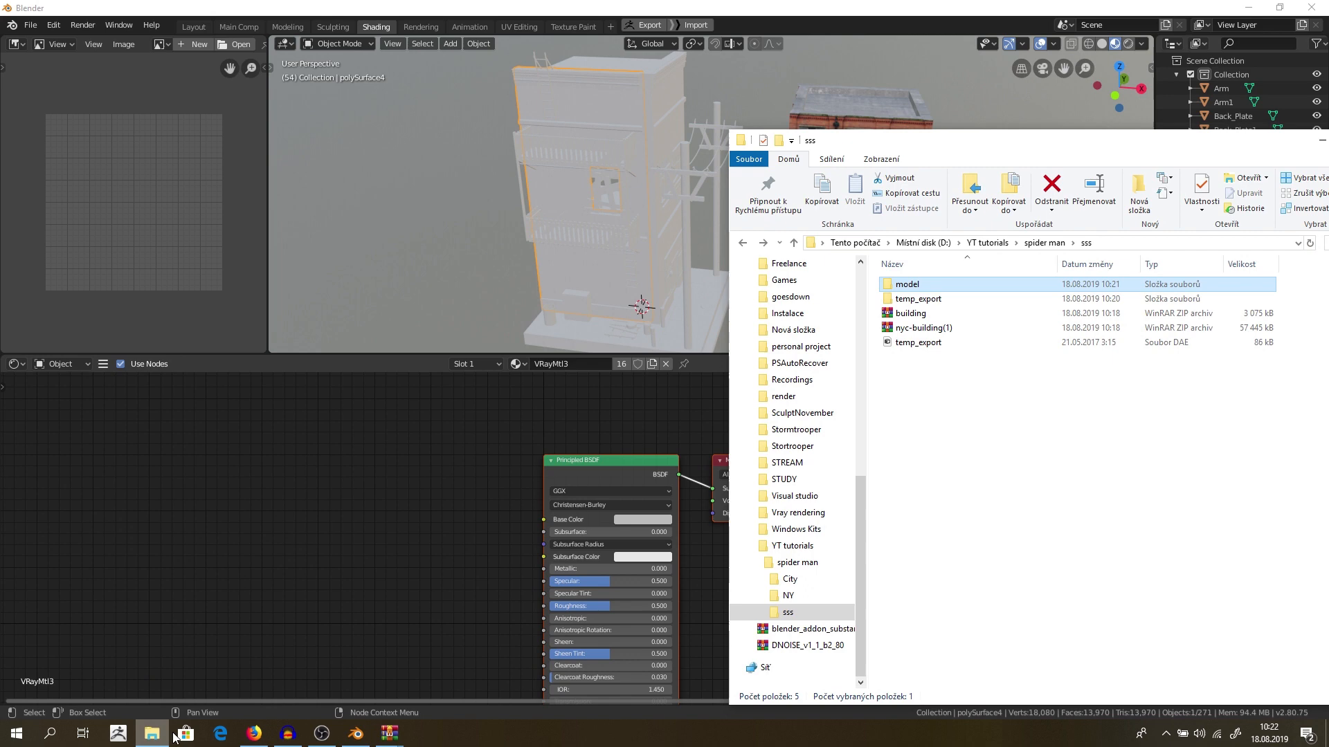
# - Browse model/textures to inspect the VRayMtl texture maps, then return to Blender
pyautogui.doubleClick(906, 284)
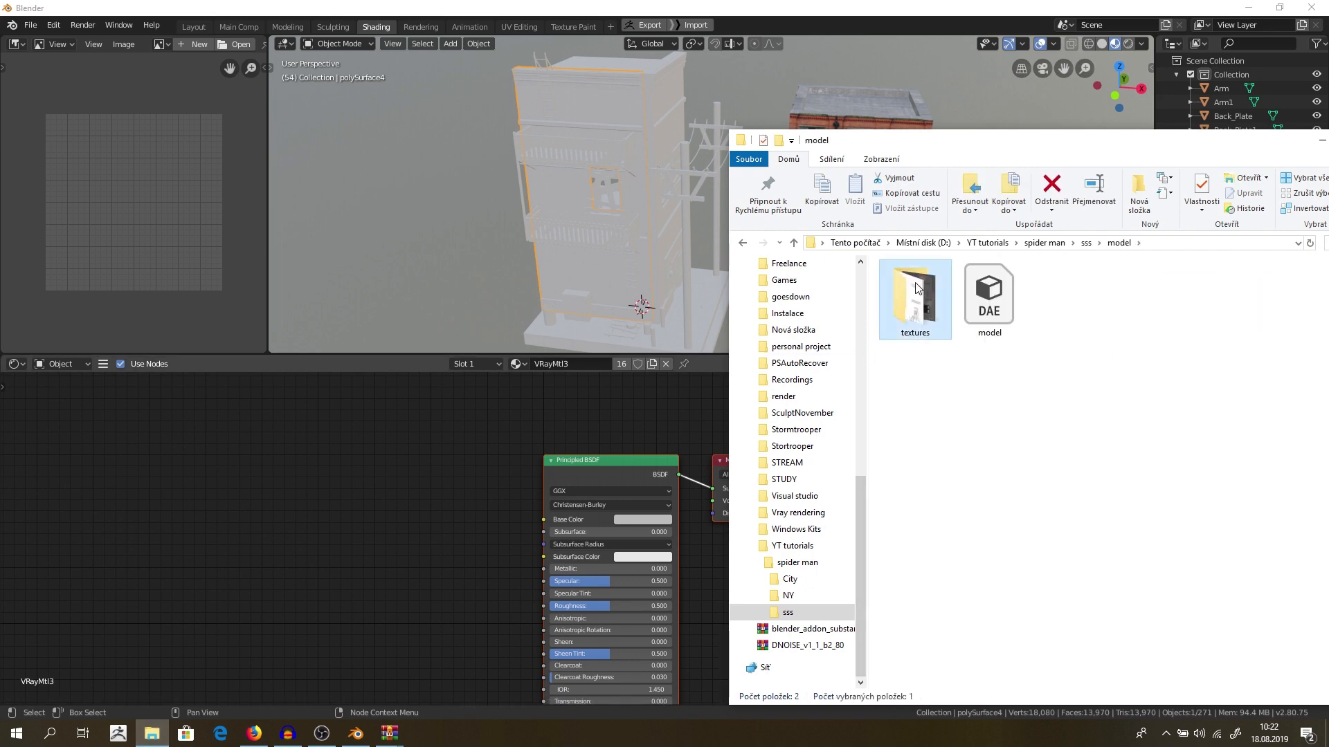
pyautogui.doubleClick(915, 296)
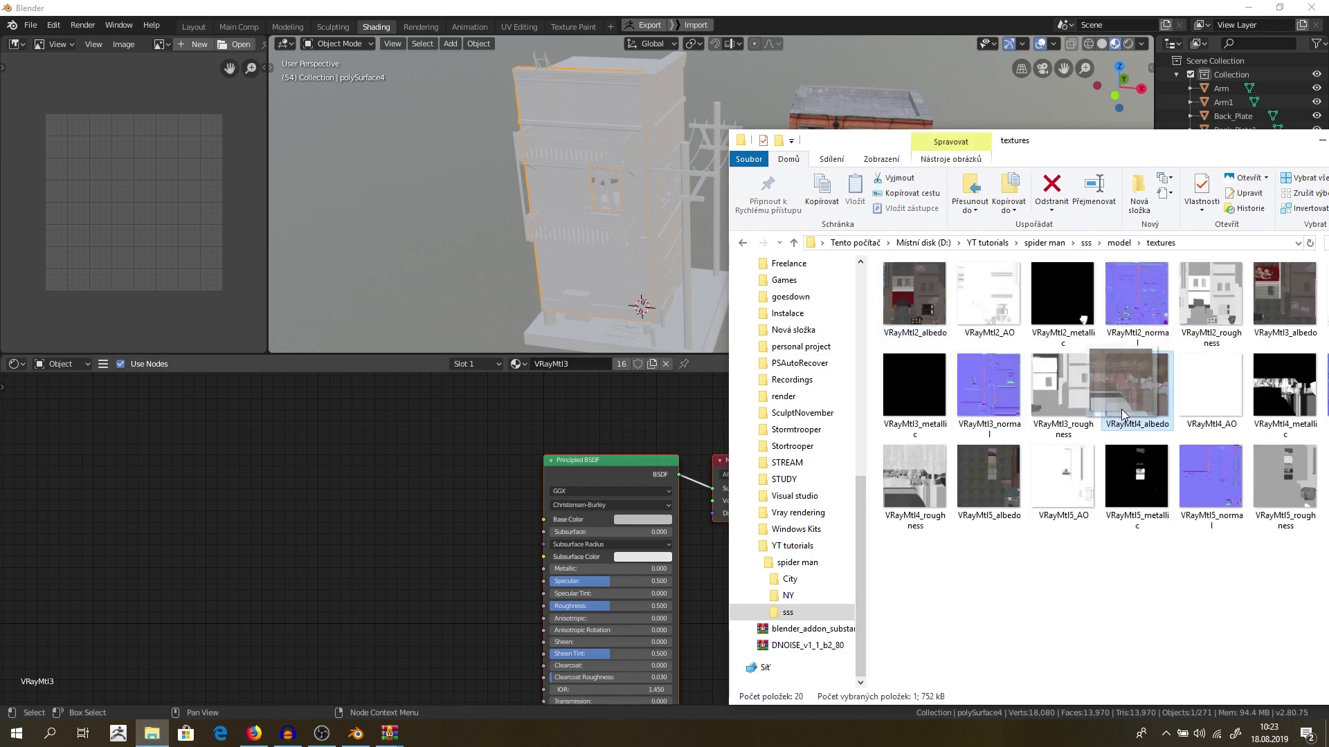
pyautogui.click(1137, 294)
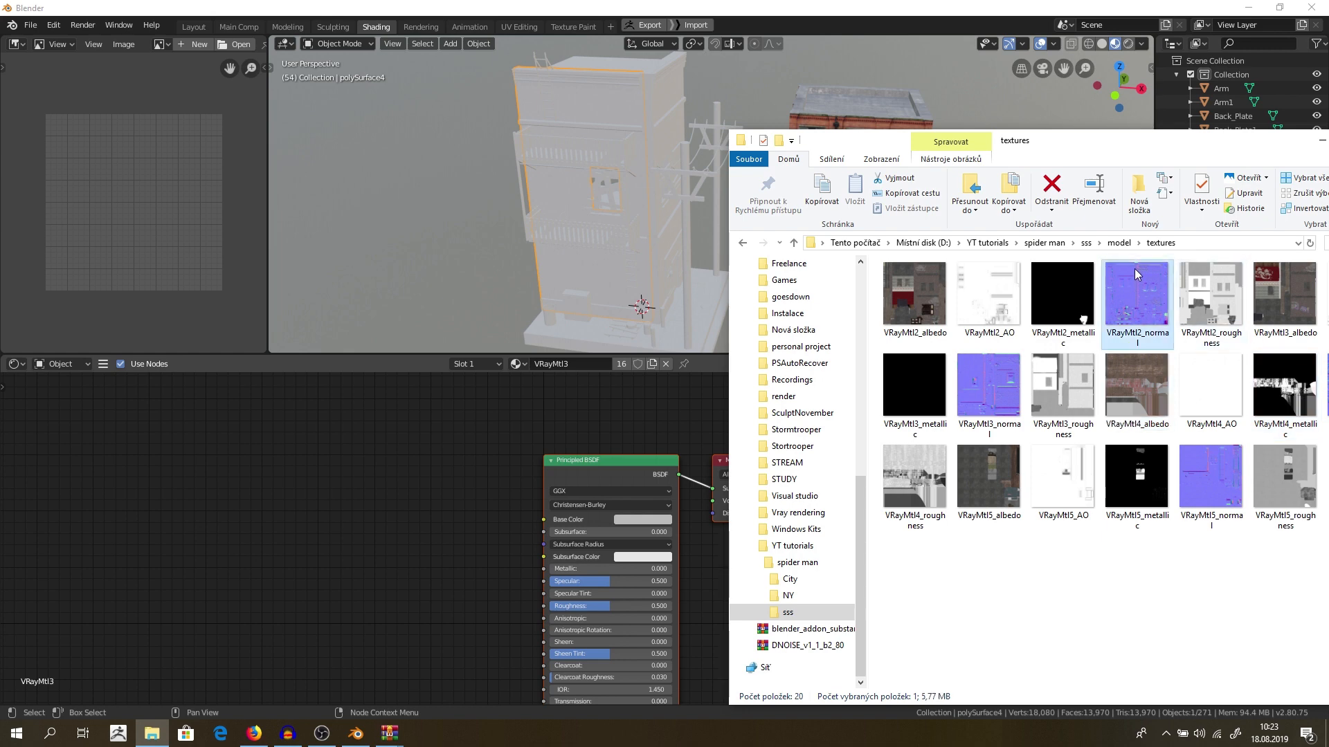
pyautogui.click(1311, 7)
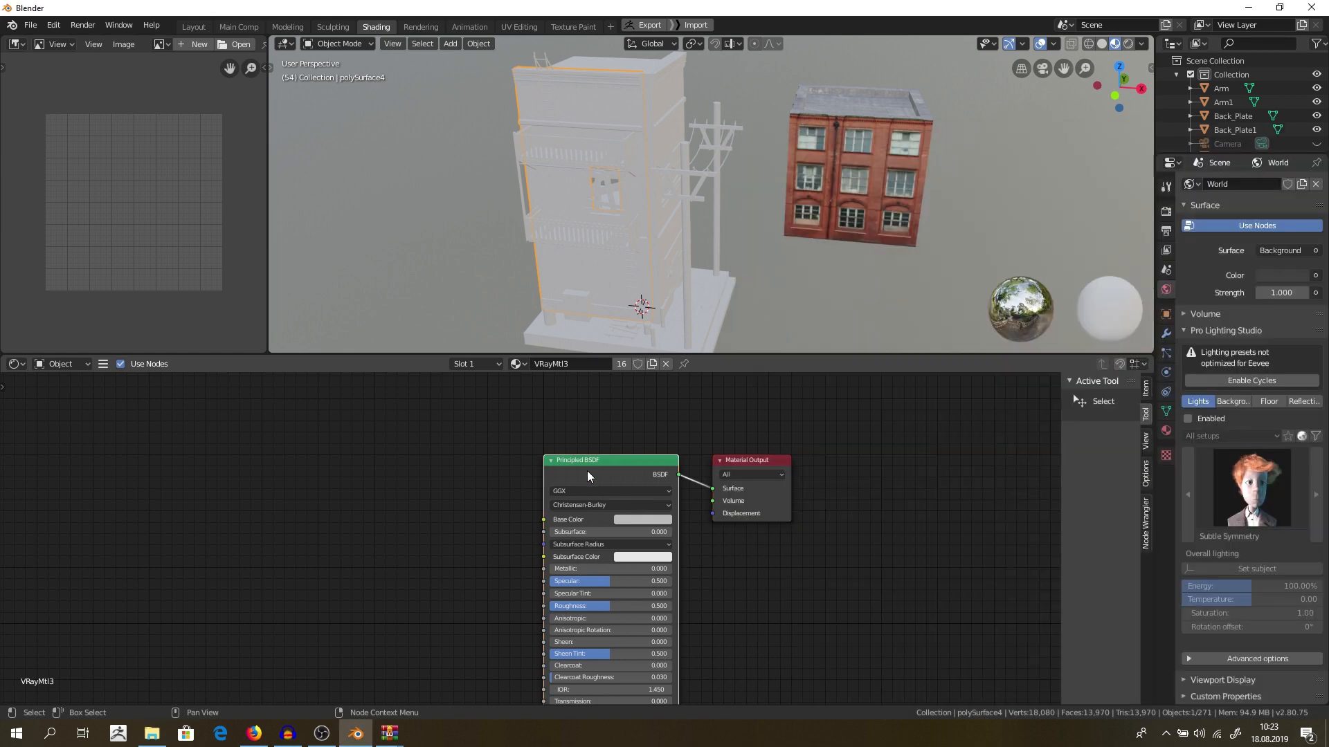
# - Confirm Node Wrangler is enabled in Preferences > Add-ons via a 'node' search
pyautogui.click(53, 26)
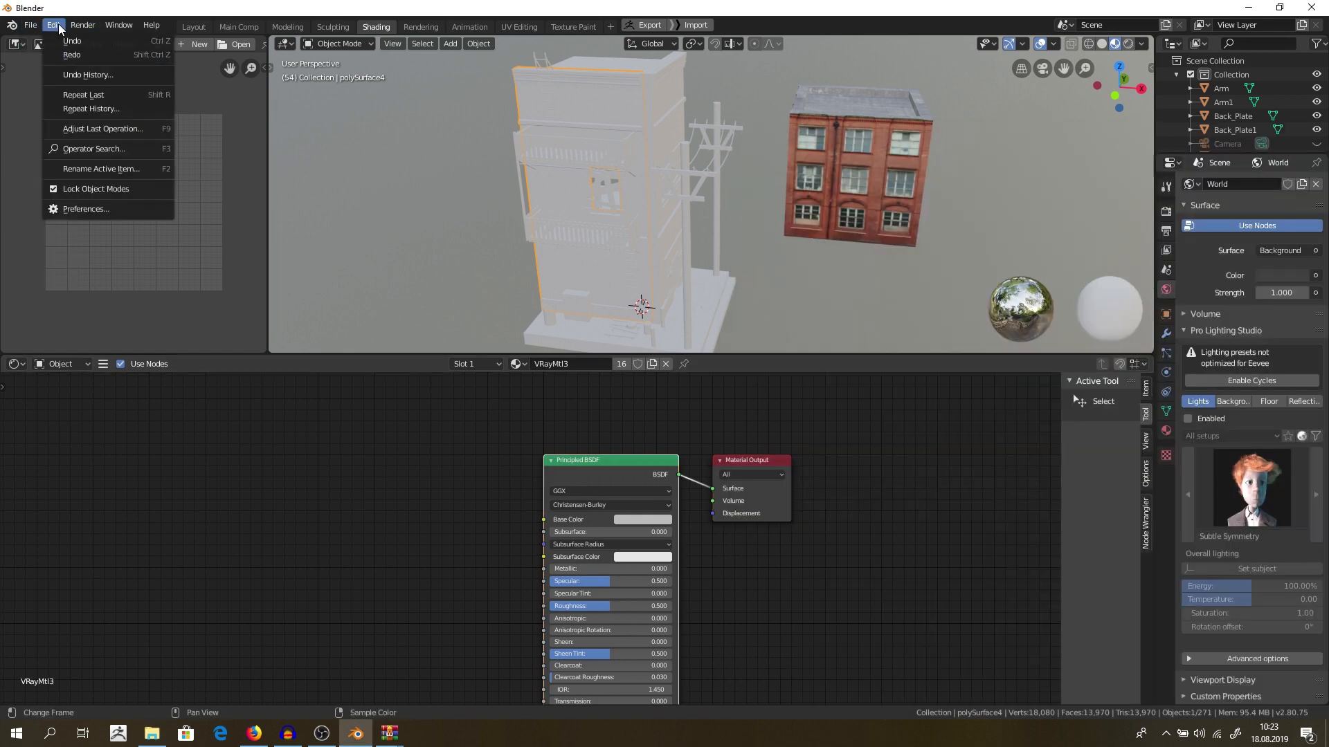
pyautogui.click(86, 209)
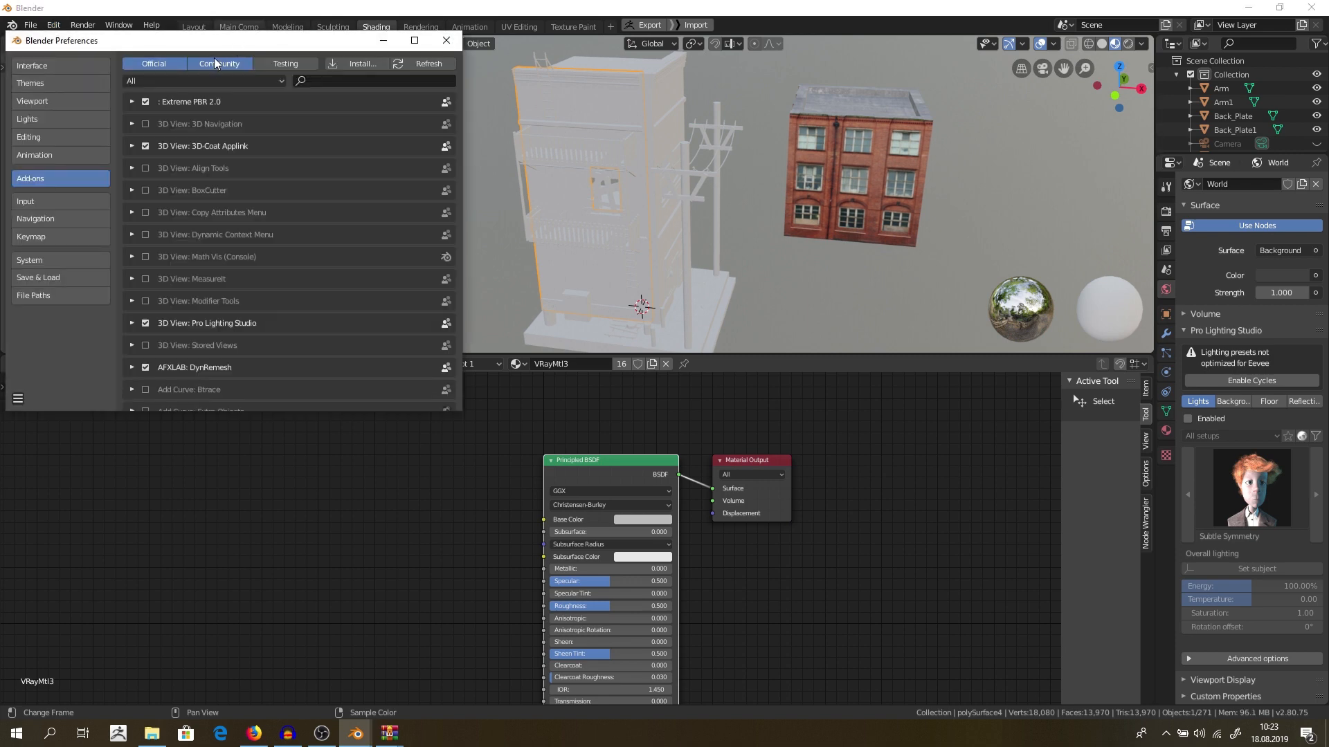
pyautogui.click(366, 81)
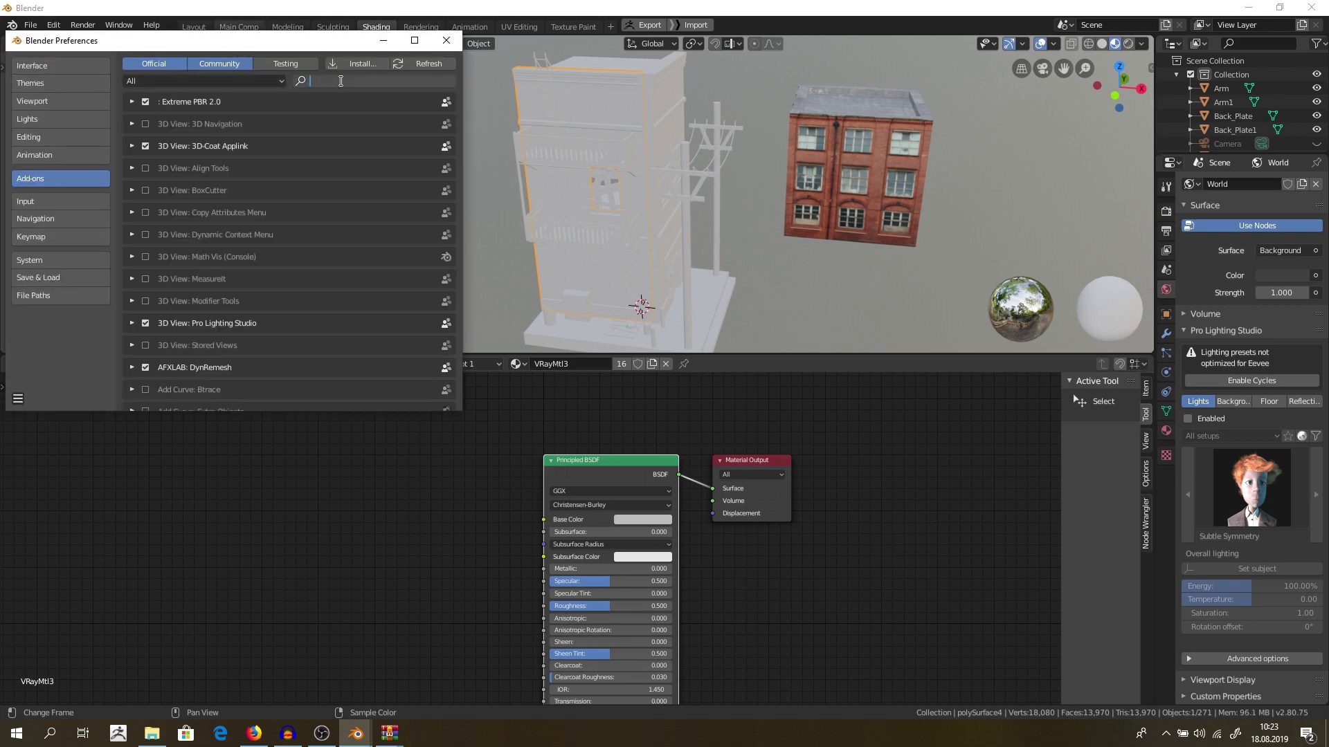
pyautogui.write('not')
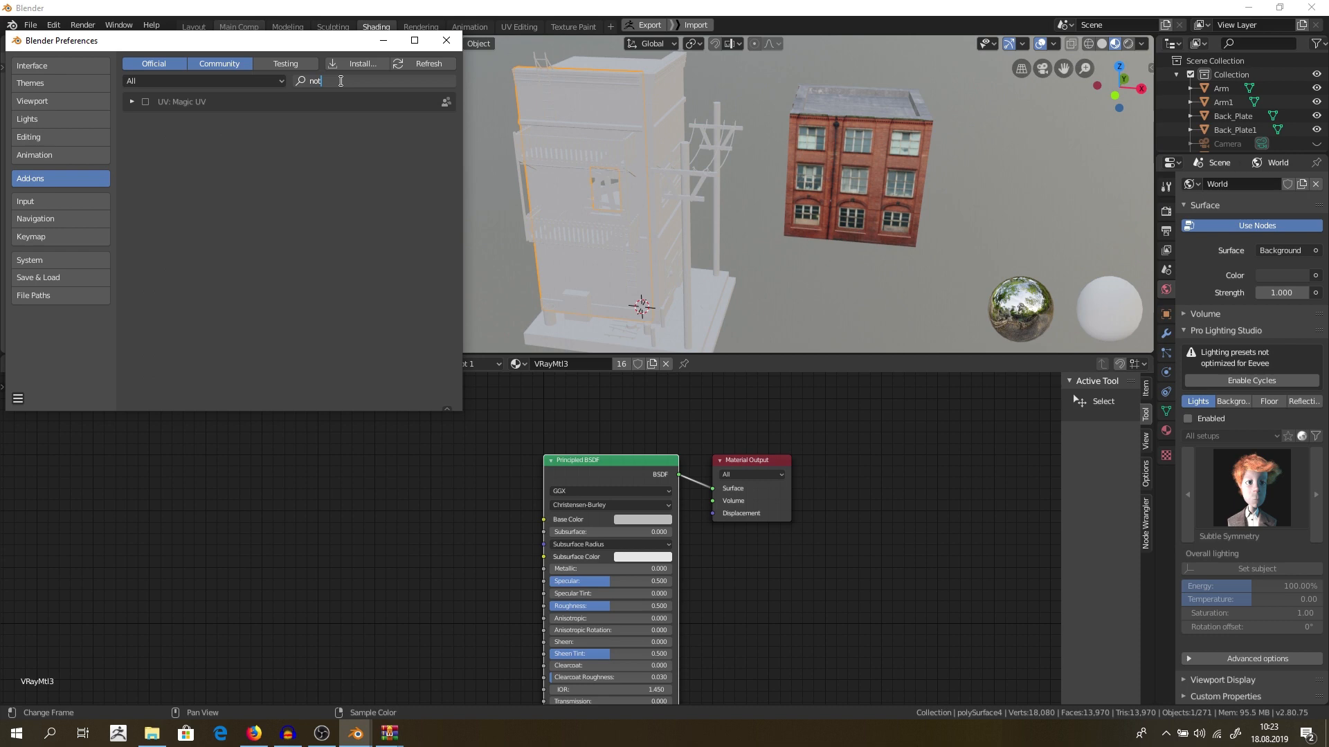
pyautogui.press('BackSpace')
pyautogui.write('de')
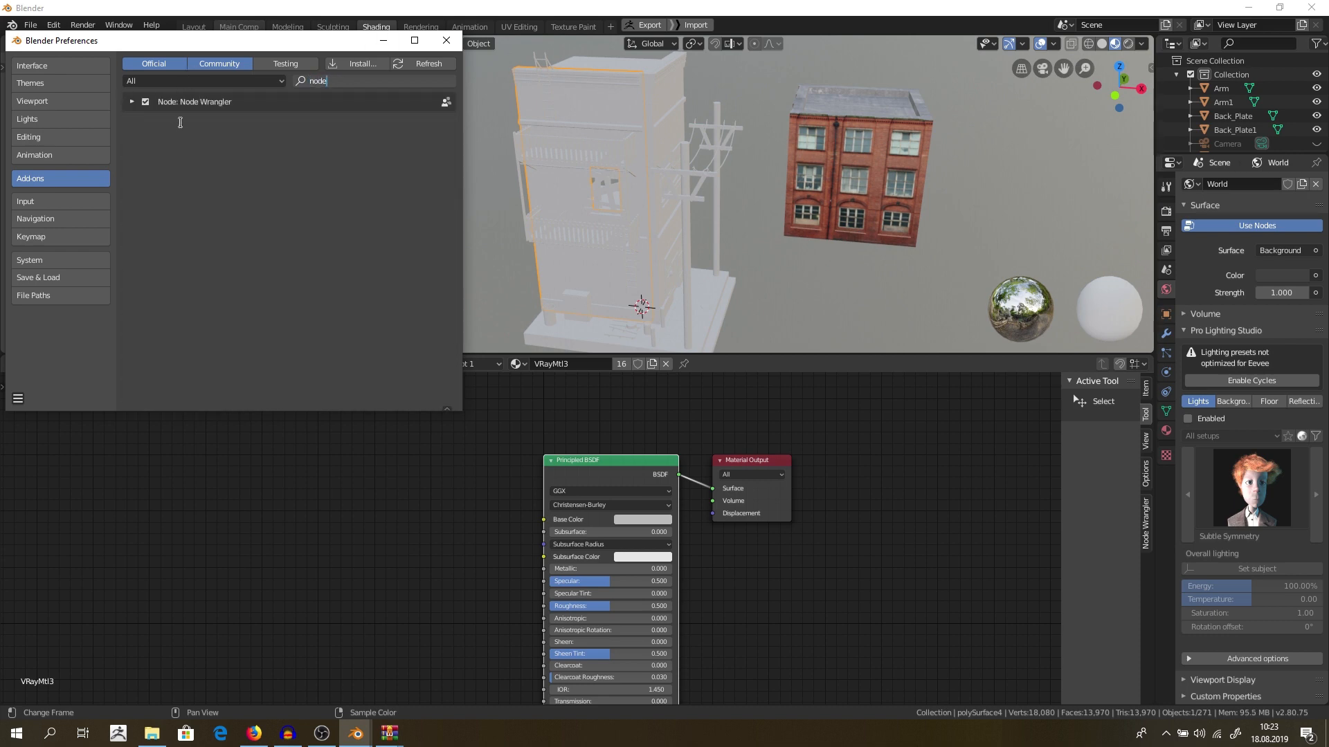
pyautogui.click(445, 41)
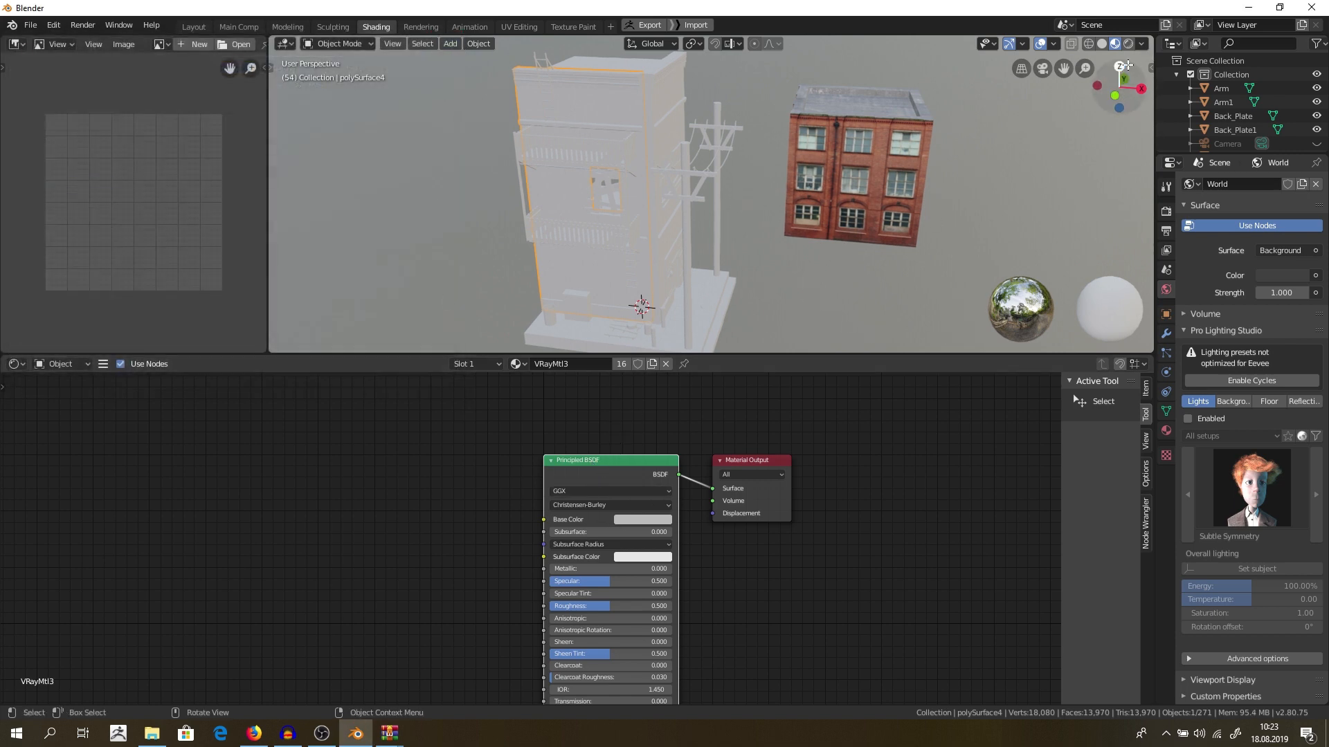
# - Show the viewport sidebar and review the Screencast Keys add-on settings
pyautogui.press('N')
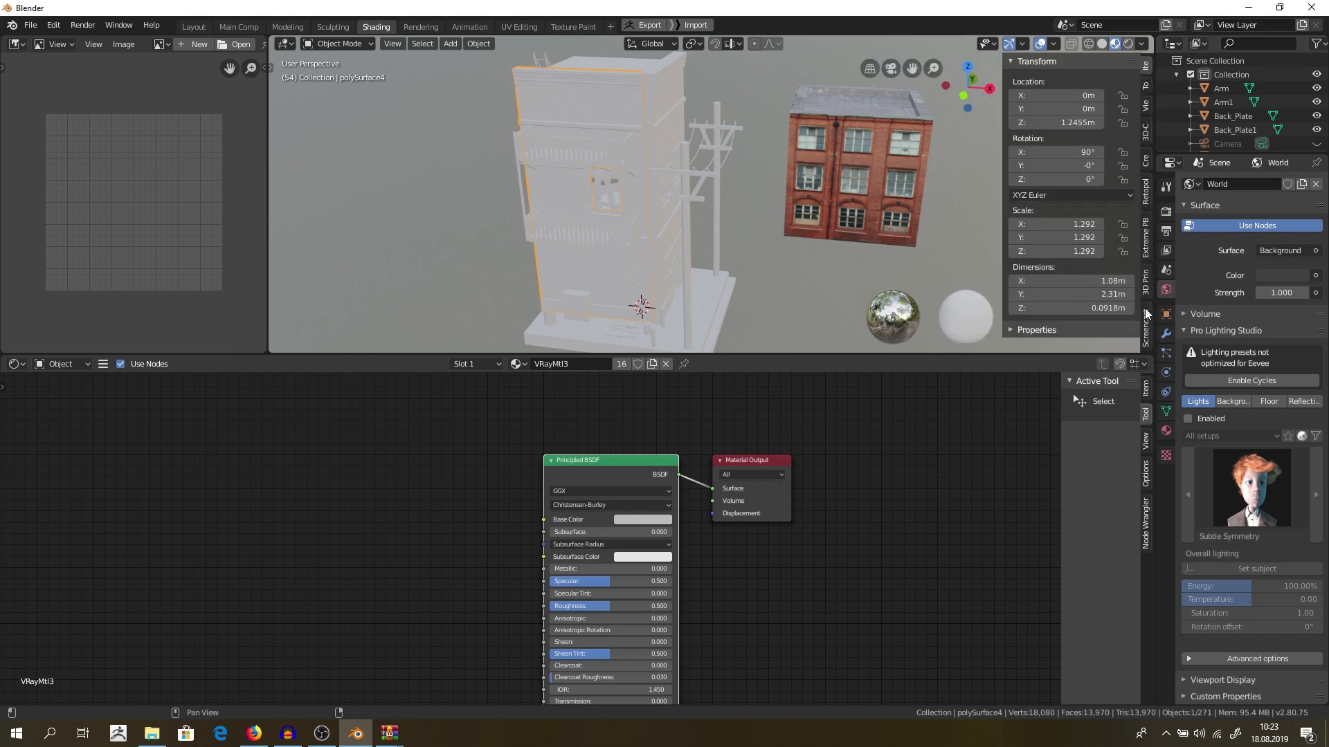
pyautogui.click(1145, 321)
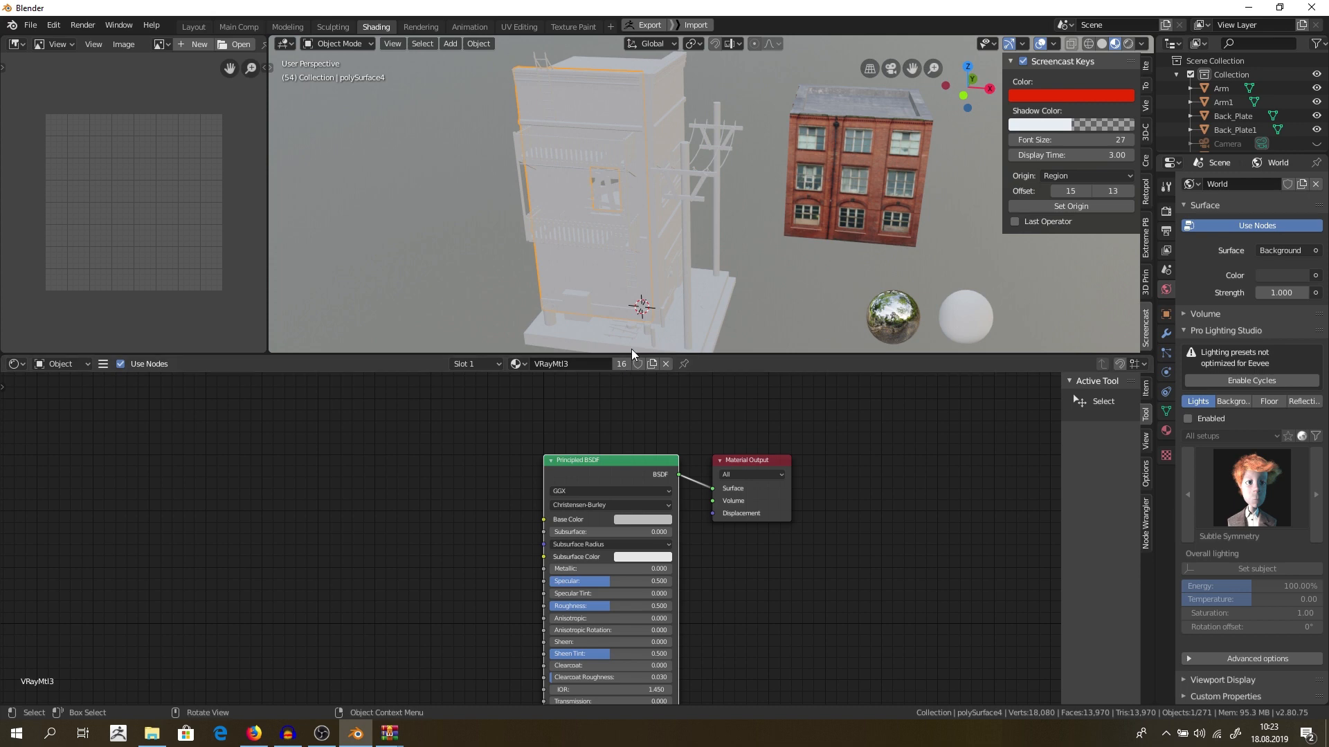
pyautogui.press('Ctrl')
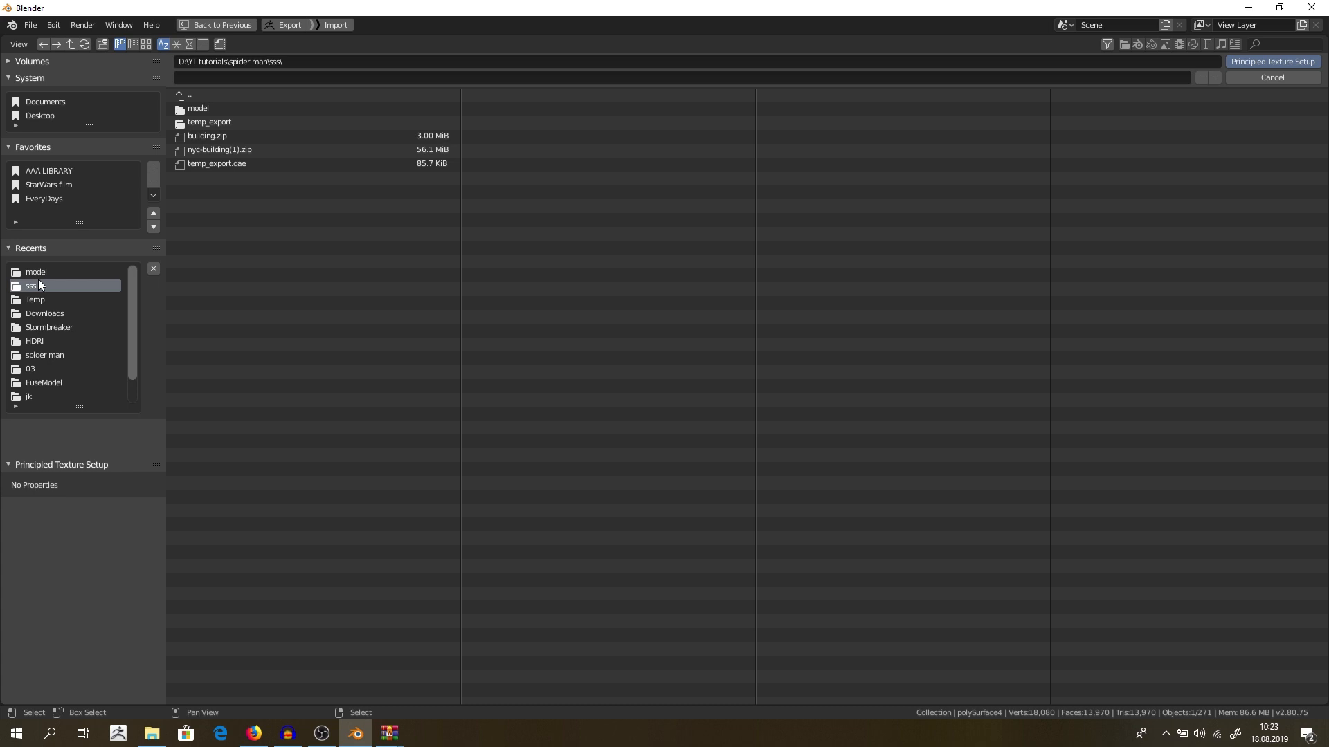
# - Select the VRayMtl5 albedo, AO, metallic, normal and roughness maps for Principled Texture Setup
pyautogui.doubleClick(198, 108)
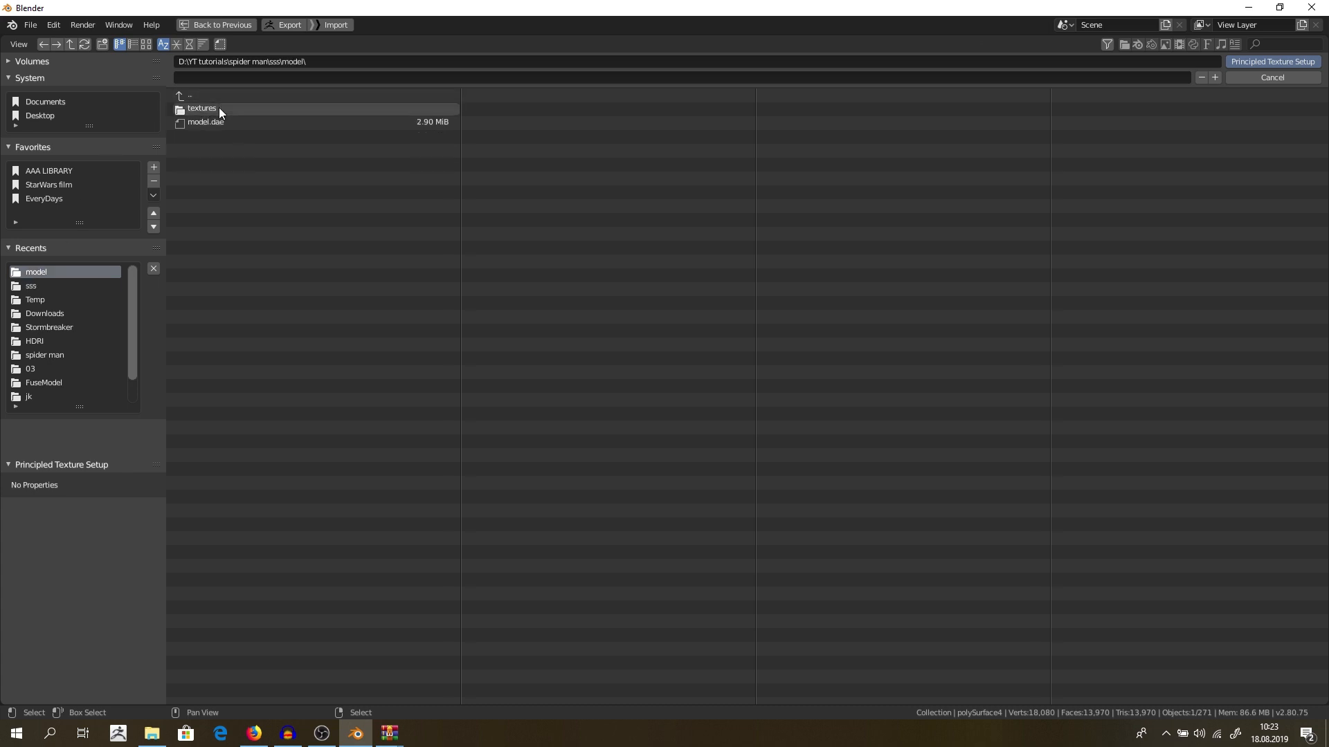
pyautogui.doubleClick(202, 108)
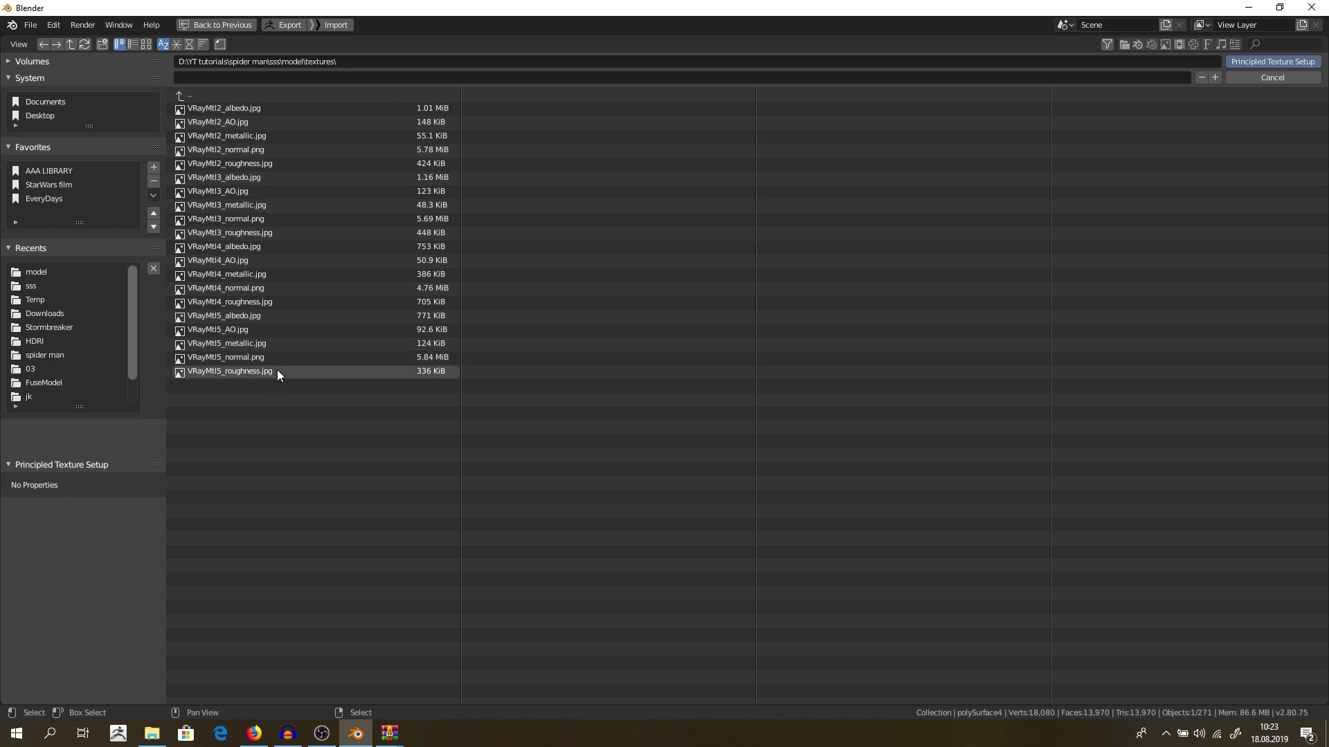
pyautogui.click(230, 371)
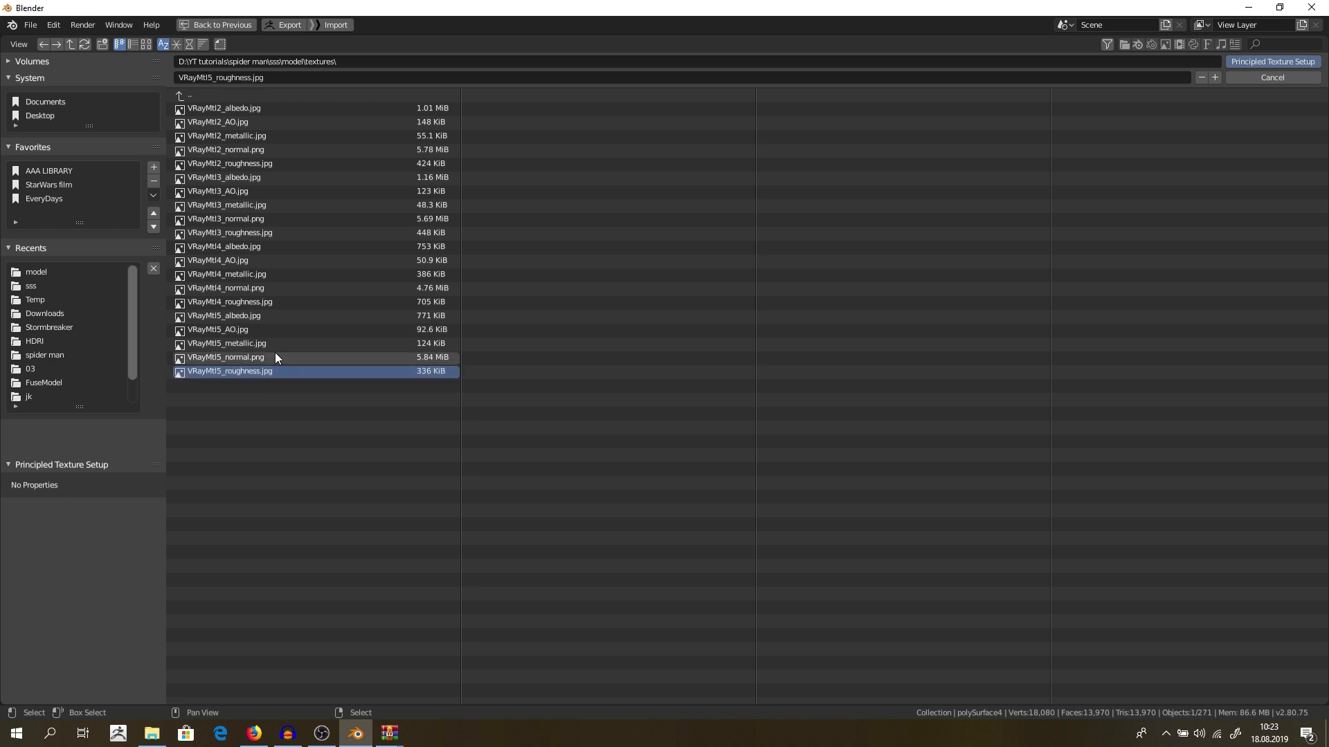
pyautogui.click(223, 316)
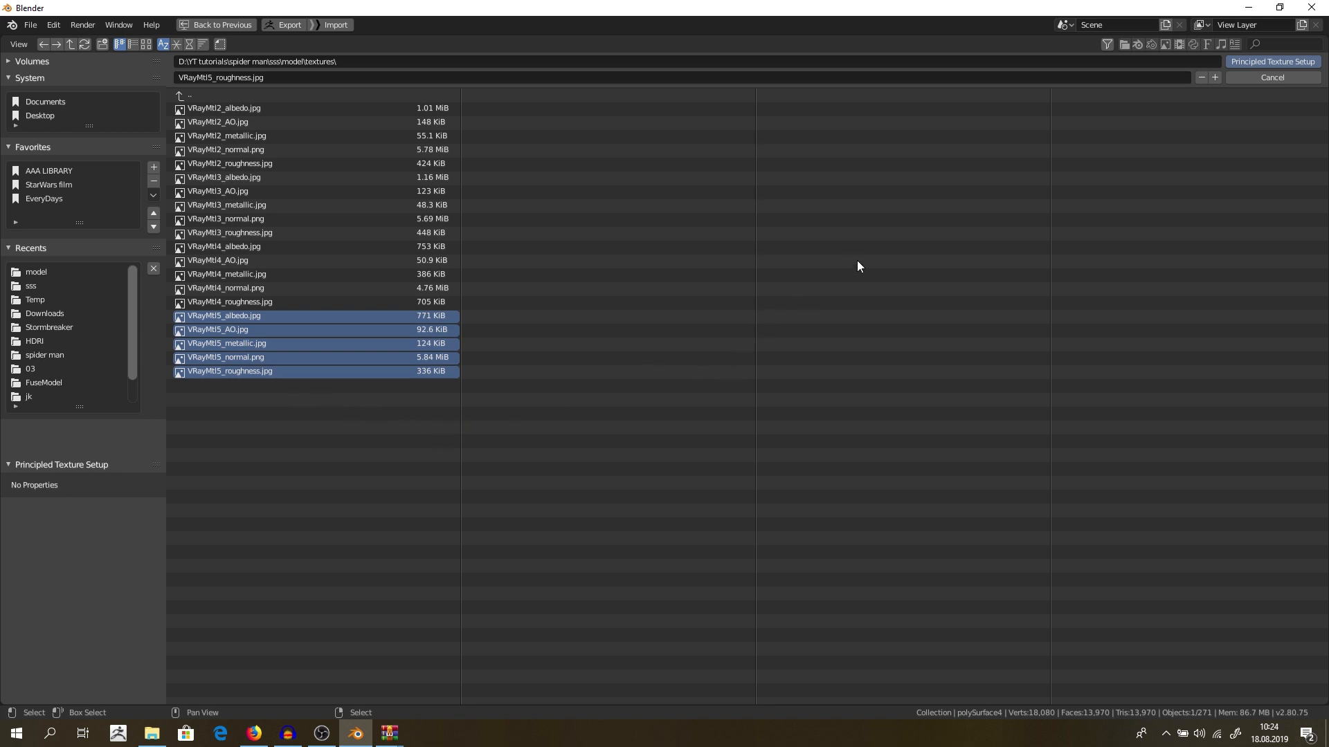
pyautogui.moveTo(1131, 165)
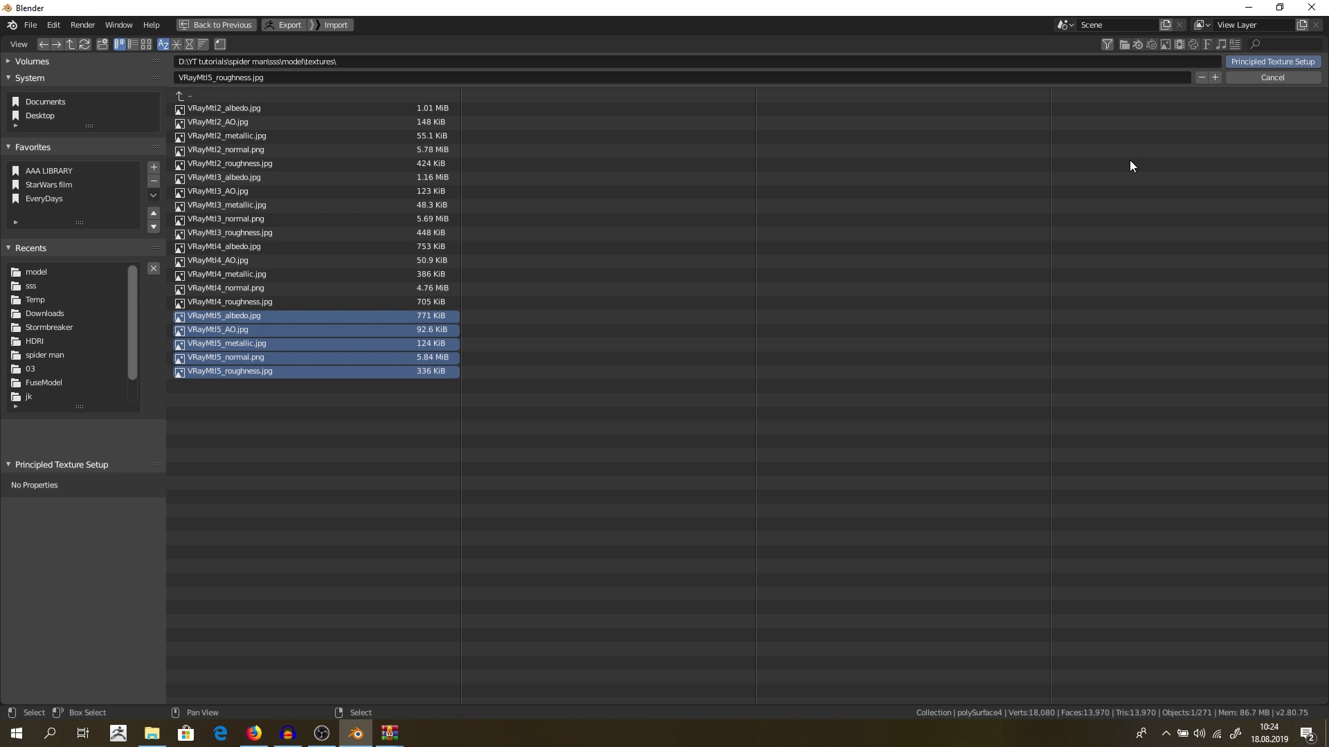
pyautogui.moveTo(1228, 87)
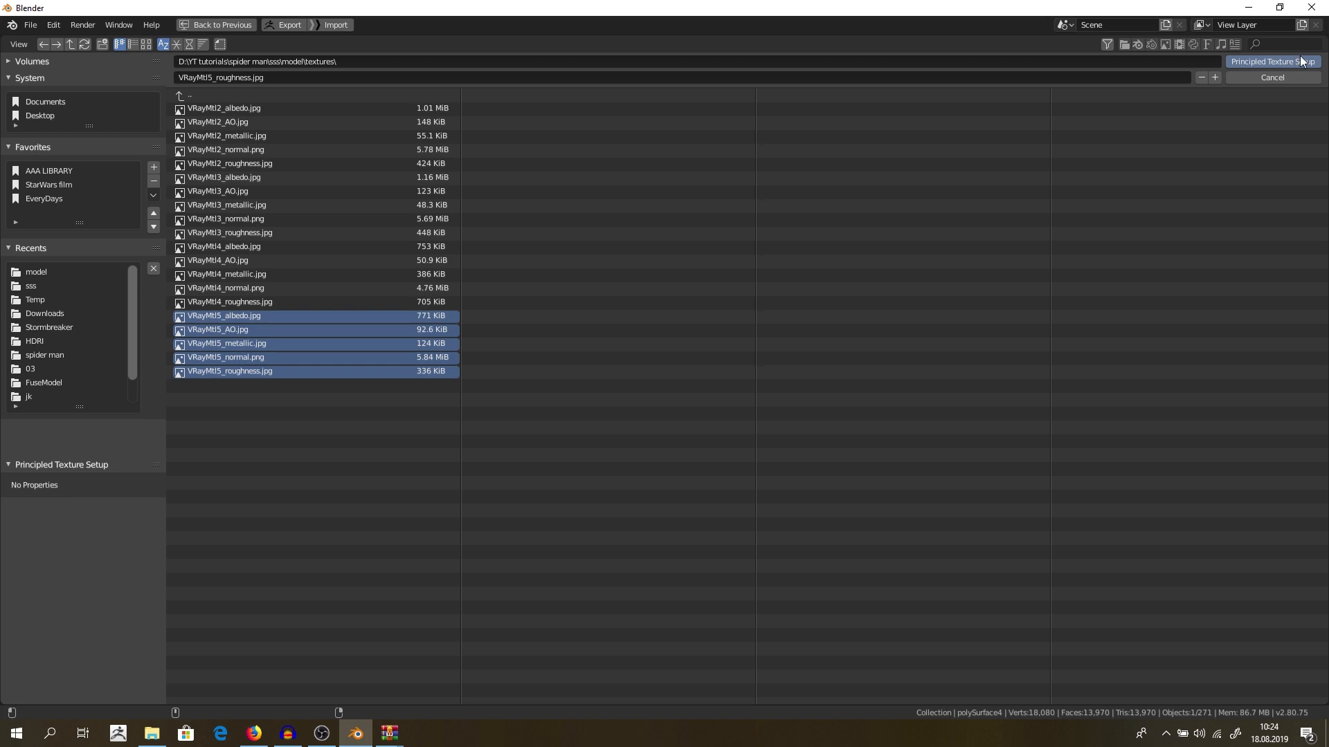
pyautogui.click(1242, 83)
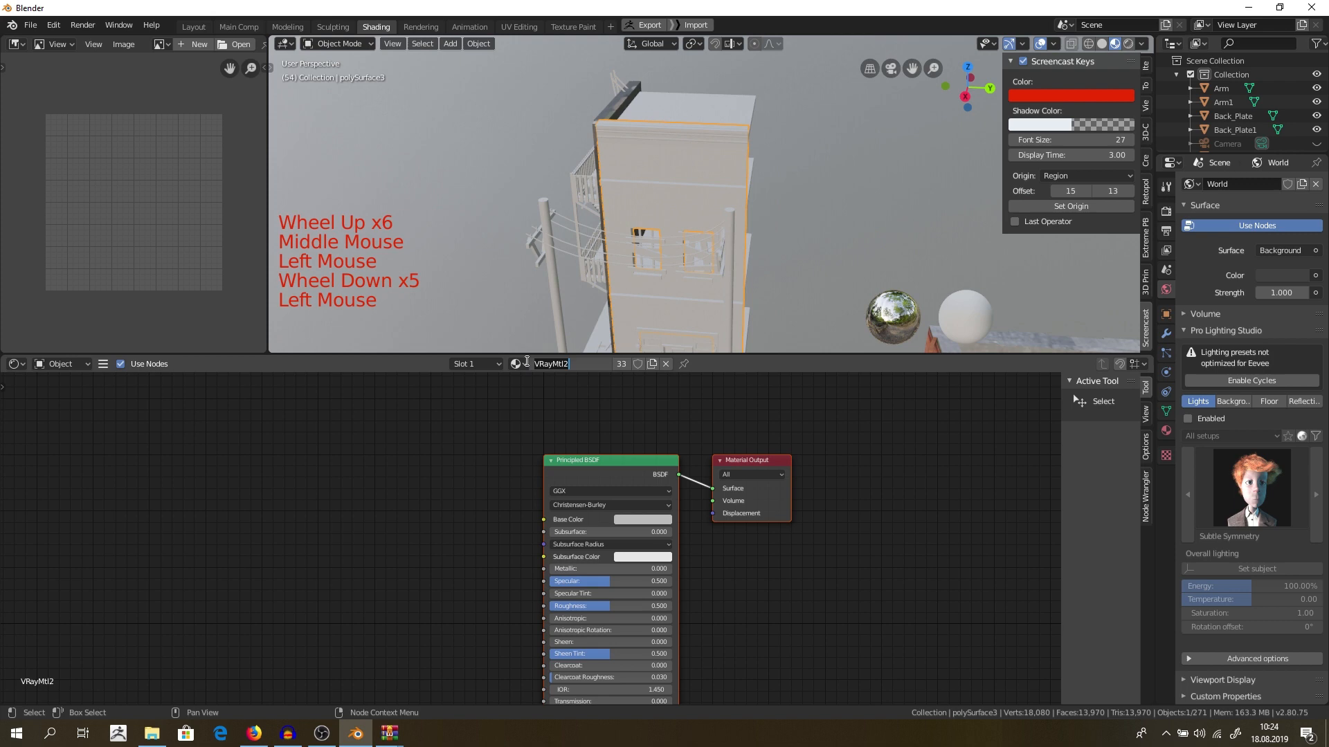
pyautogui.click(516, 364)
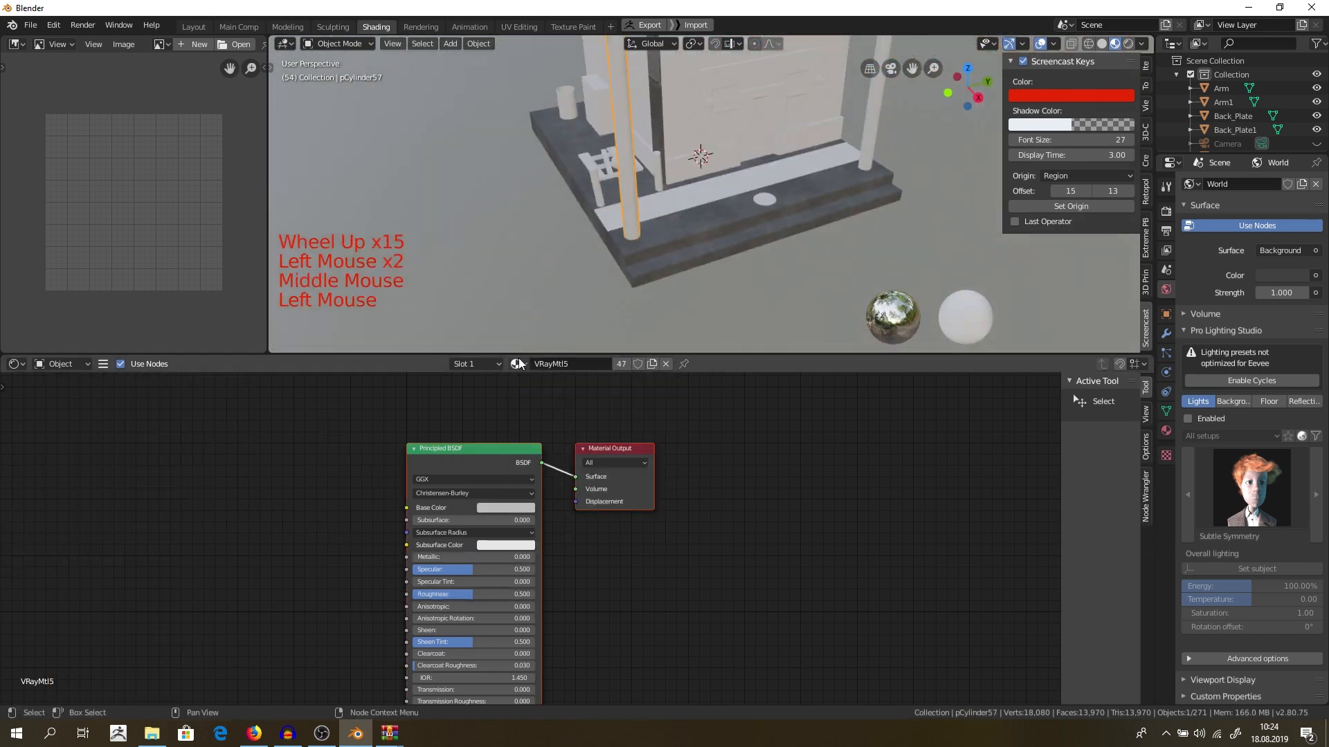
pyautogui.click(516, 364)
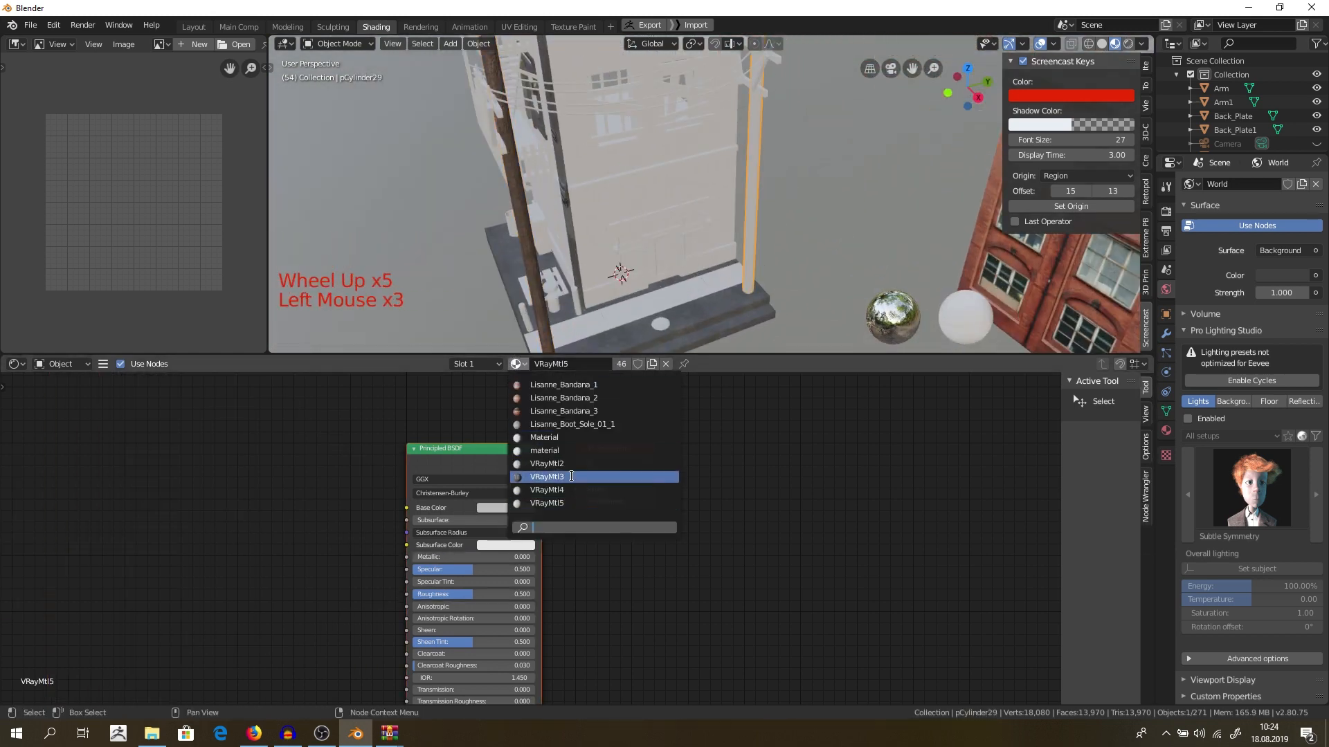
pyautogui.click(564, 385)
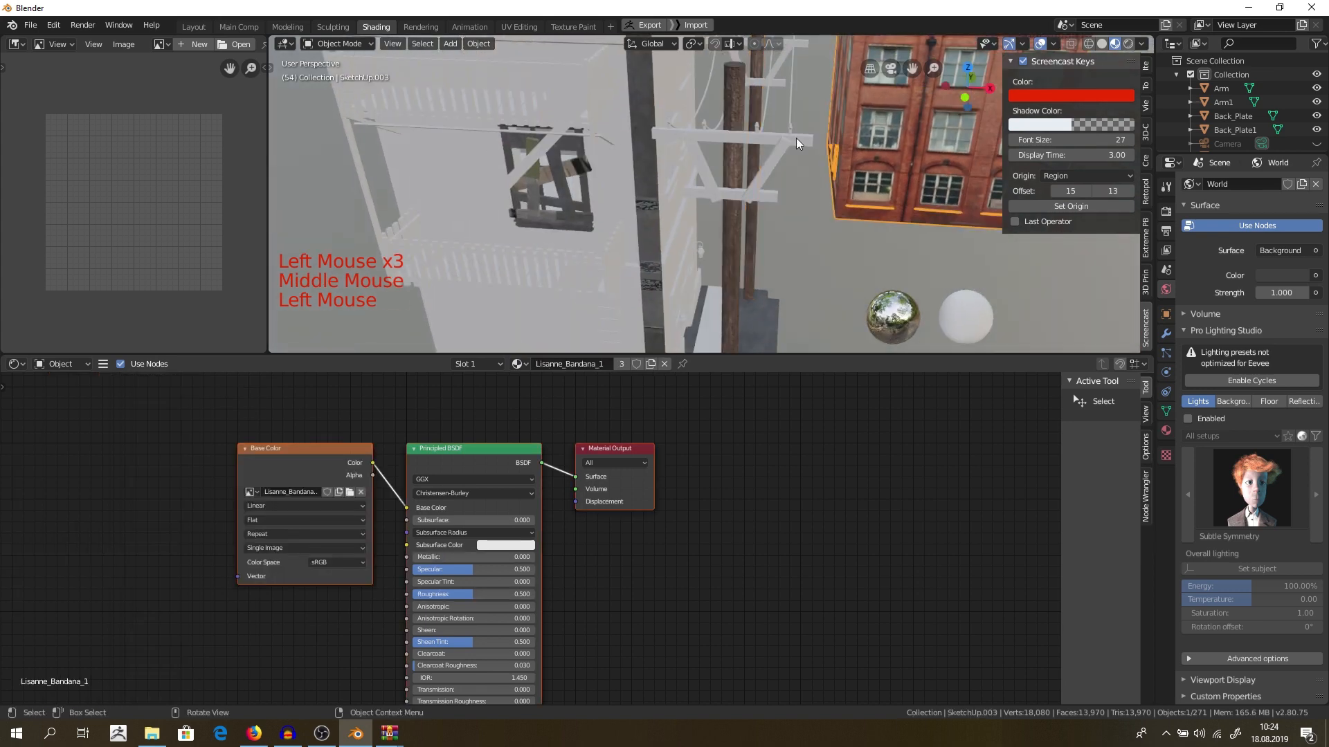
pyautogui.click(517, 364)
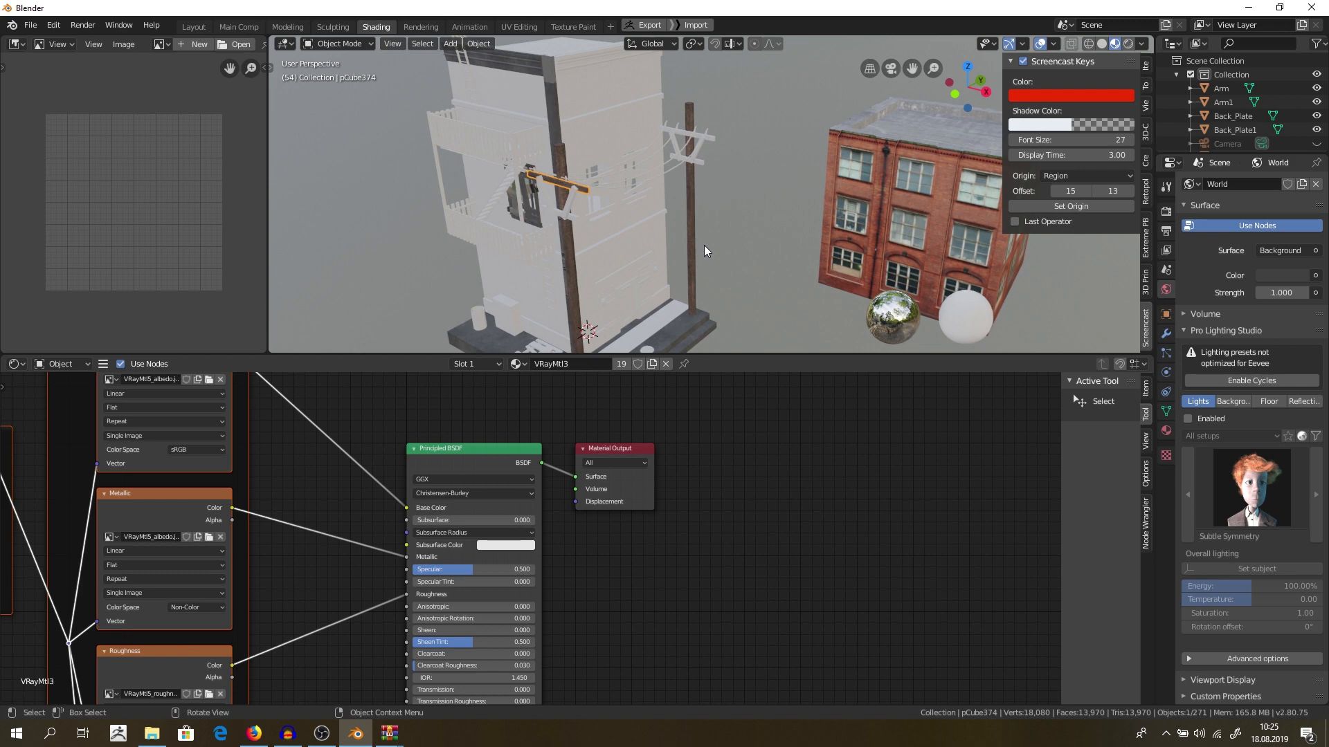
pyautogui.scroll(-3)
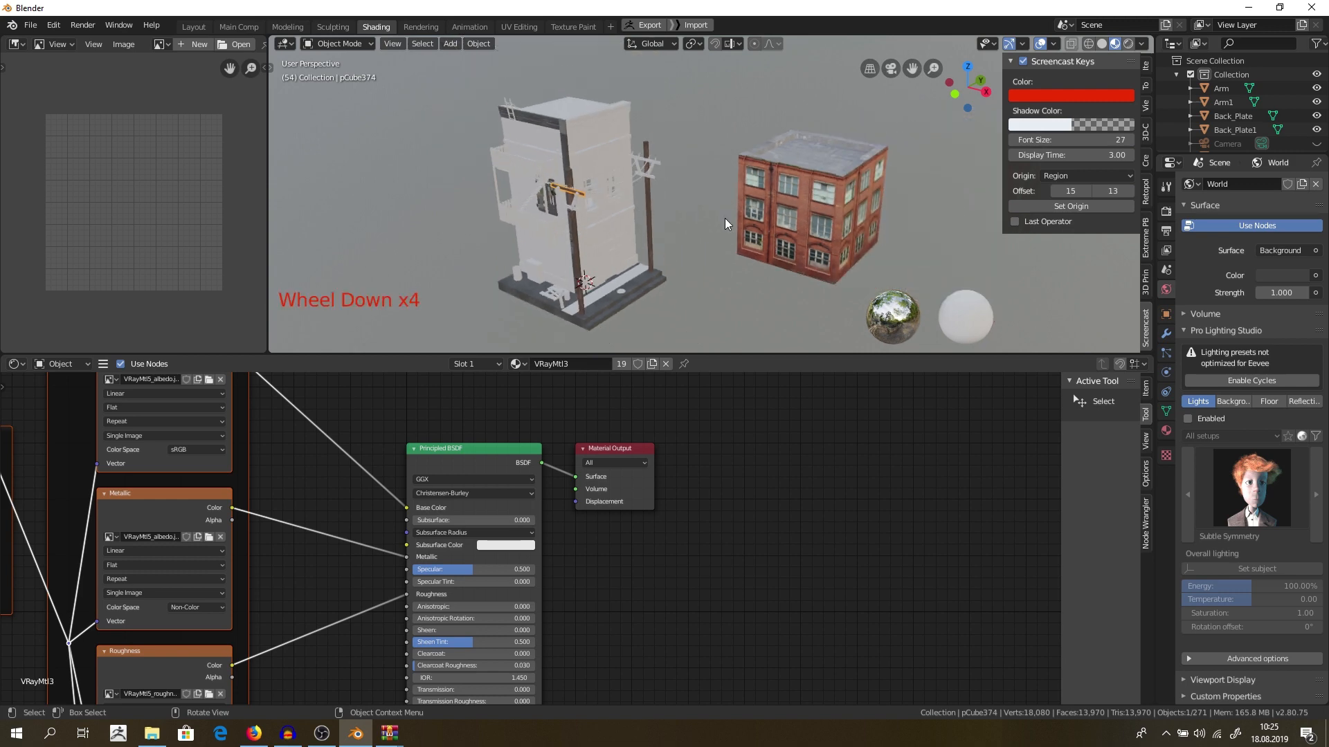
pyautogui.click(809, 208)
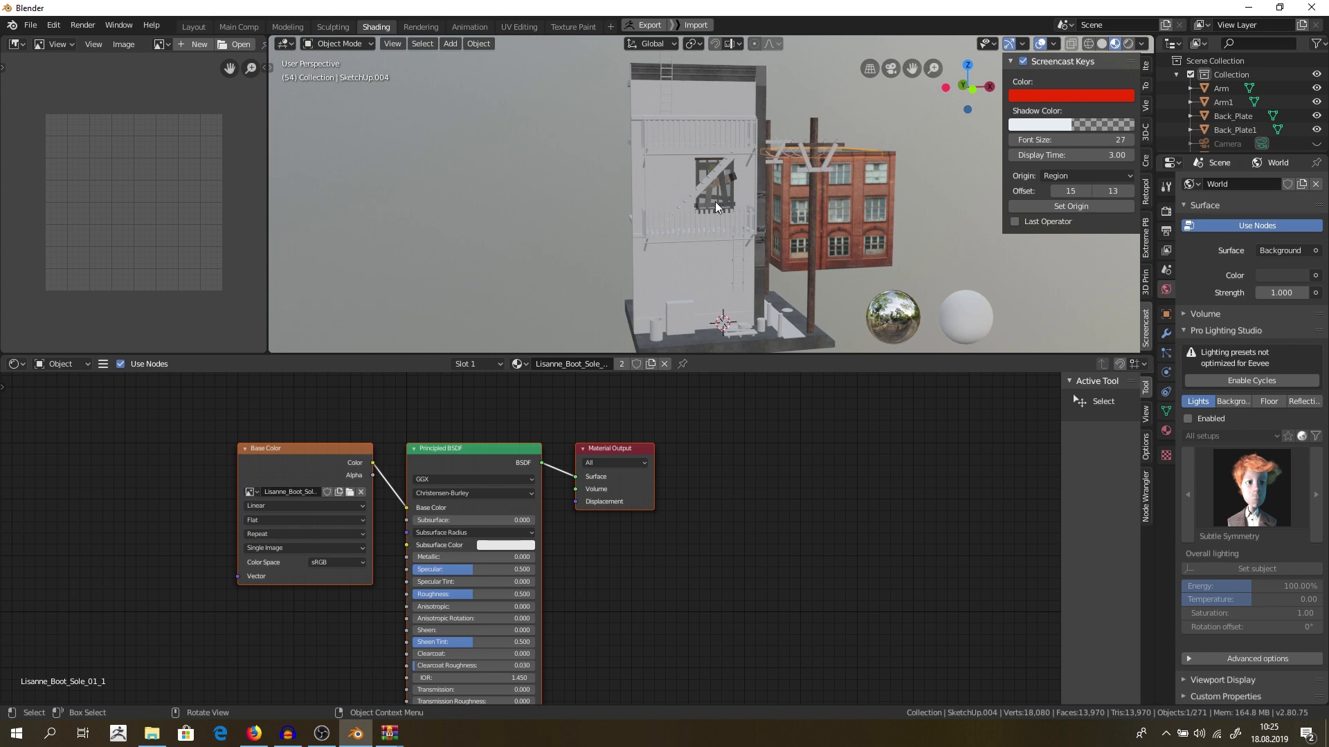
pyautogui.moveTo(716, 208); pyautogui.dragTo(771, 249)
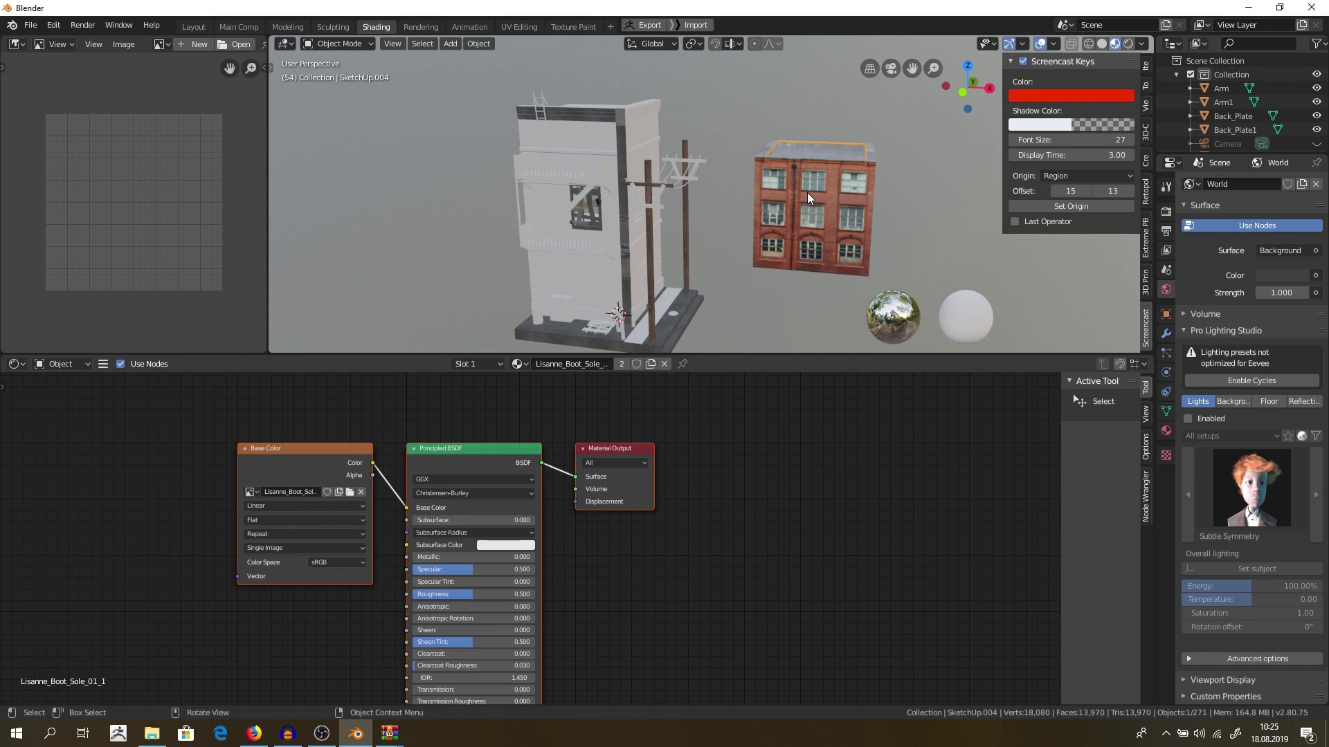
# - Open StreetScene.blend from the splash screen's Recent Files, discarding unsaved changes
pyautogui.click(11, 26)
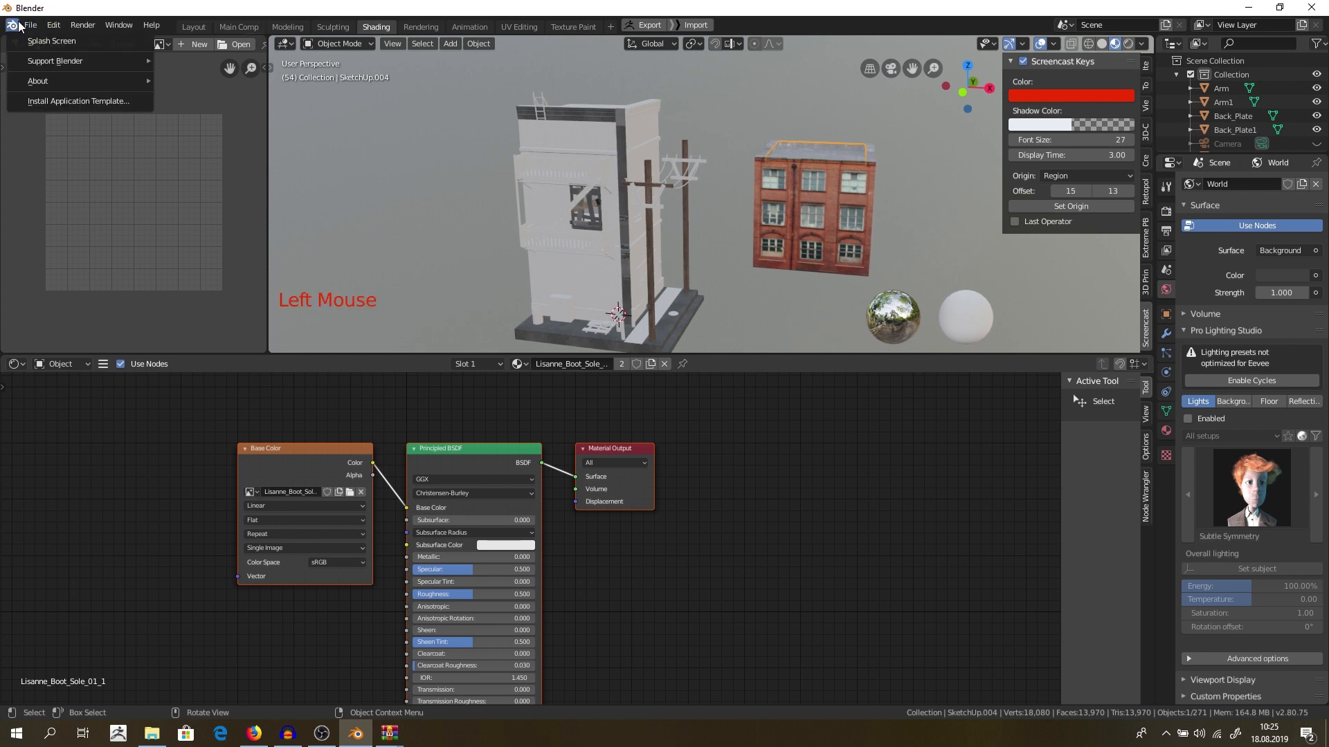
pyautogui.moveTo(50, 40)
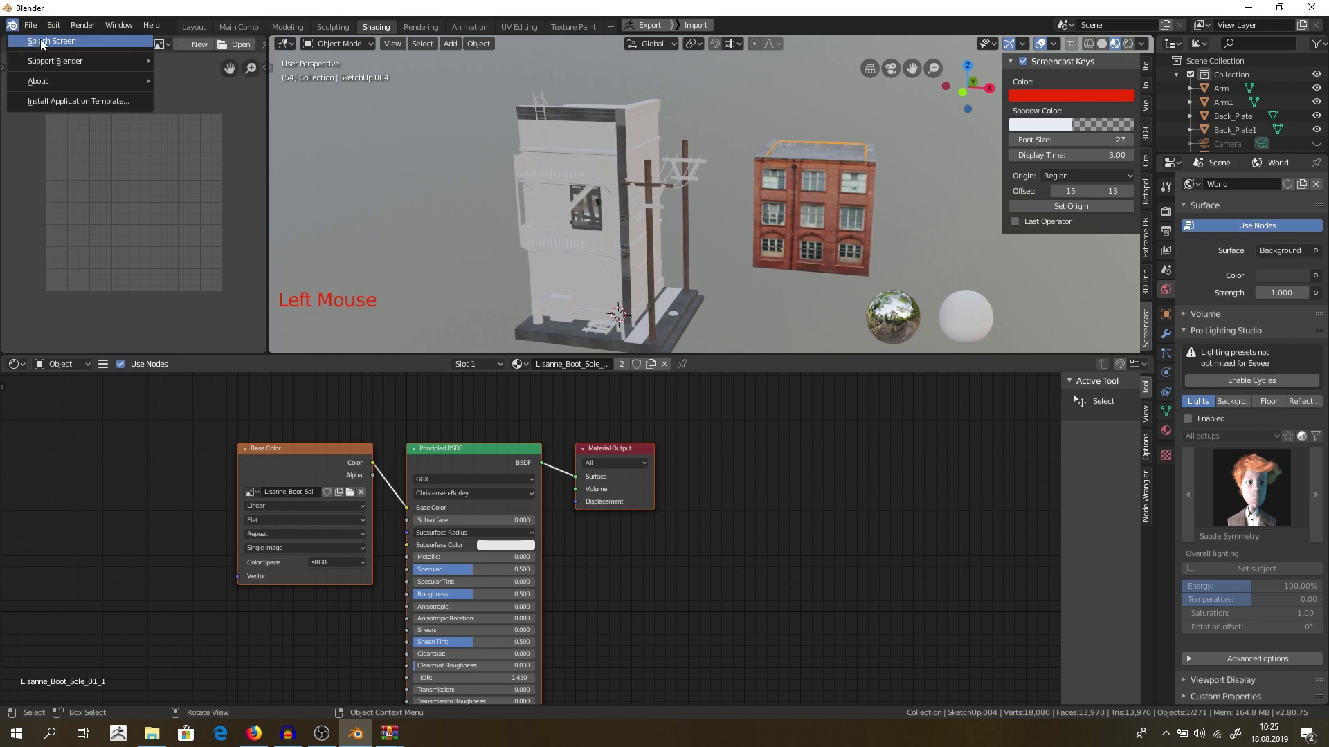
pyautogui.click(45, 40)
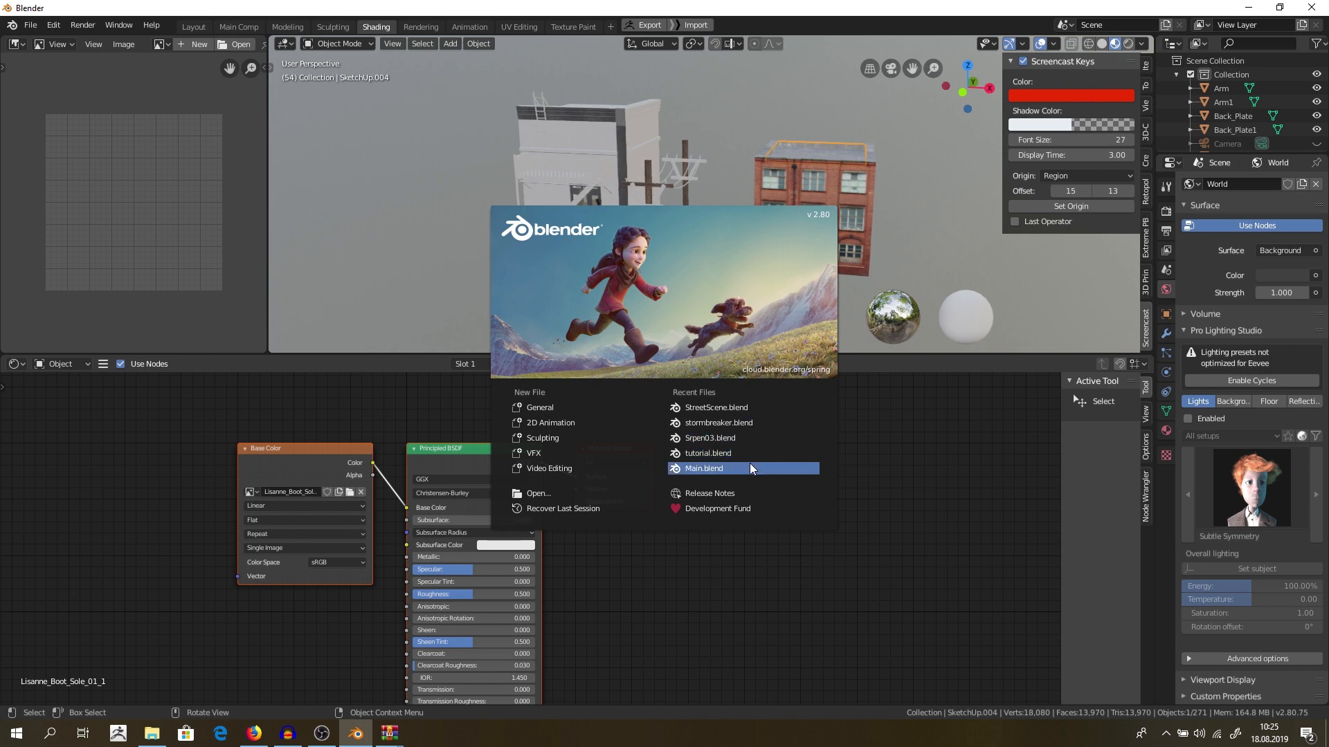
pyautogui.click(704, 469)
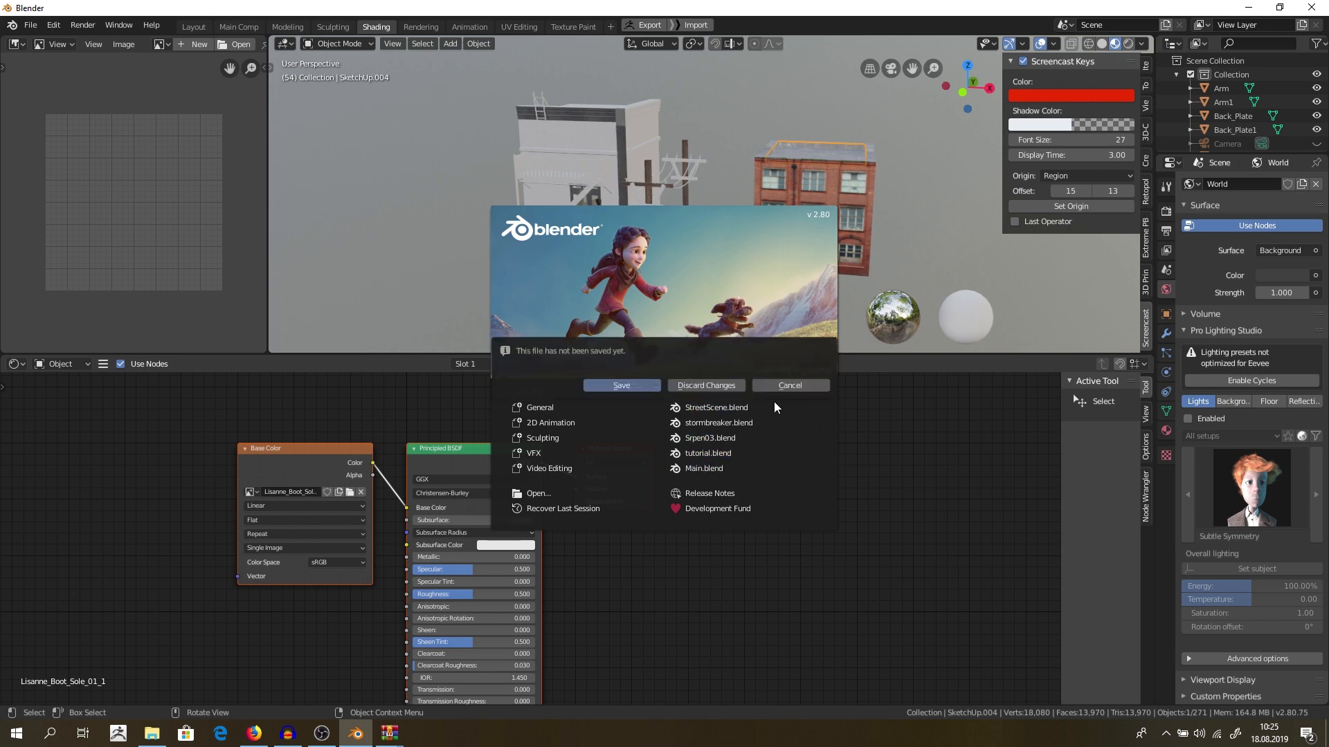
pyautogui.click(715, 407)
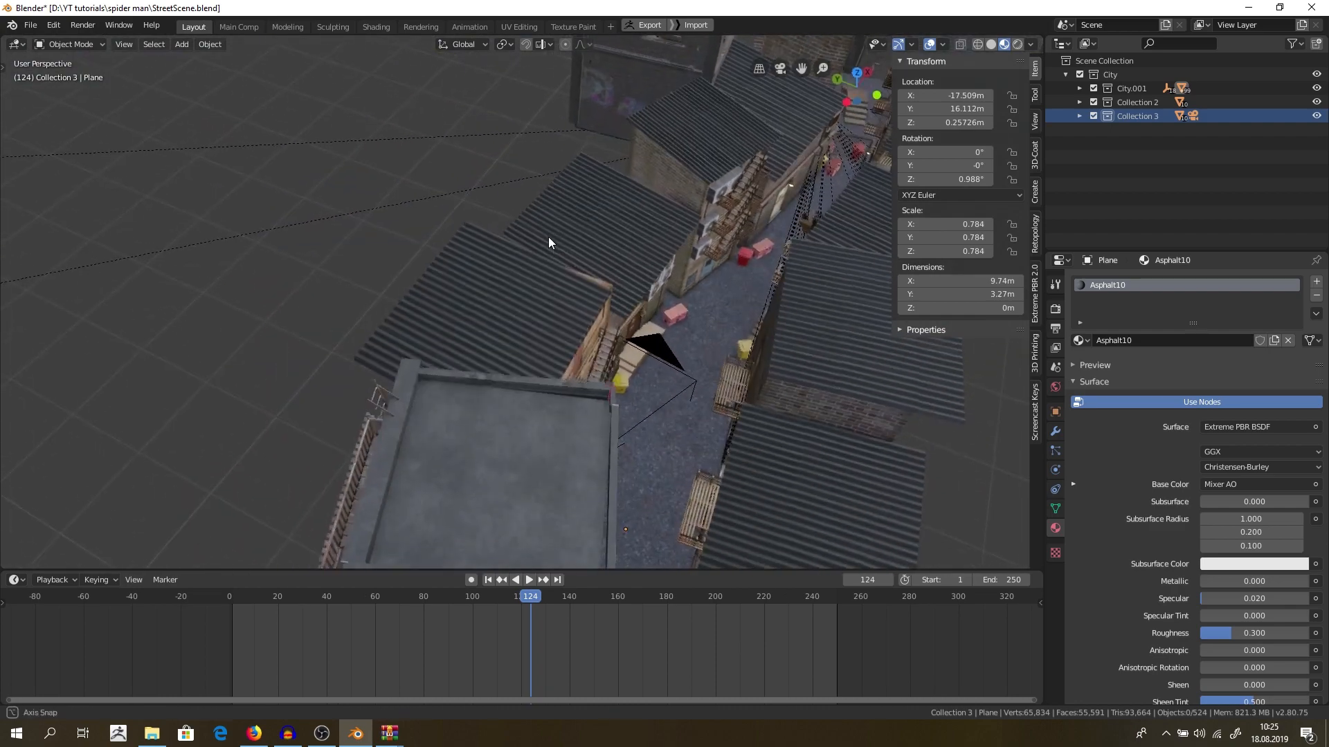
pyautogui.moveTo(548, 243); pyautogui.dragTo(605, 139)
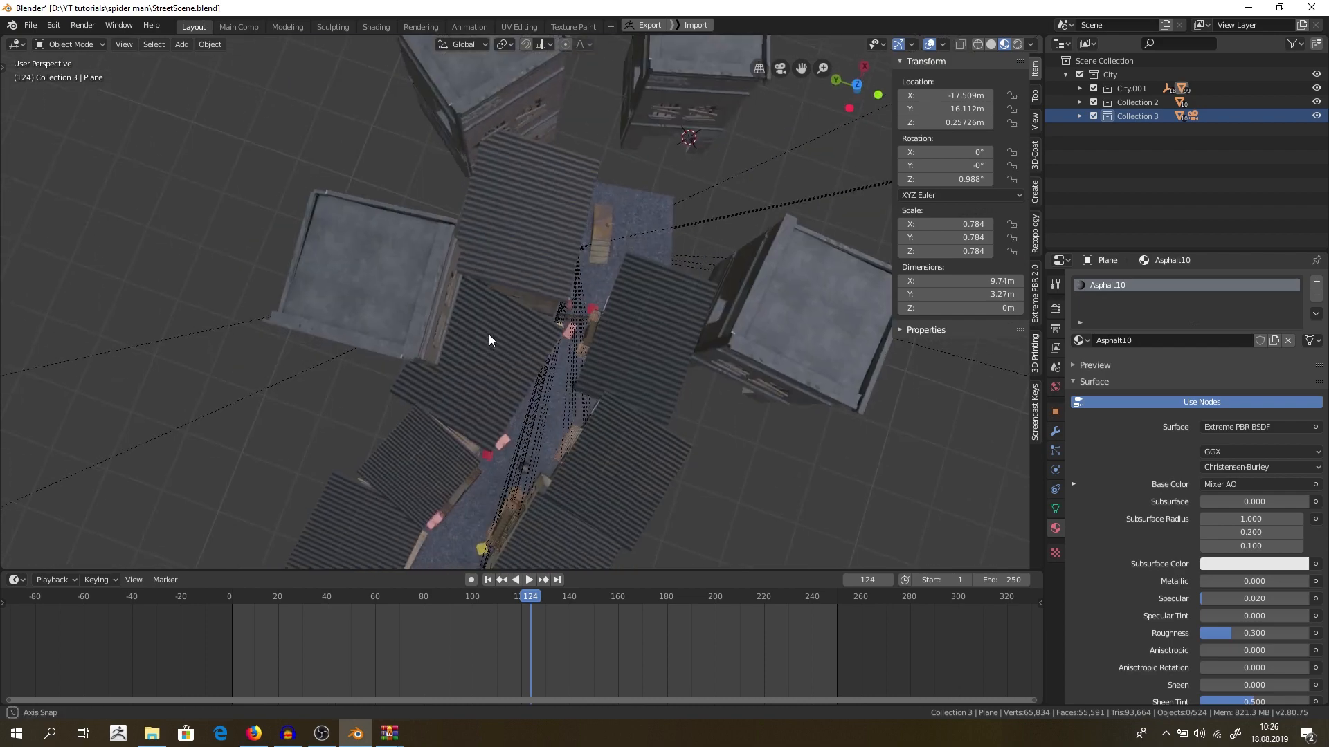
pyautogui.moveTo(488, 339); pyautogui.dragTo(449, 340)
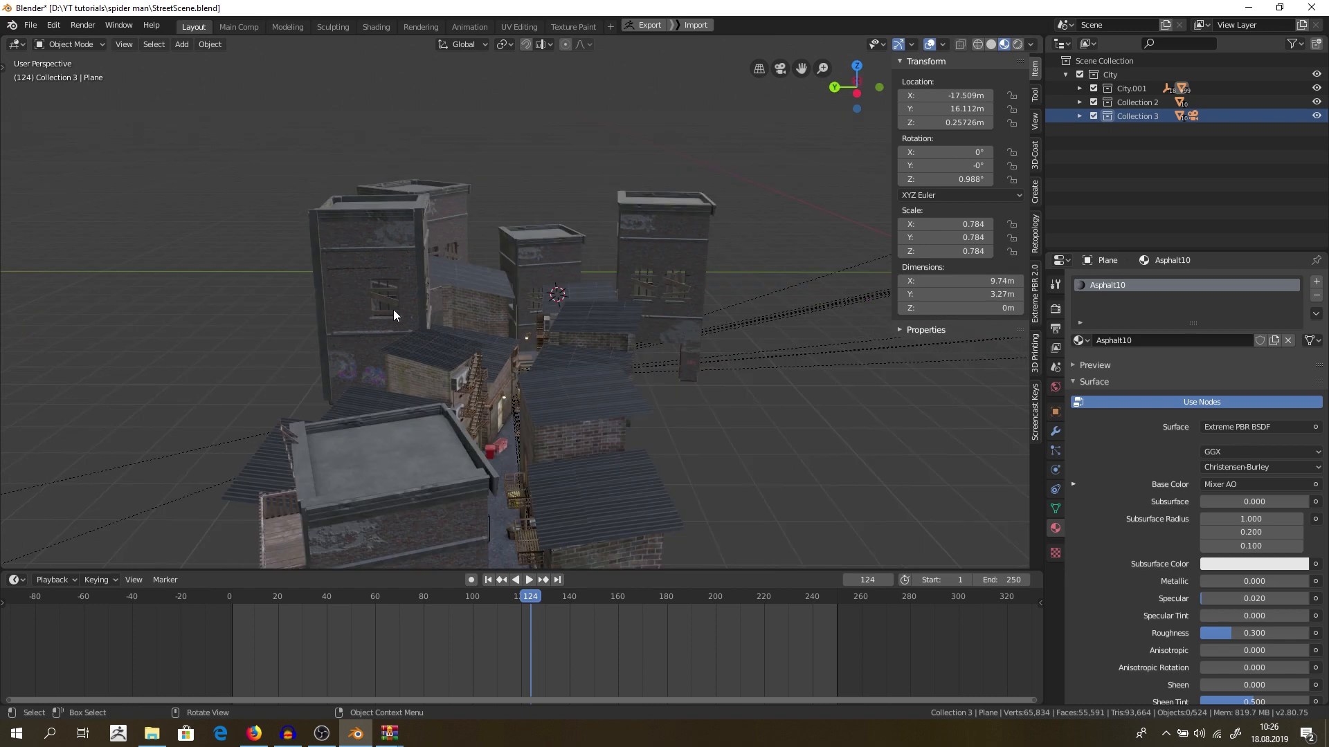
pyautogui.moveTo(395, 309)
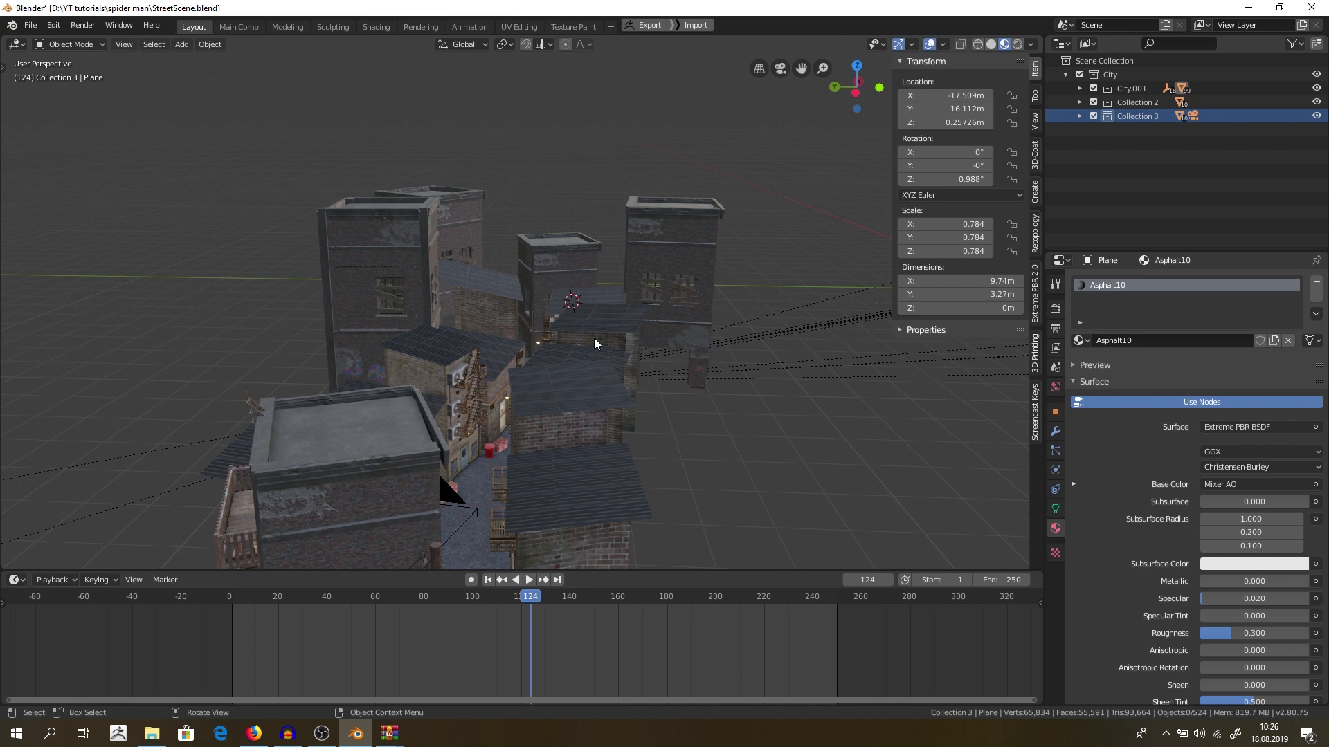
pyautogui.moveTo(597, 318)
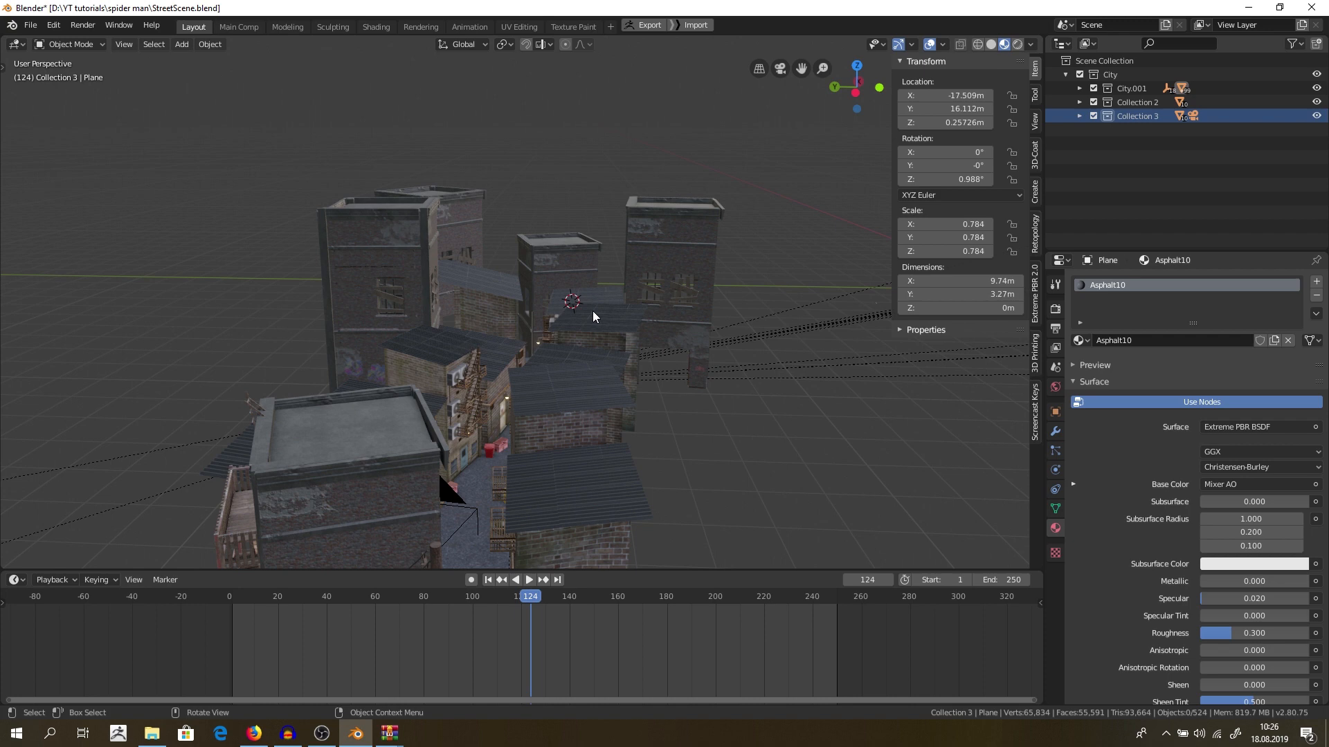
pyautogui.moveTo(593, 317); pyautogui.dragTo(641, 326)
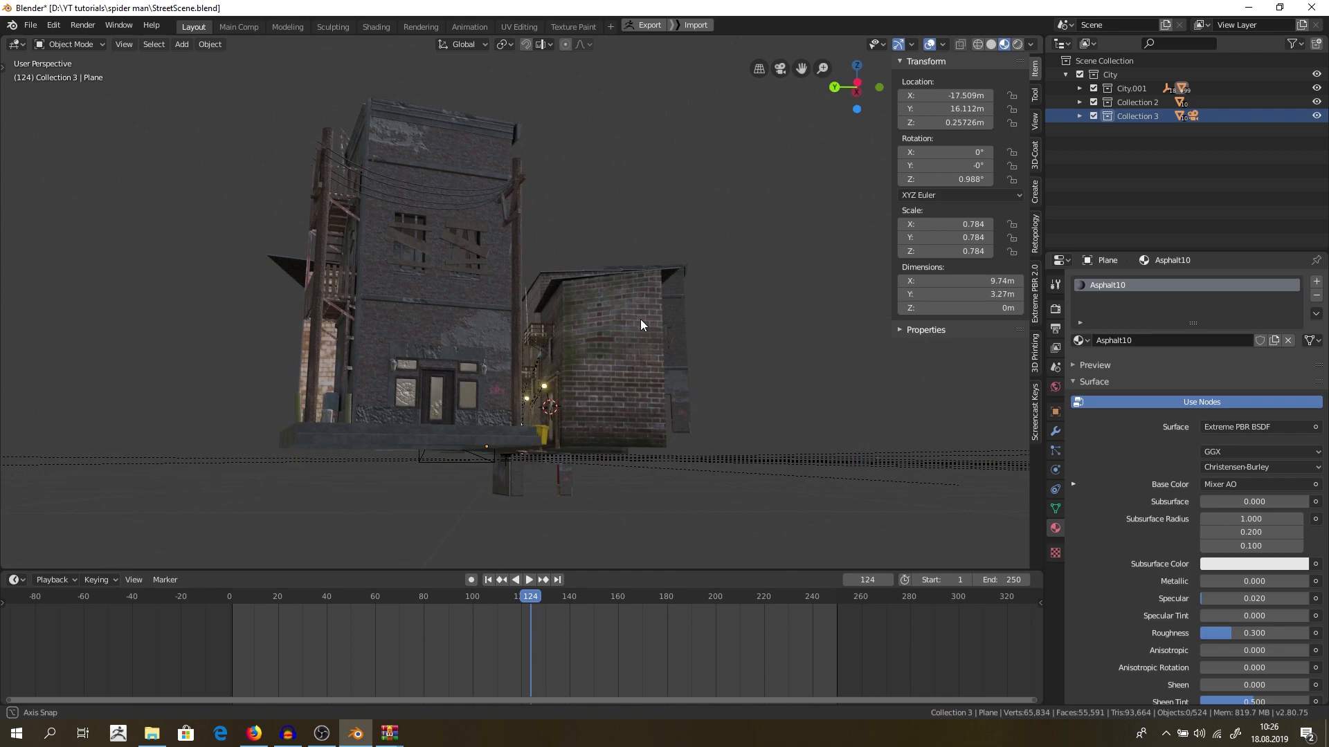
pyautogui.moveTo(642, 325); pyautogui.dragTo(653, 401)
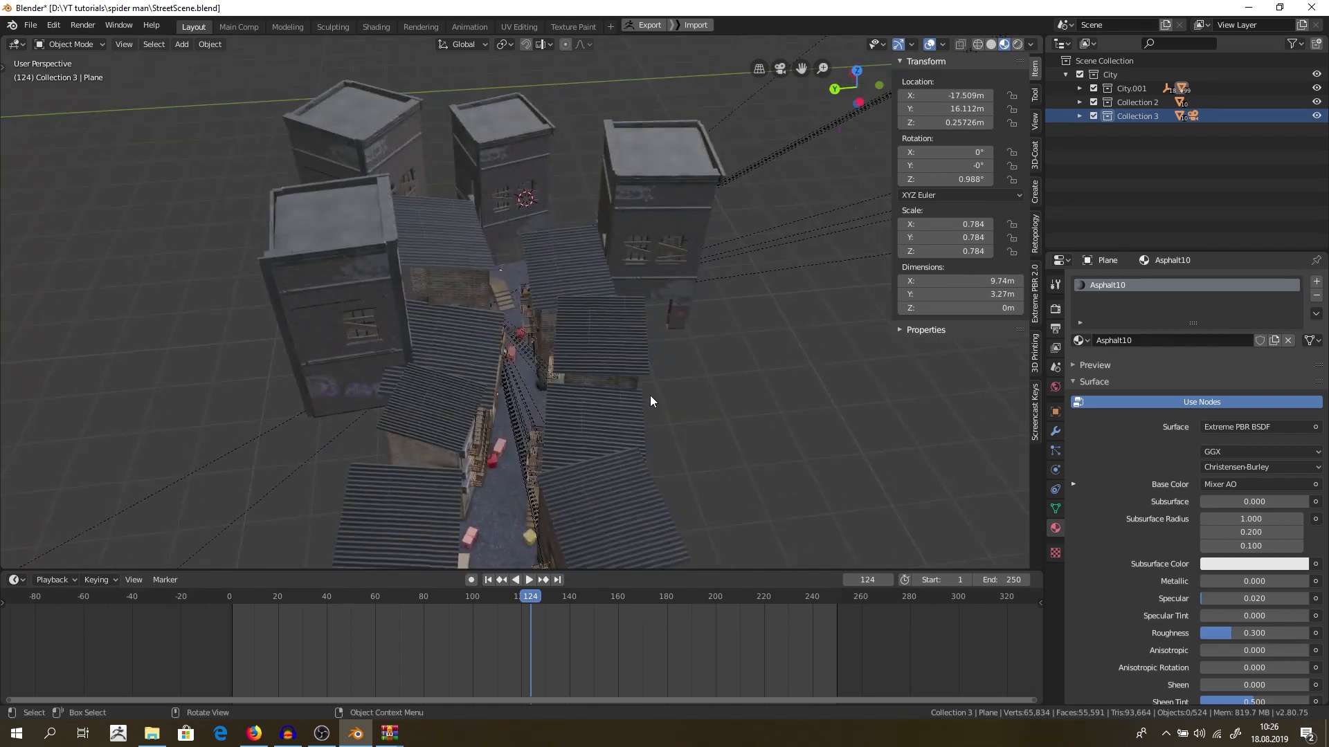
pyautogui.moveTo(630, 330)
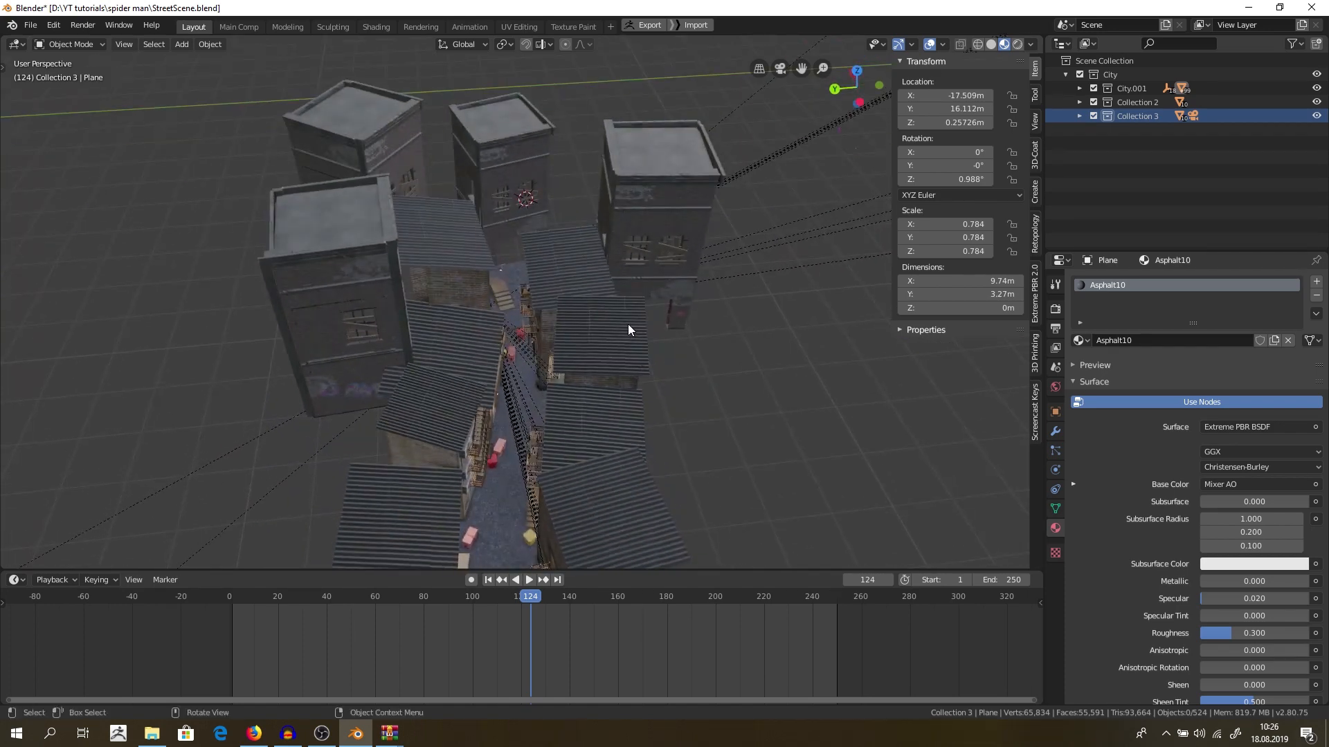